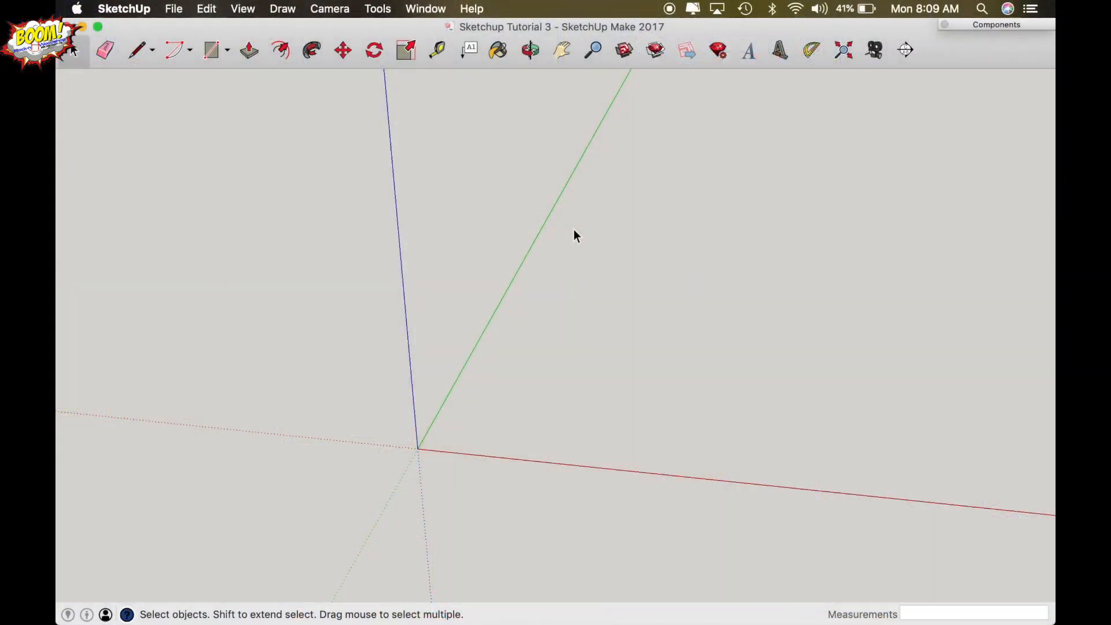
{"action": "mouse_move", "coordinate": [478, 405]}
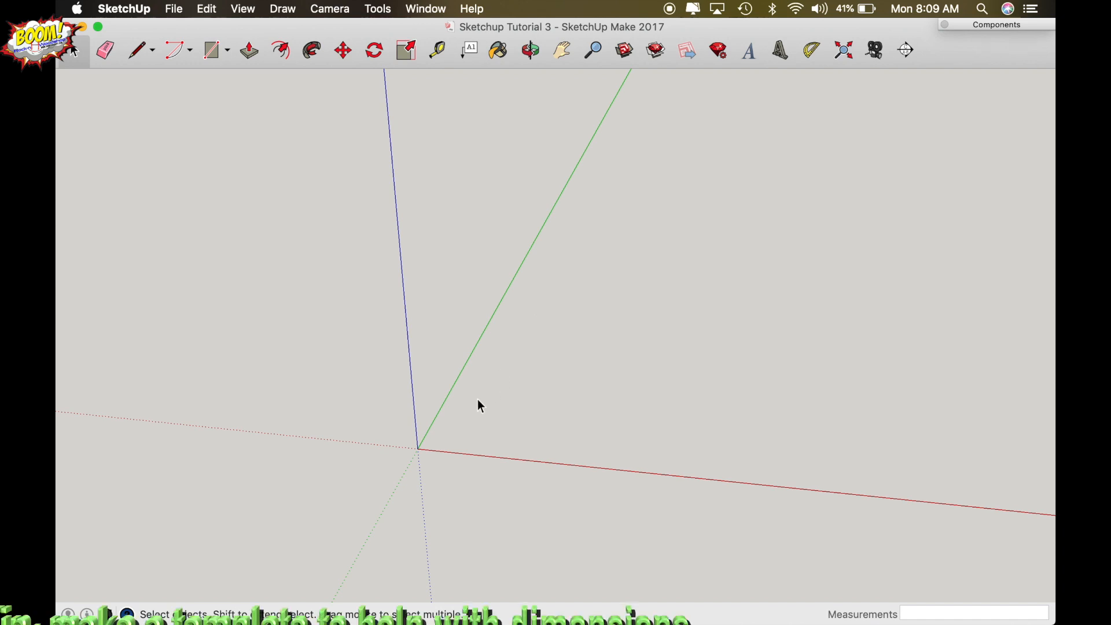
{"action": "mouse_move", "coordinate": [437, 445]}
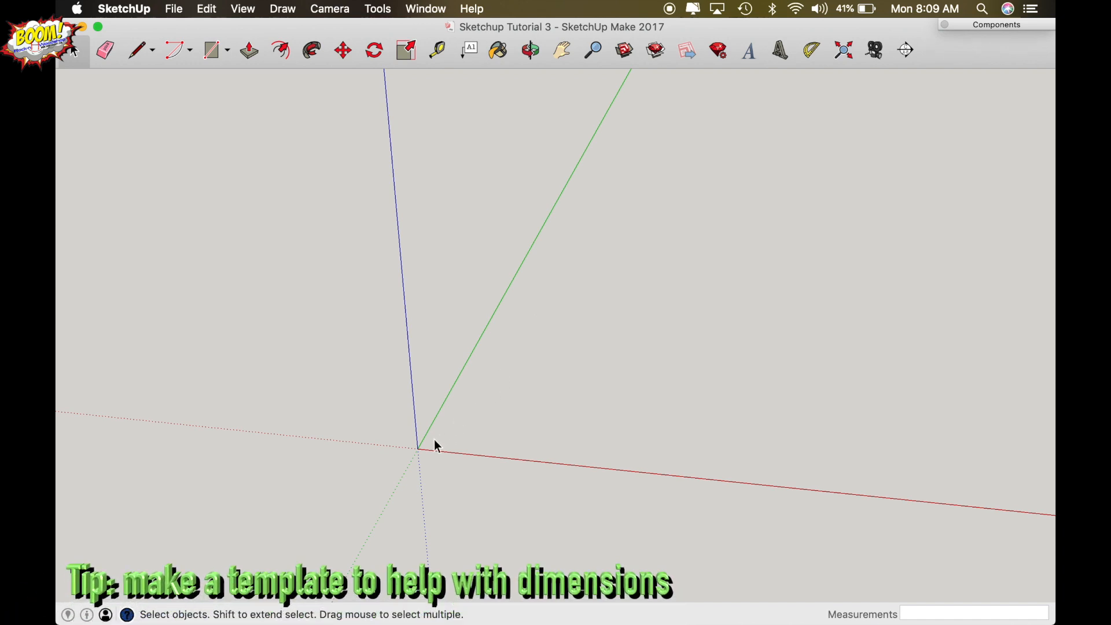
{"action": "mouse_move", "coordinate": [419, 456]}
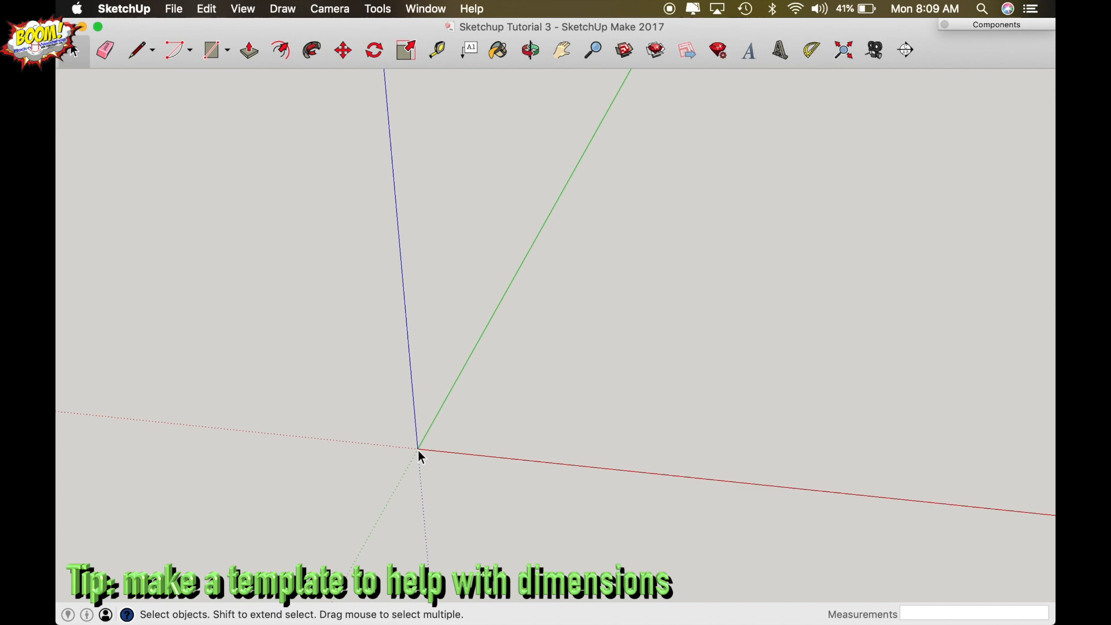
- Draw a 14 by 0.75 inch rectangle on the ground from the origin along the red axis
{"action": "left_click", "coordinate": [211, 50]}
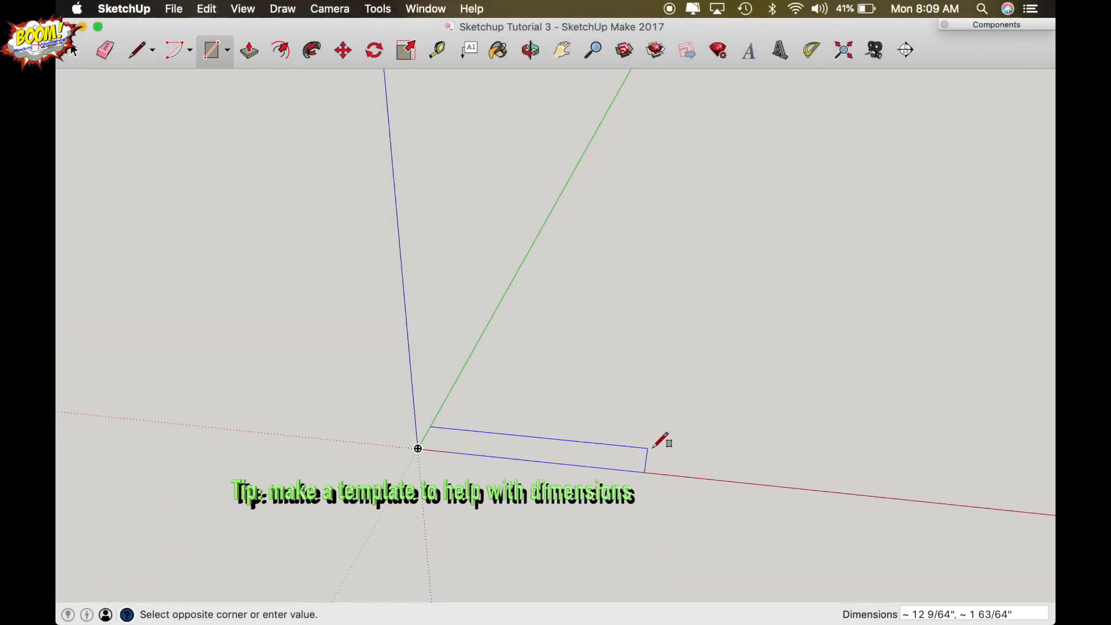
{"action": "mouse_move", "coordinate": [715, 421]}
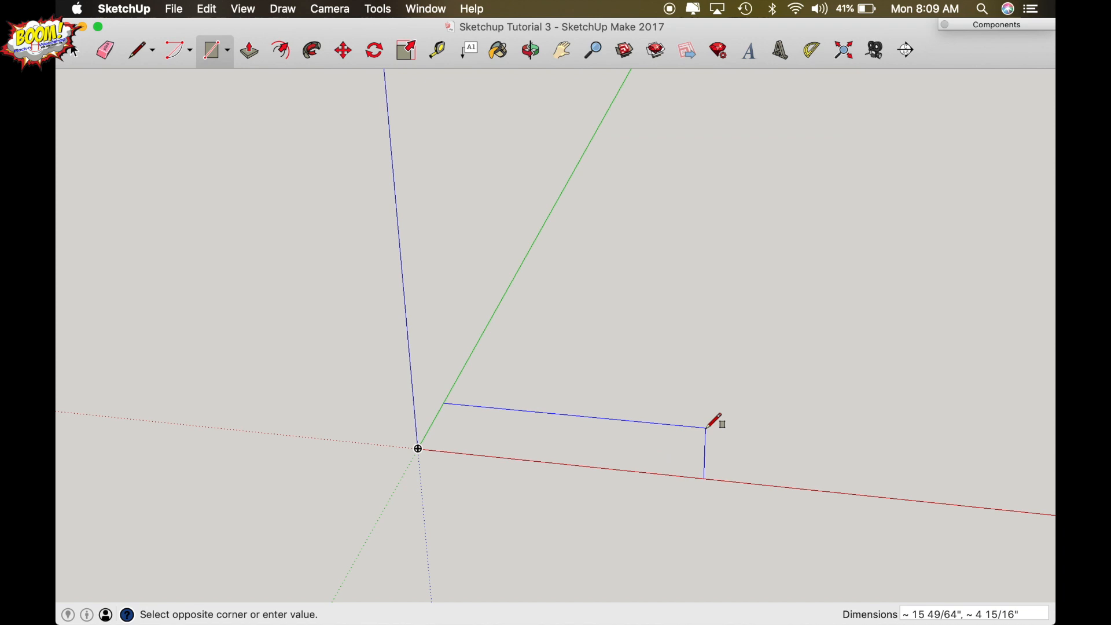
{"action": "type", "text": "14"}
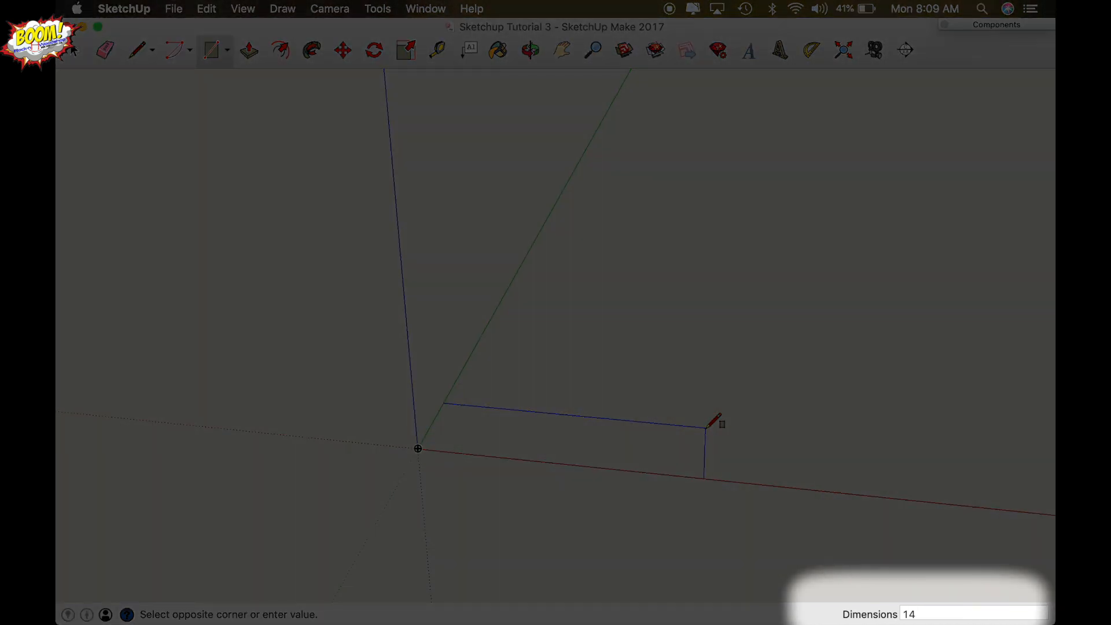
{"action": "type", "text": ".75"}
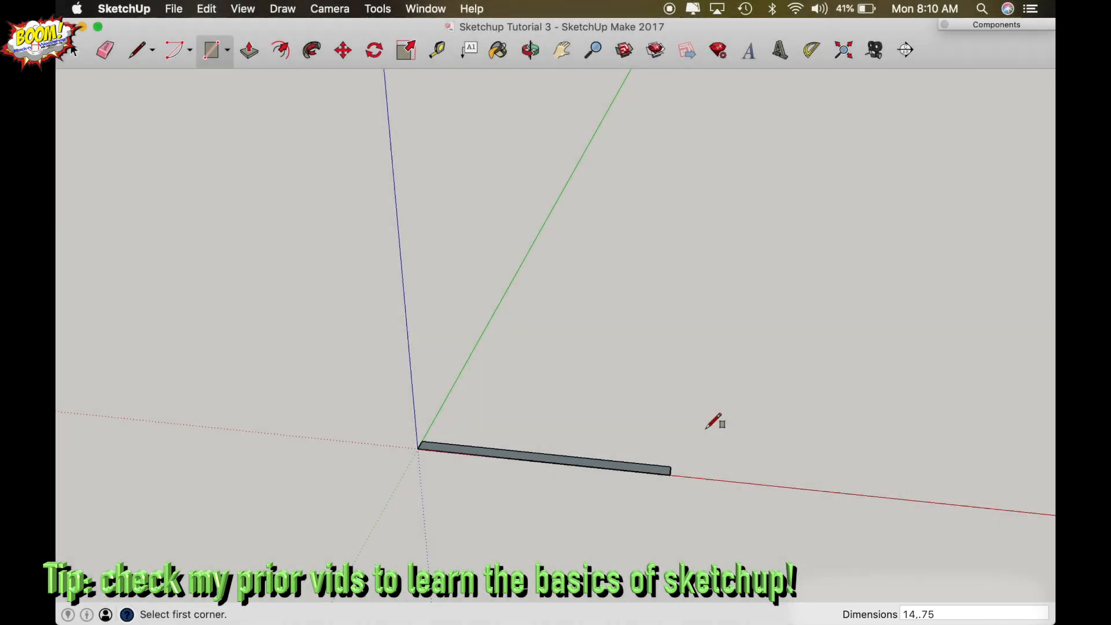
{"action": "mouse_move", "coordinate": [630, 457]}
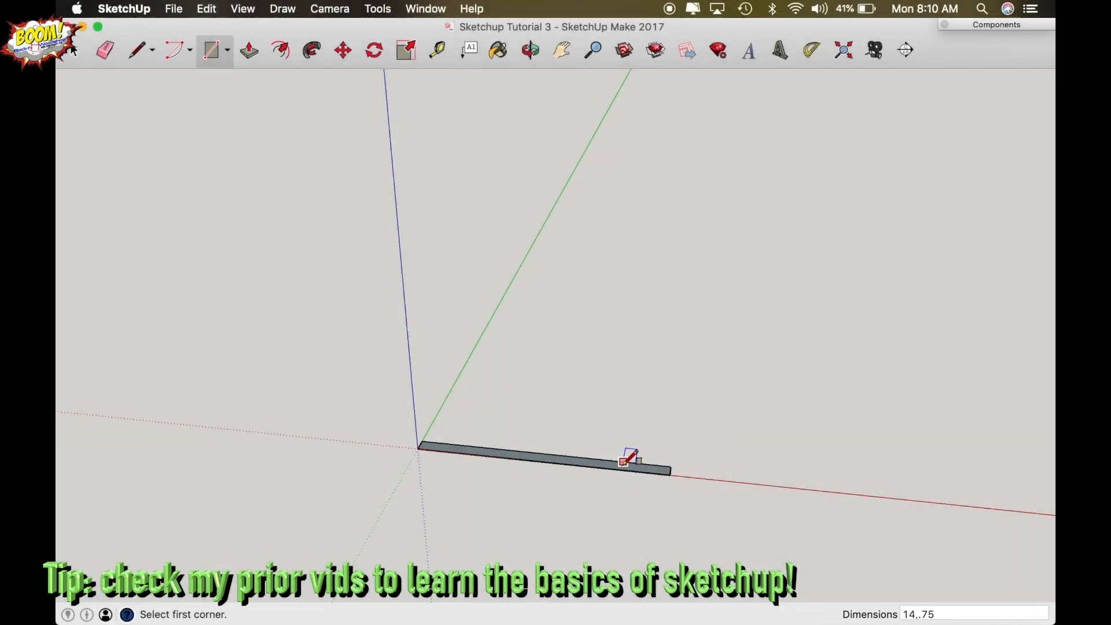
- Push/Pull the narrow rectangle up 14 inches into an upright board
{"action": "left_click", "coordinate": [247, 49]}
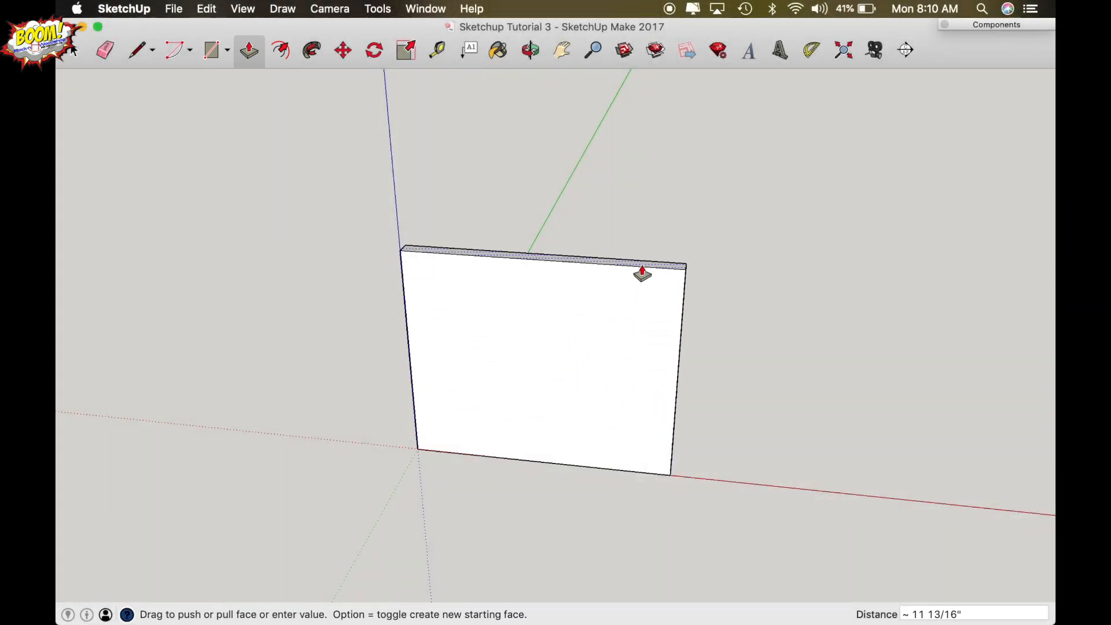
{"action": "type", "text": "14\""}
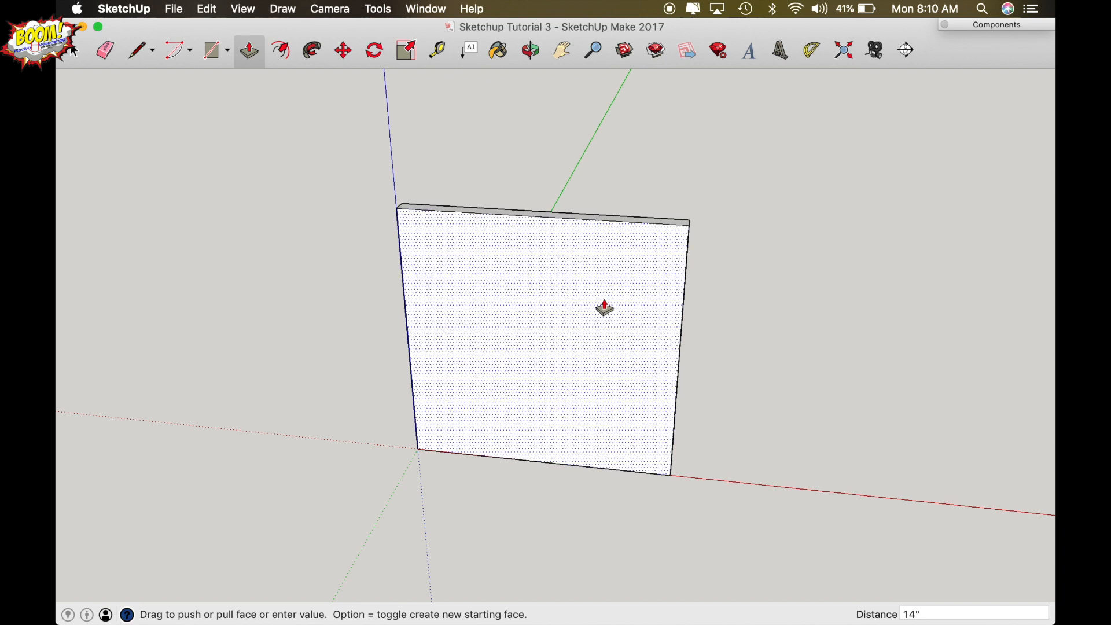
{"action": "left_click", "coordinate": [529, 49]}
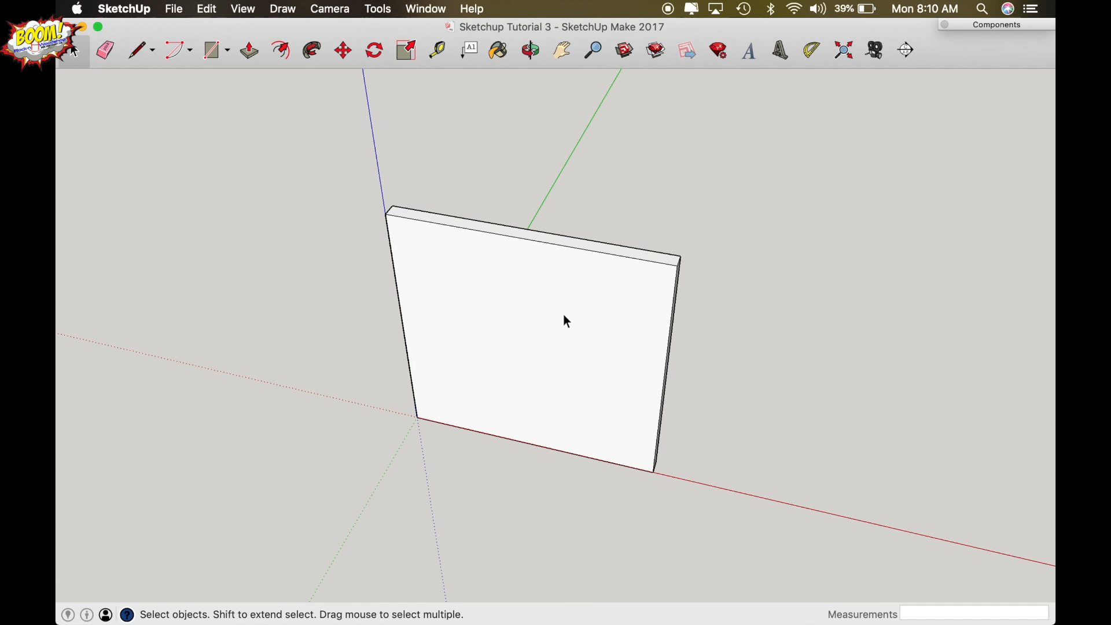
- Select the whole upright board and make it a group via the context menu
{"action": "left_click", "coordinate": [565, 320]}
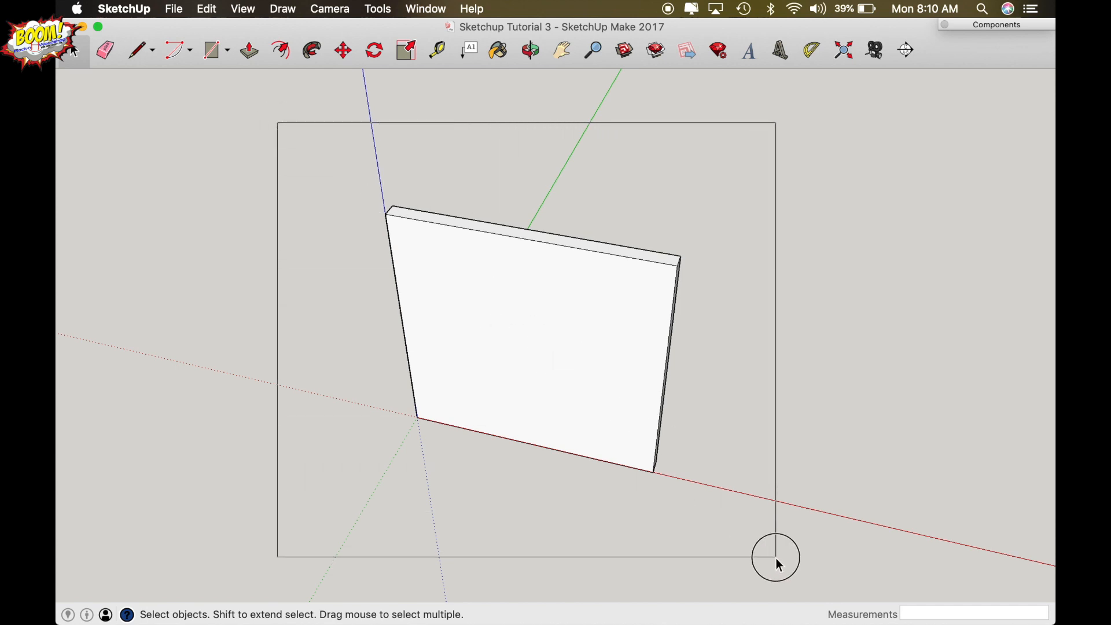
{"action": "left_click", "coordinate": [531, 319]}
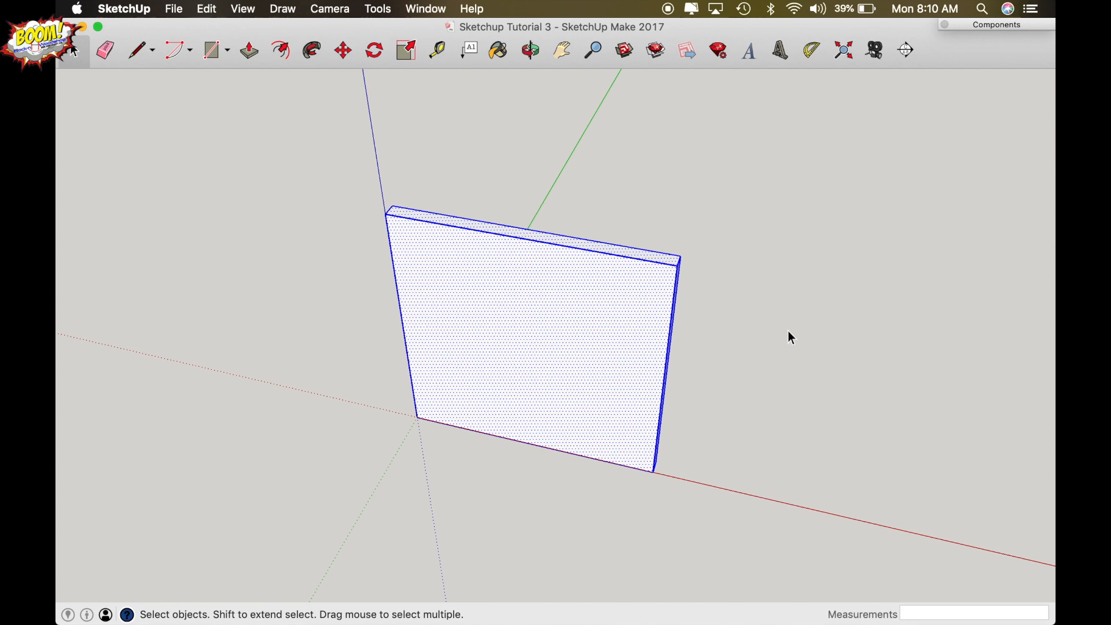
{"action": "mouse_move", "coordinate": [553, 285]}
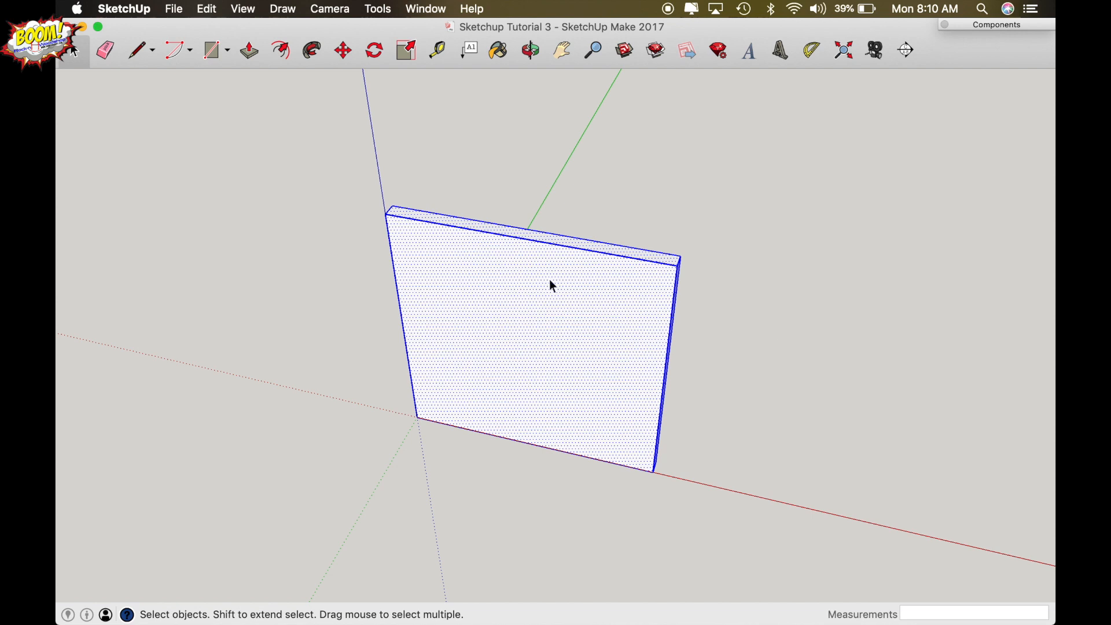
{"action": "right_click", "coordinate": [553, 284]}
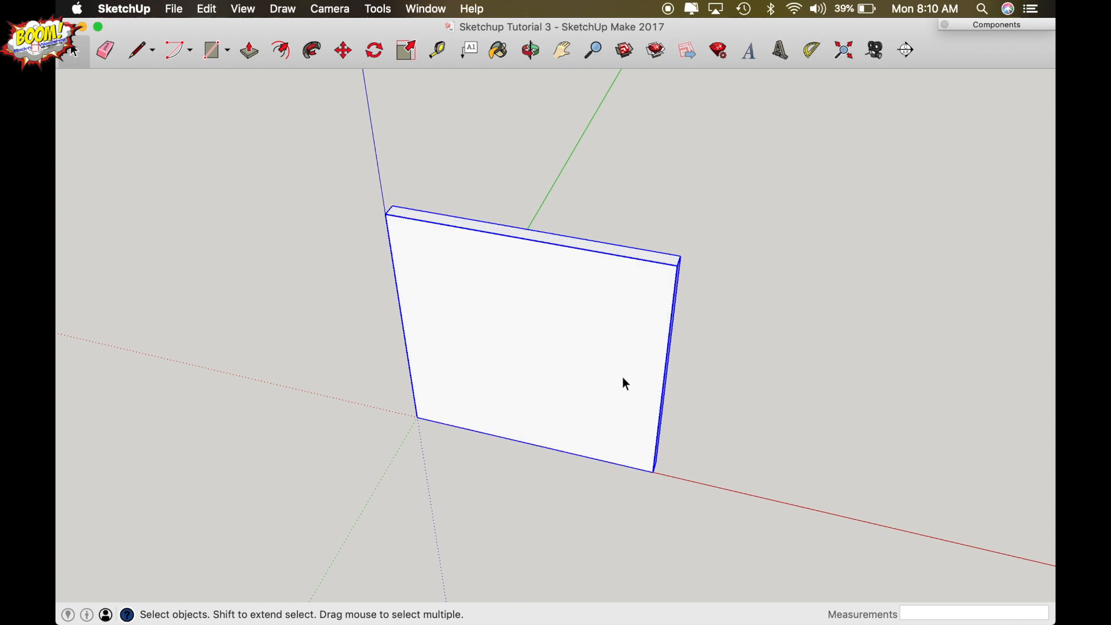
{"action": "mouse_move", "coordinate": [580, 316]}
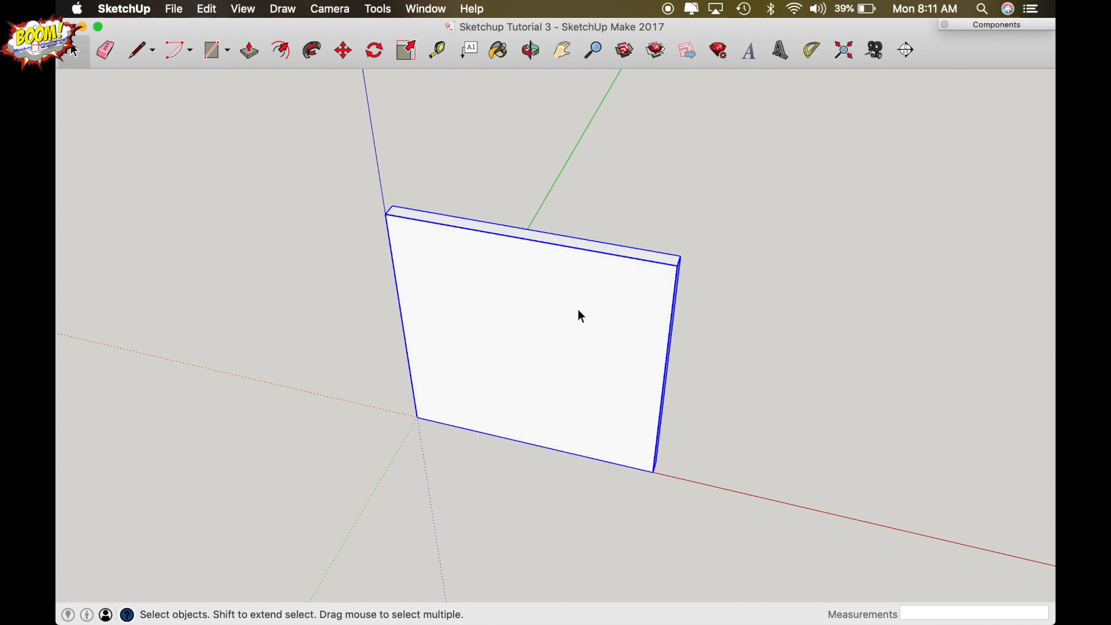
{"action": "mouse_move", "coordinate": [621, 321]}
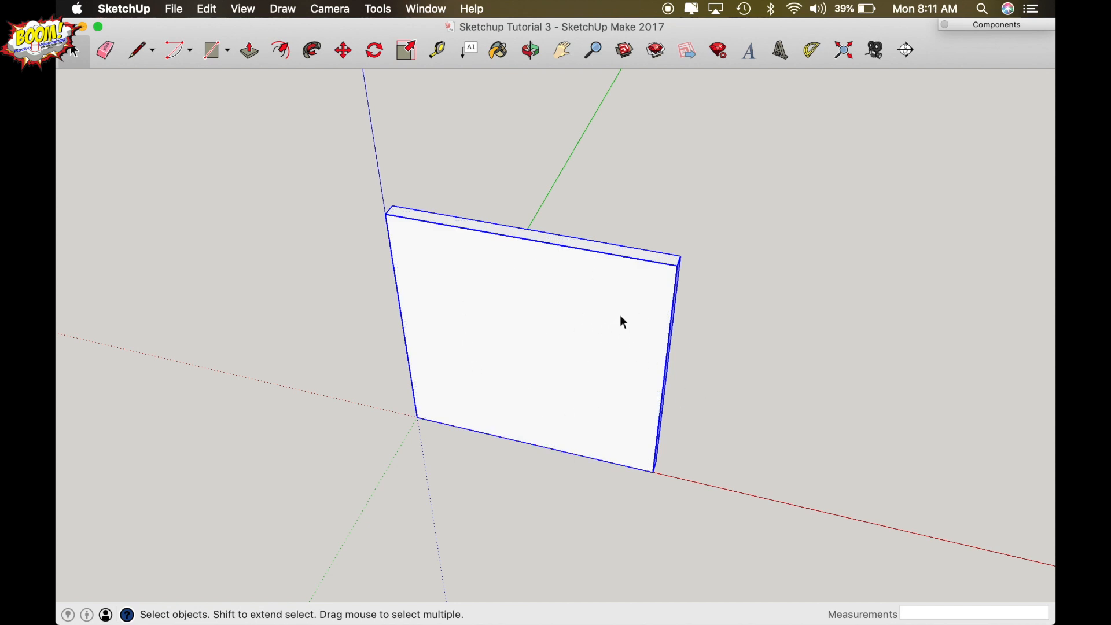
{"action": "mouse_move", "coordinate": [618, 336]}
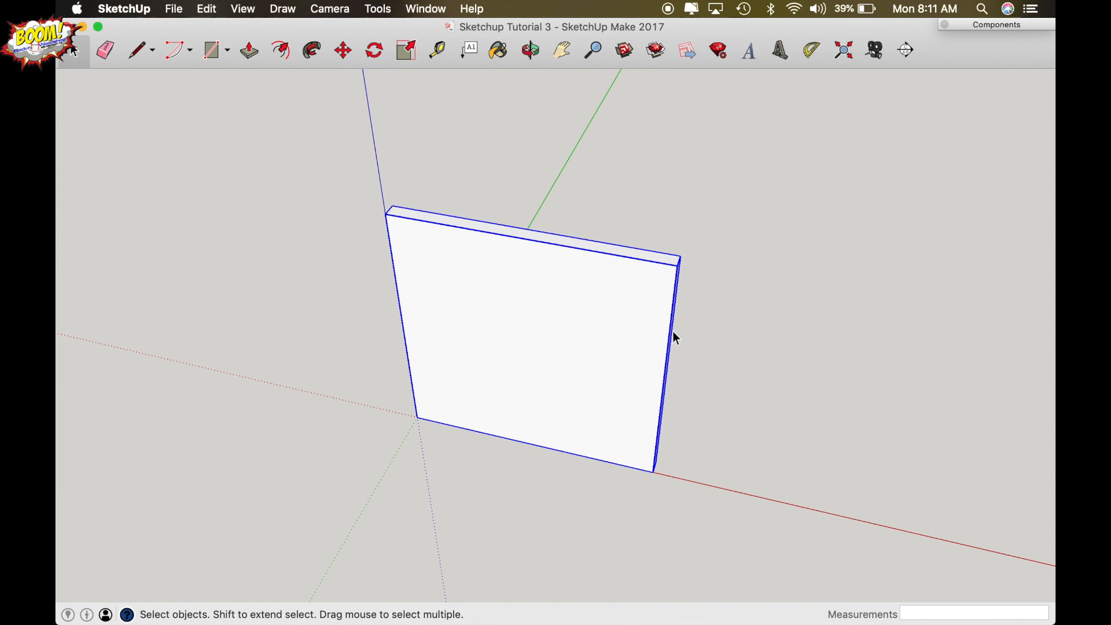
{"action": "mouse_move", "coordinate": [586, 279]}
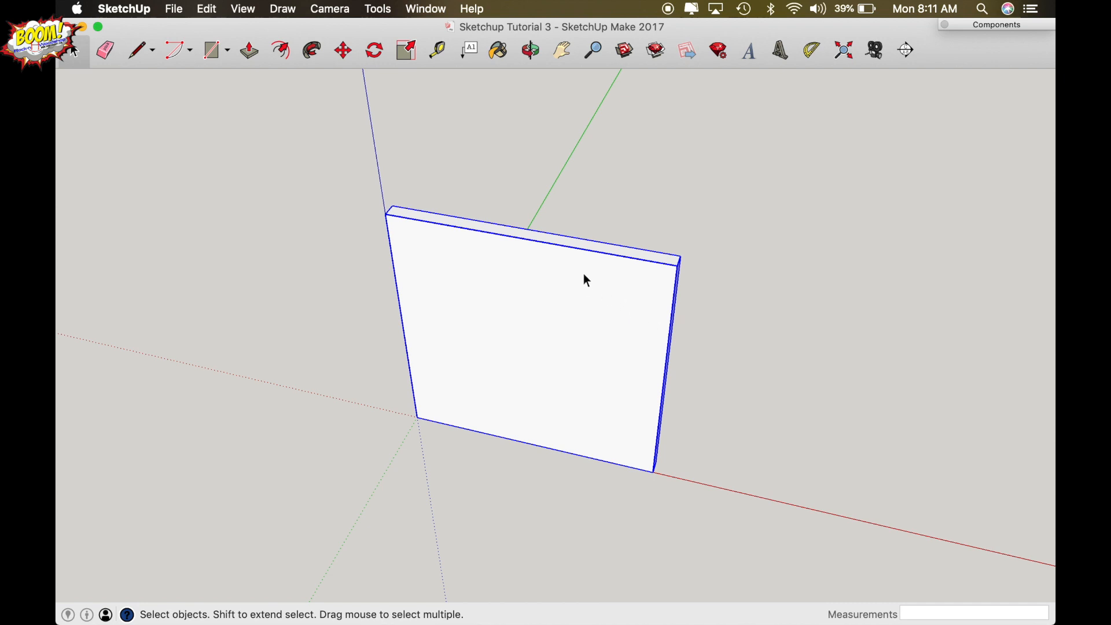
{"action": "mouse_move", "coordinate": [515, 317]}
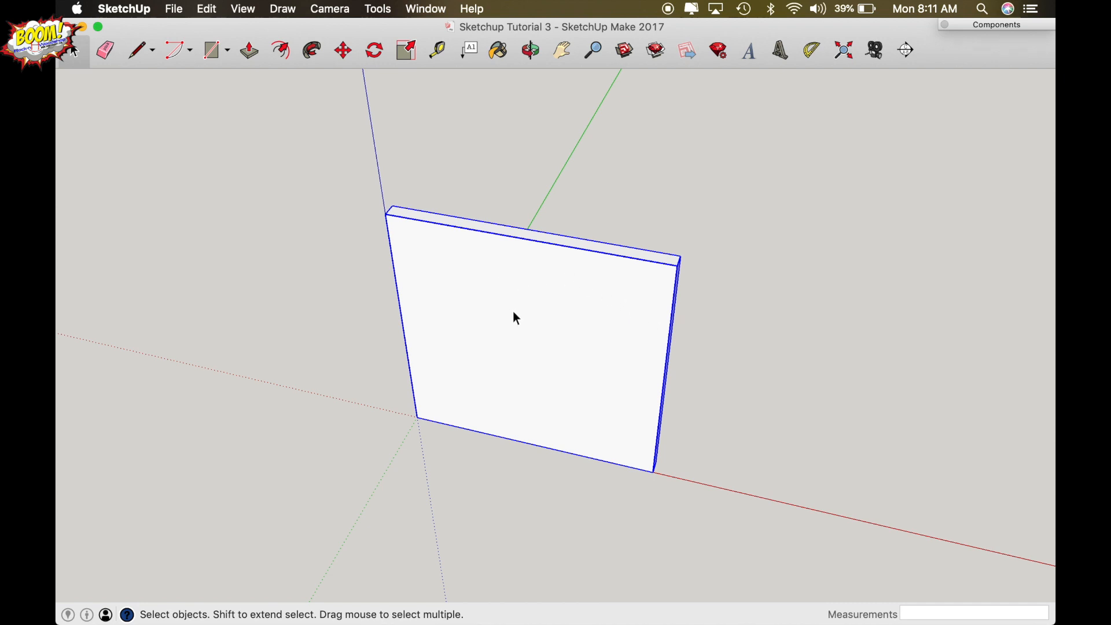
{"action": "mouse_move", "coordinate": [570, 349]}
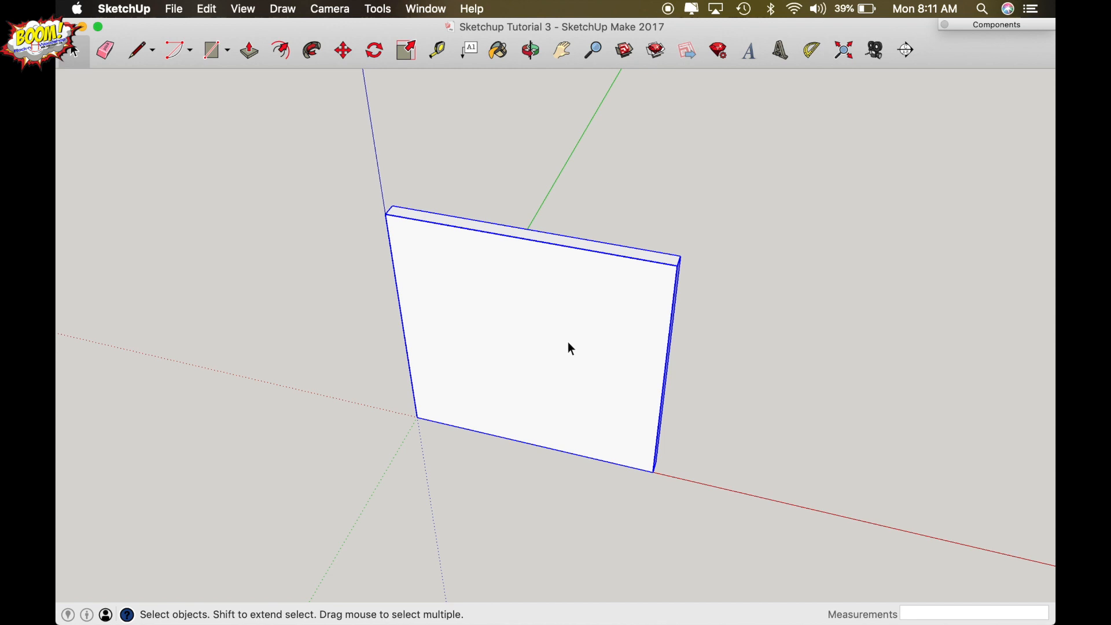
{"action": "mouse_move", "coordinate": [623, 350]}
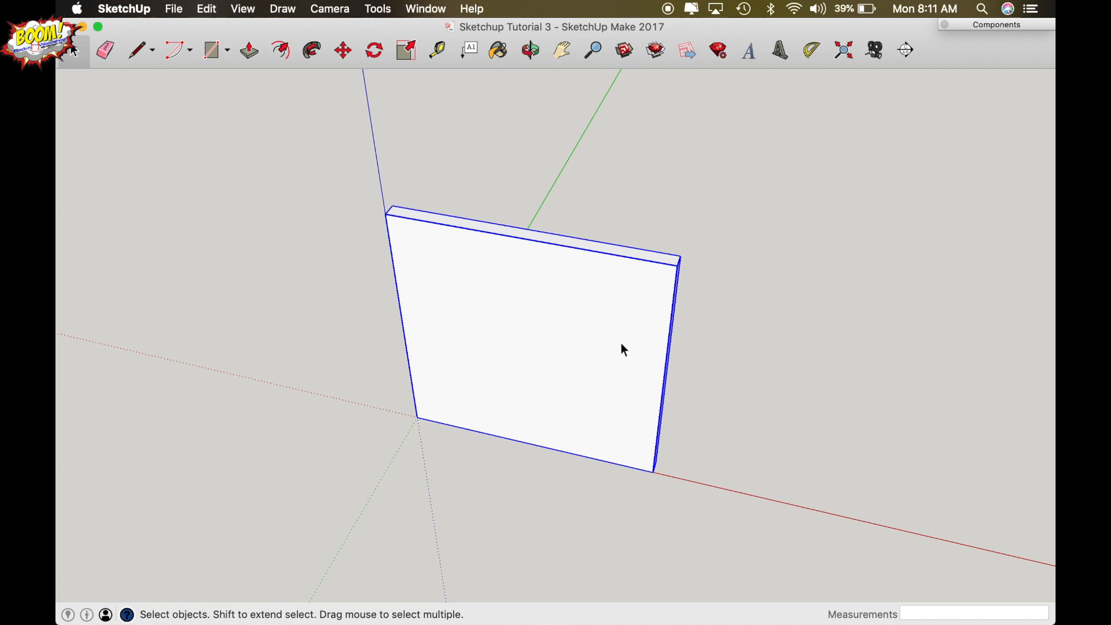
{"action": "mouse_move", "coordinate": [655, 328]}
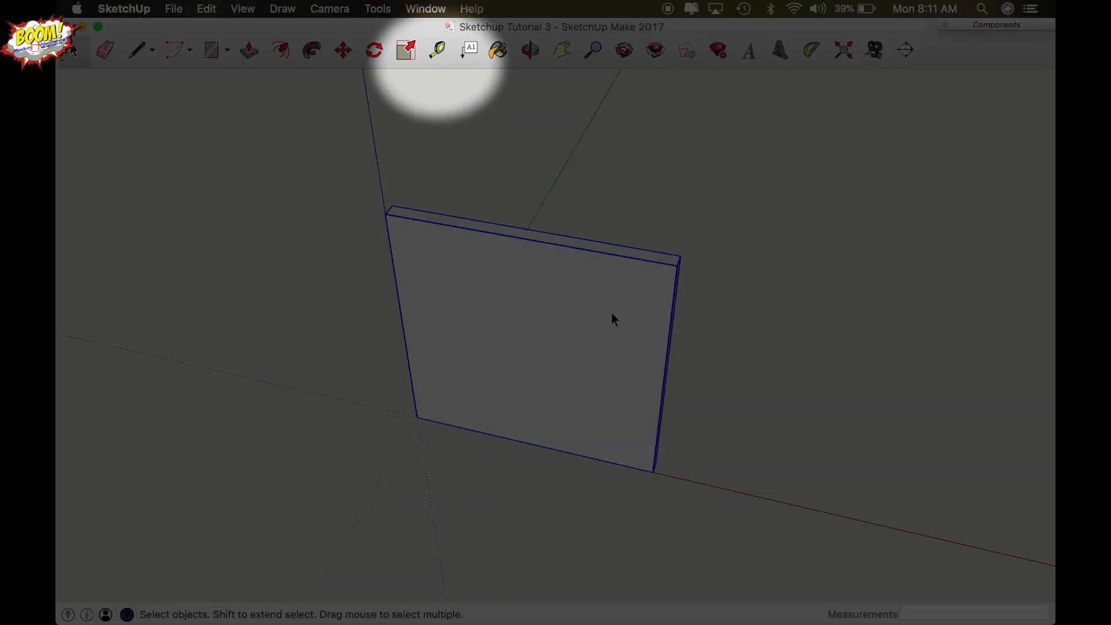
- Place tape-measure guides 2.25 inches in from the door's right and top edges
{"action": "left_click", "coordinate": [438, 50]}
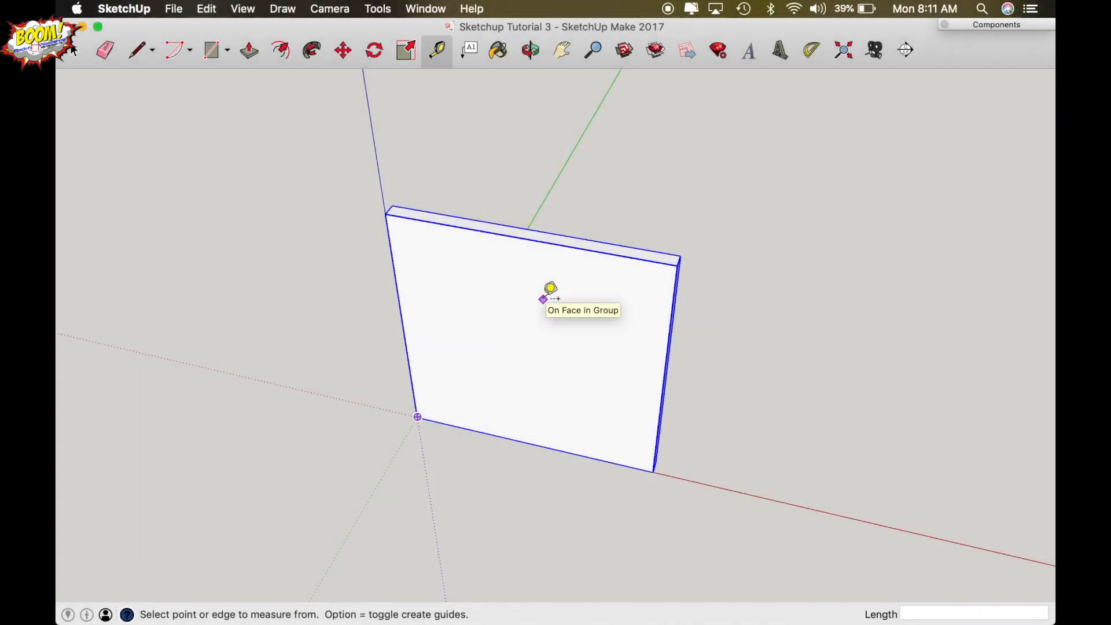
{"action": "mouse_move", "coordinate": [580, 315]}
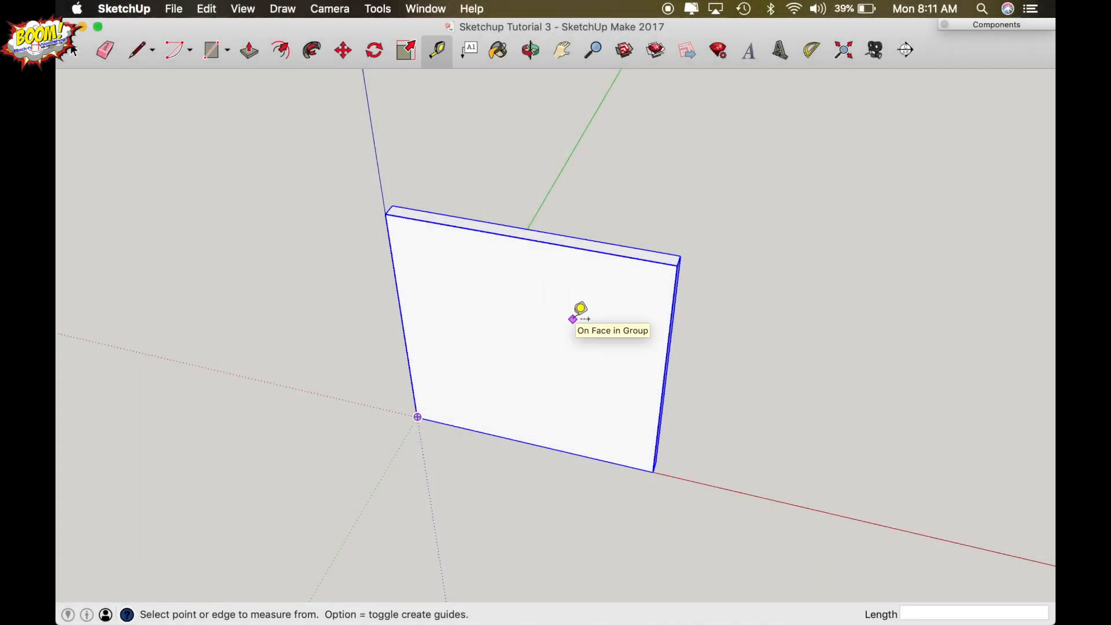
{"action": "mouse_move", "coordinate": [673, 340]}
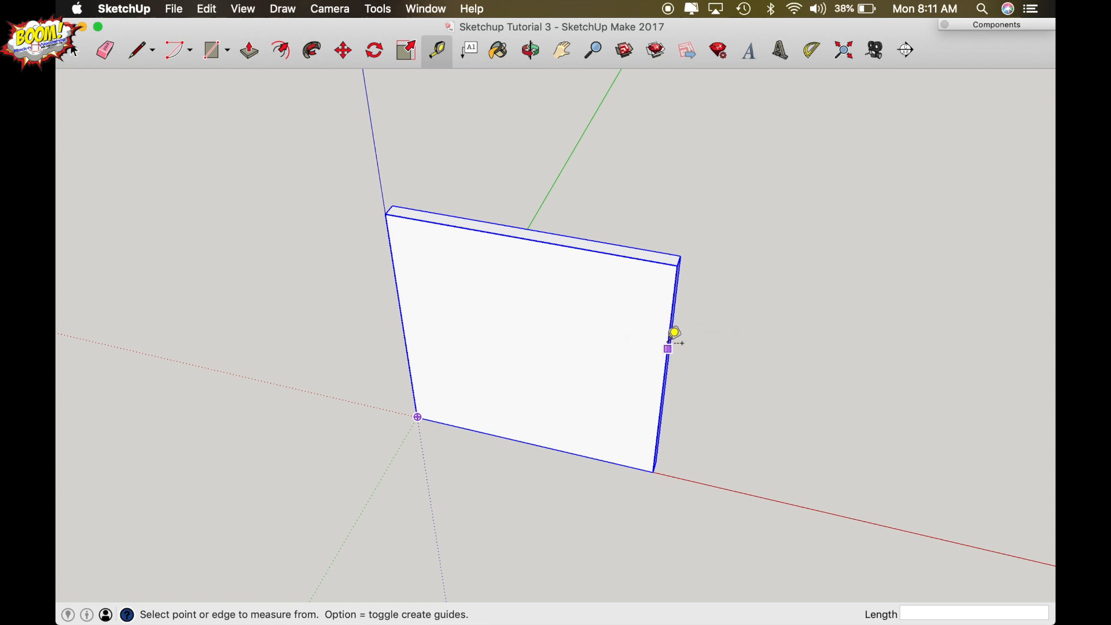
{"action": "mouse_move", "coordinate": [672, 339]}
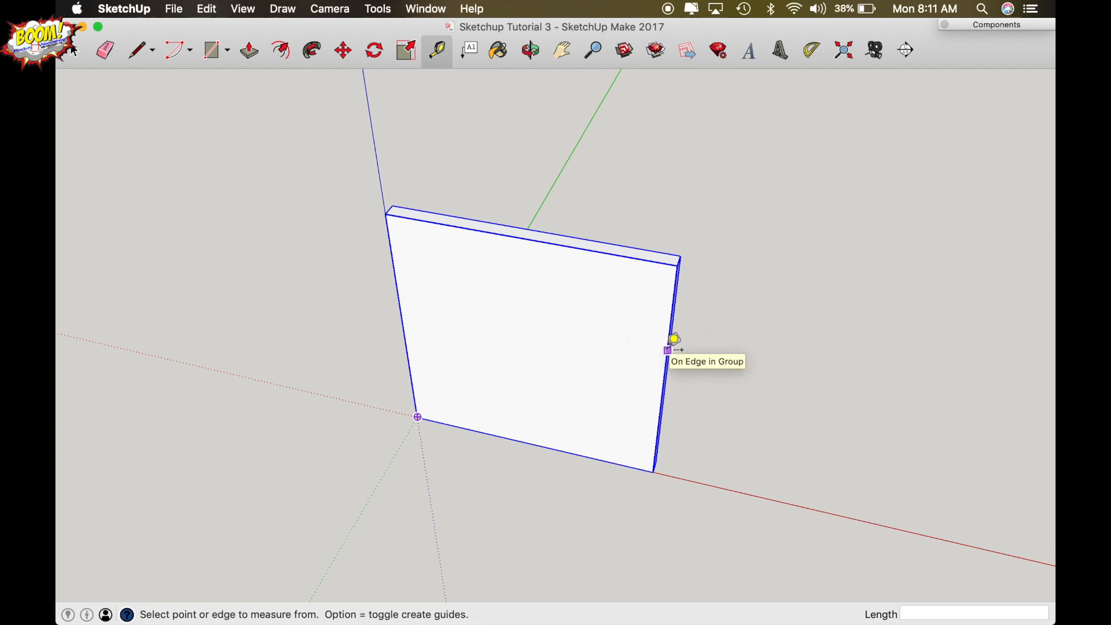
{"action": "left_click", "coordinate": [674, 349]}
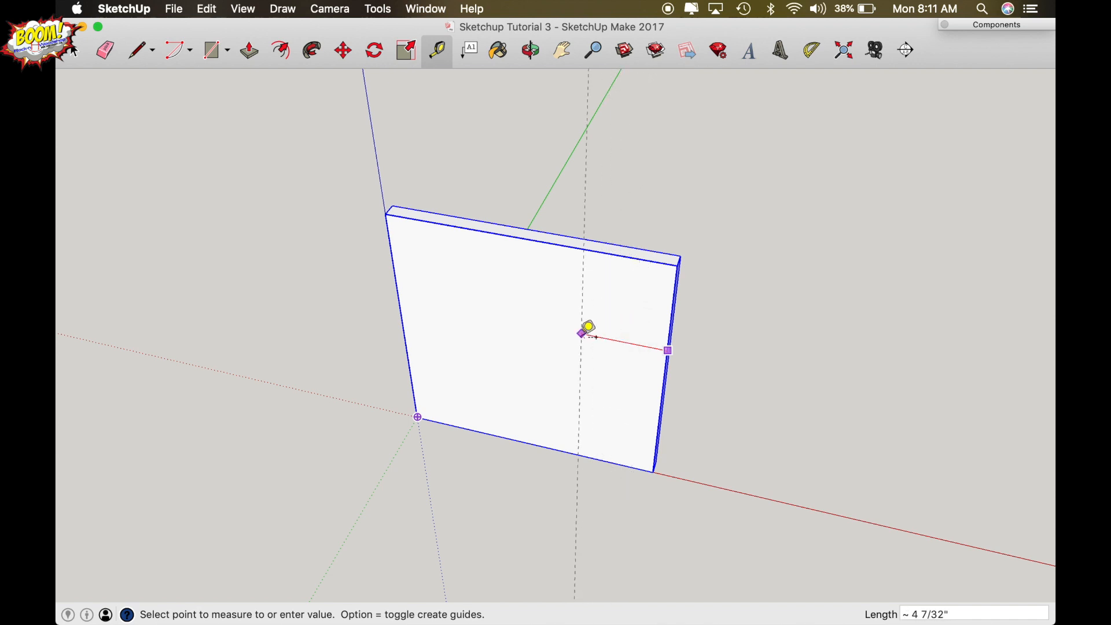
{"action": "mouse_move", "coordinate": [602, 319]}
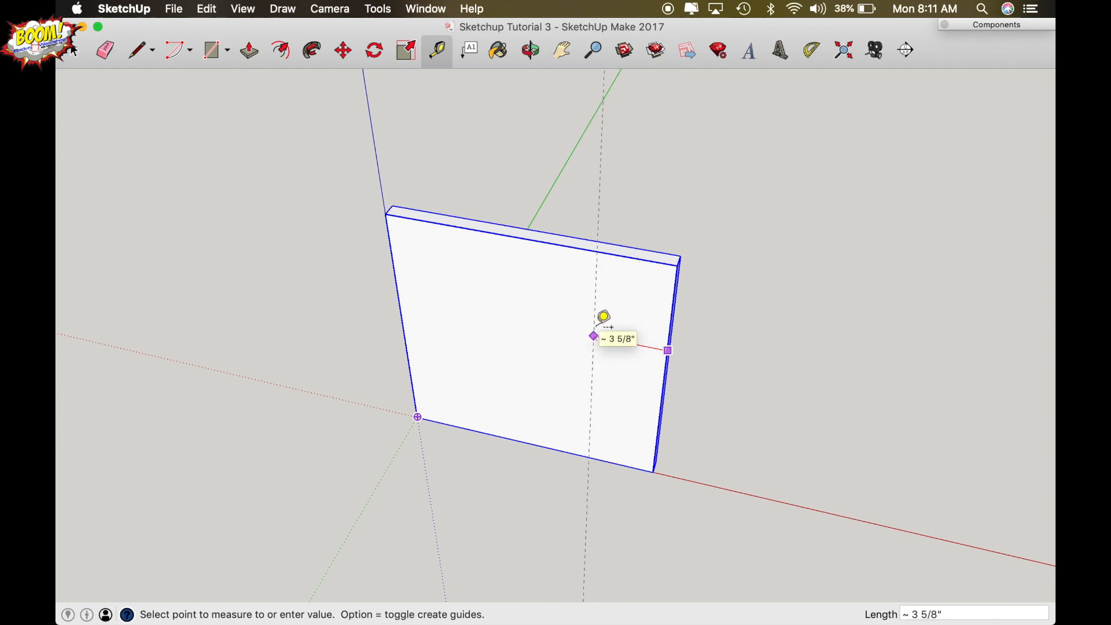
{"action": "type", "text": "2.25"}
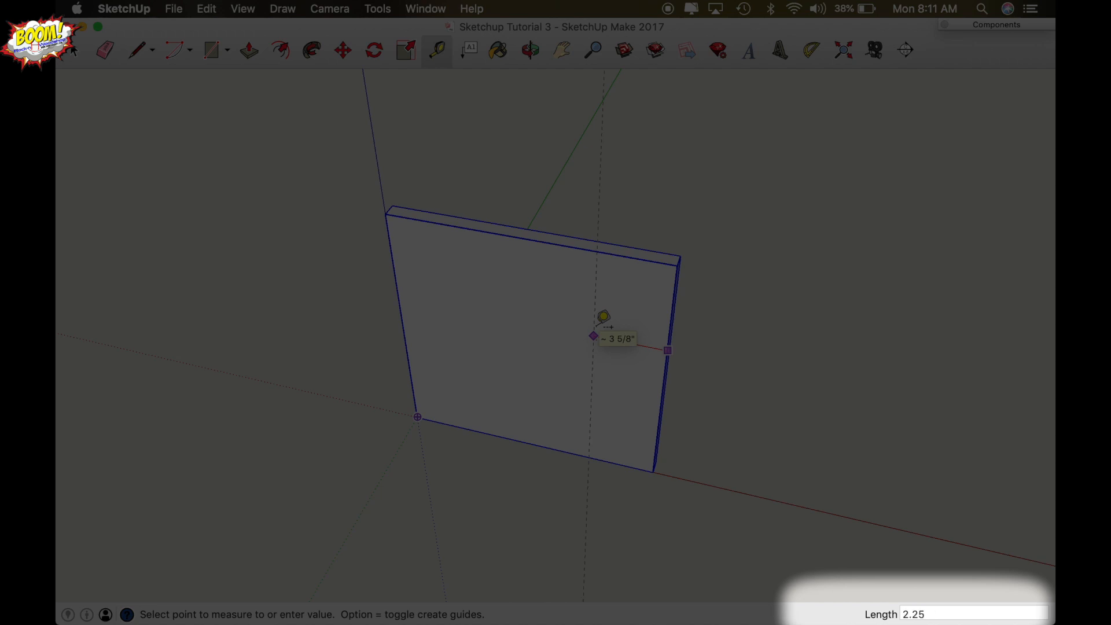
{"action": "mouse_move", "coordinate": [534, 294]}
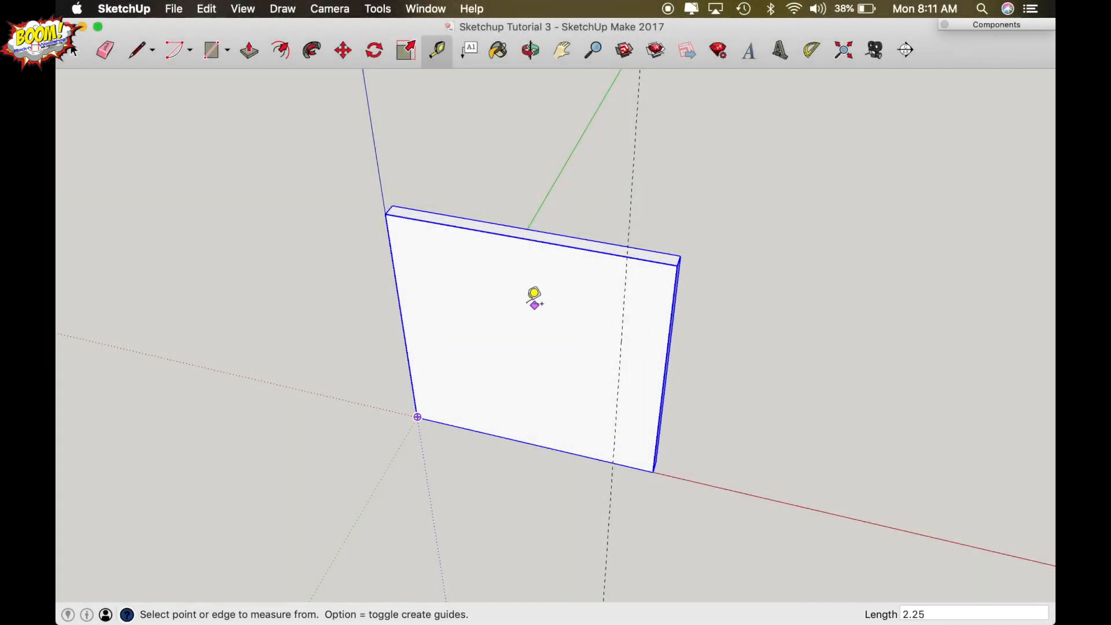
{"action": "left_click", "coordinate": [397, 289]}
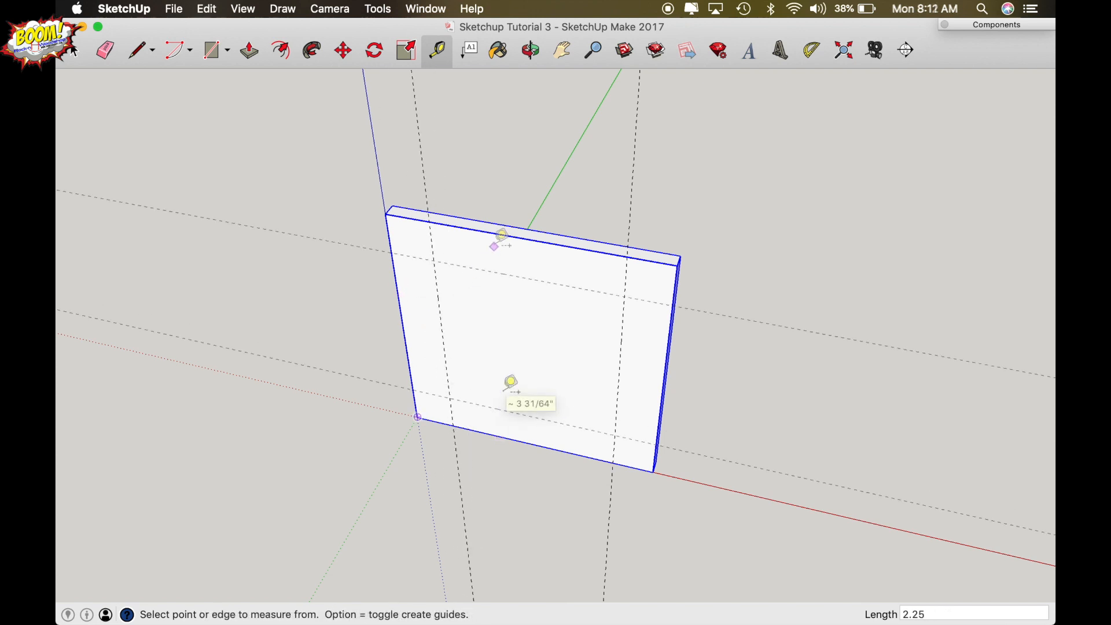
{"action": "left_click", "coordinate": [530, 49]}
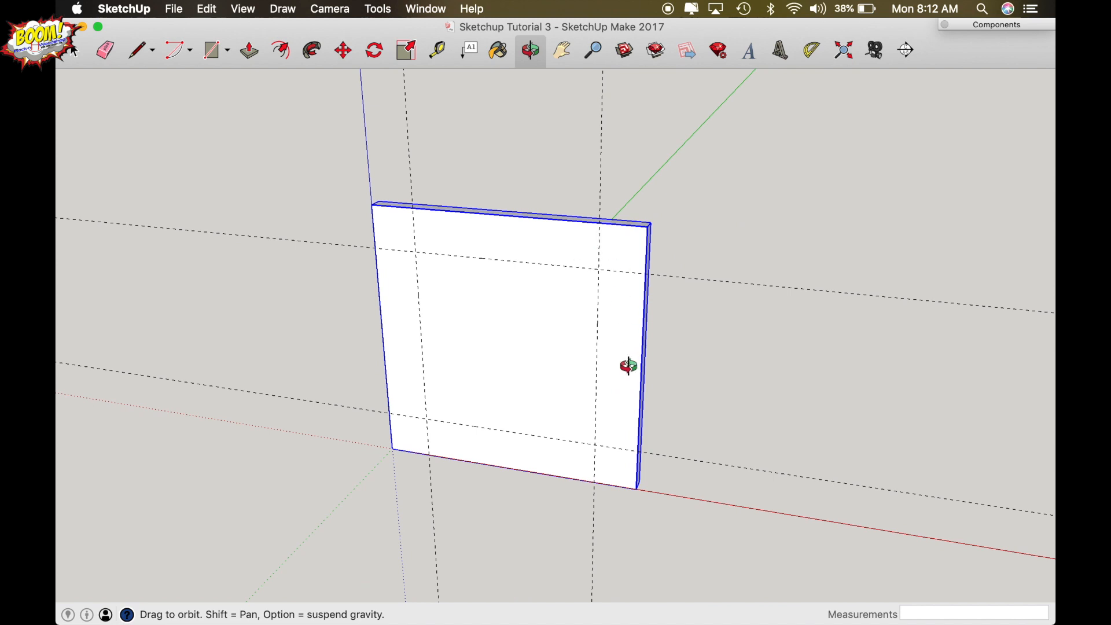
{"action": "mouse_move", "coordinate": [611, 418]}
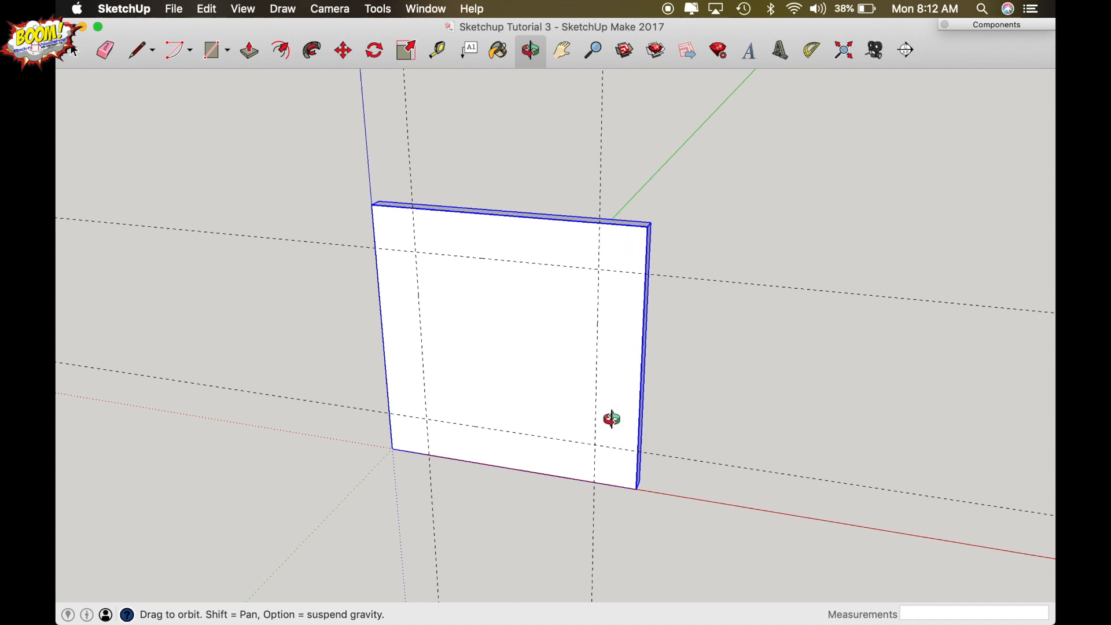
{"action": "mouse_move", "coordinate": [611, 354]}
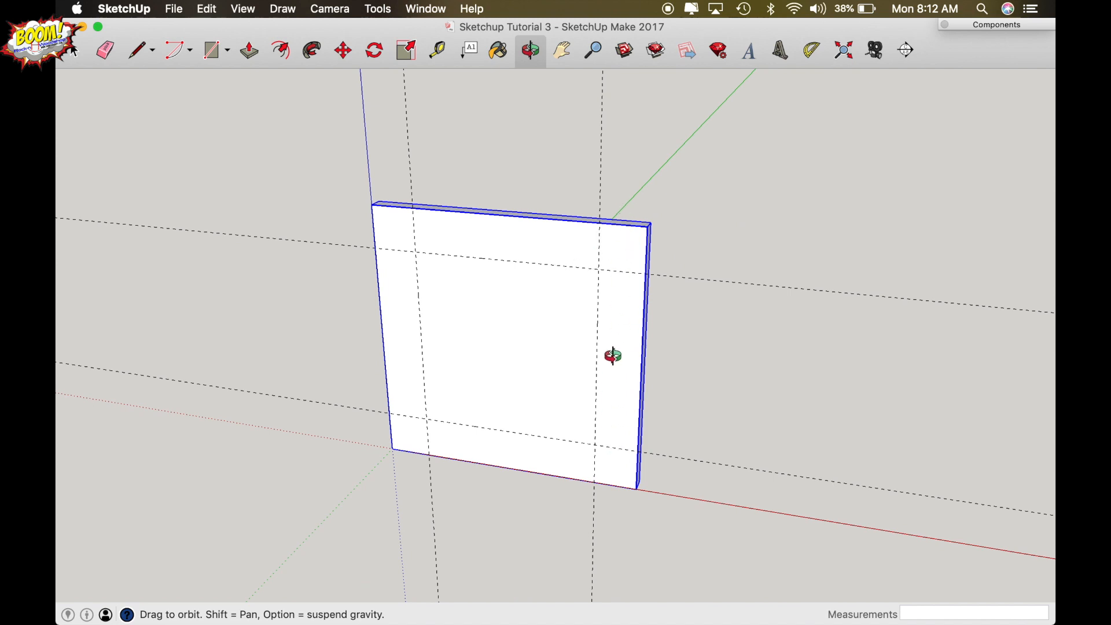
- Orbit the camera to face the door blank and its guides front-on
{"action": "left_click", "coordinate": [211, 49]}
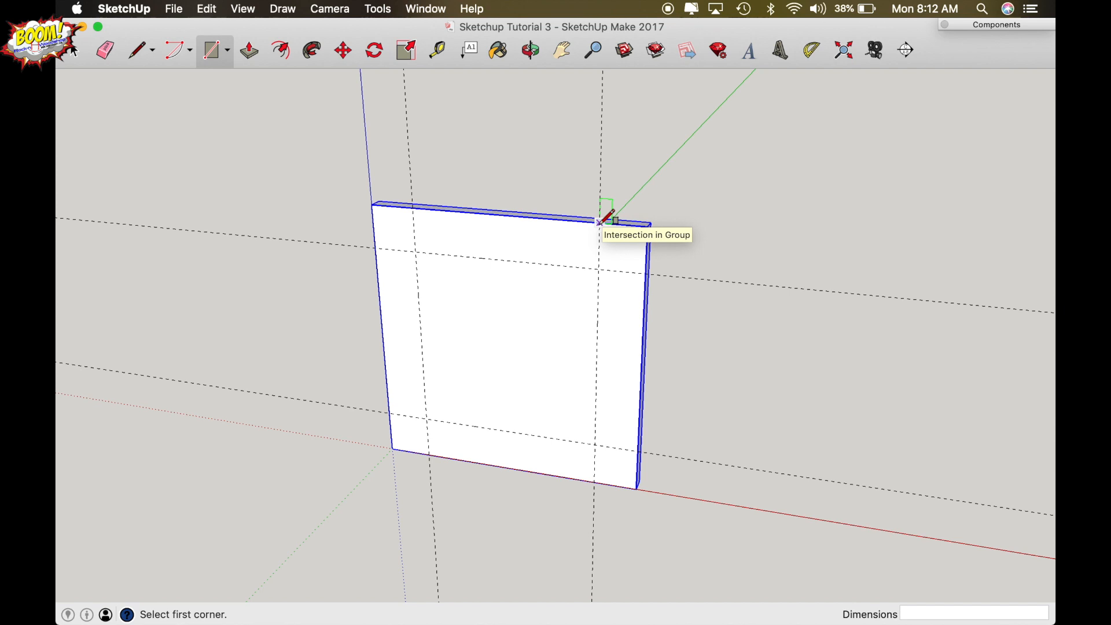
- Draw the 2.25 by 14 inch stile rectangle from the top guide intersection to the bottom right corner
{"action": "left_click", "coordinate": [599, 221]}
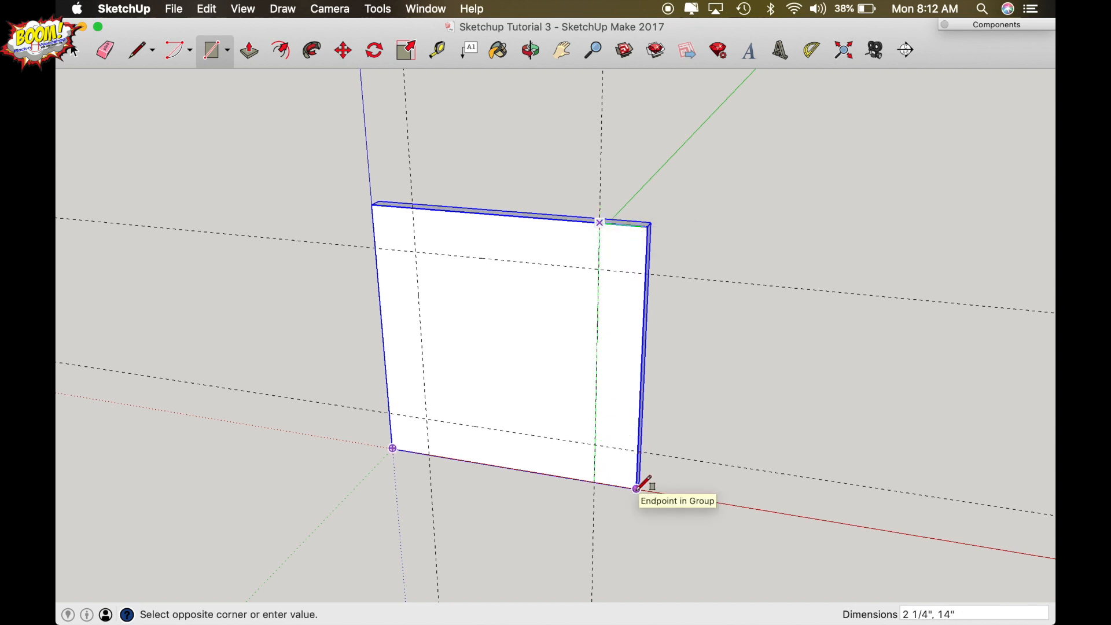
{"action": "left_click", "coordinate": [636, 489]}
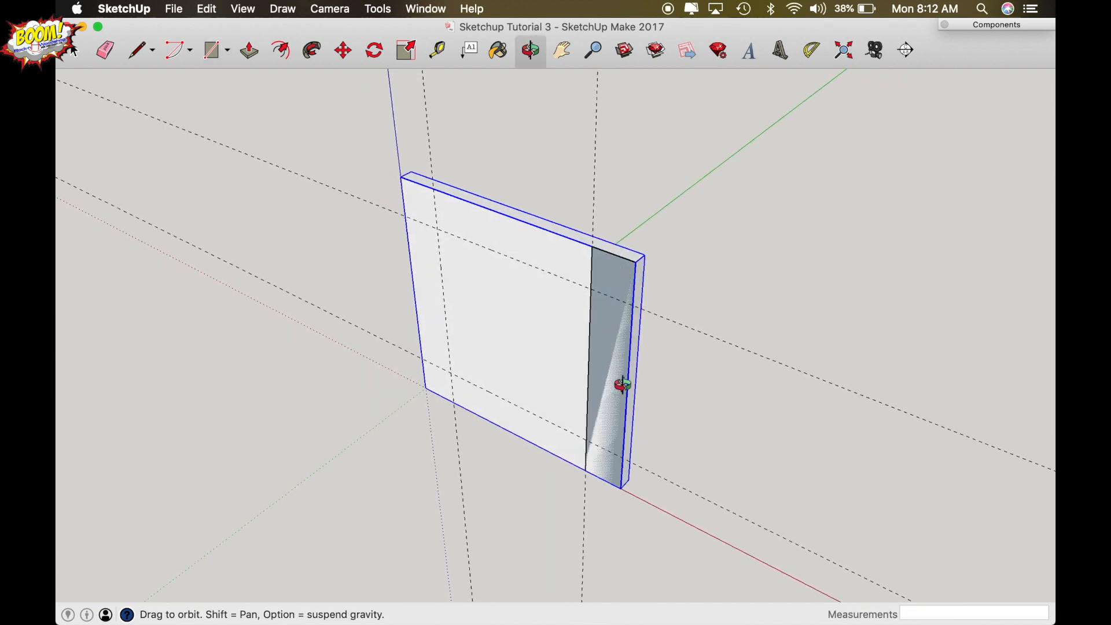
{"action": "mouse_move", "coordinate": [617, 343]}
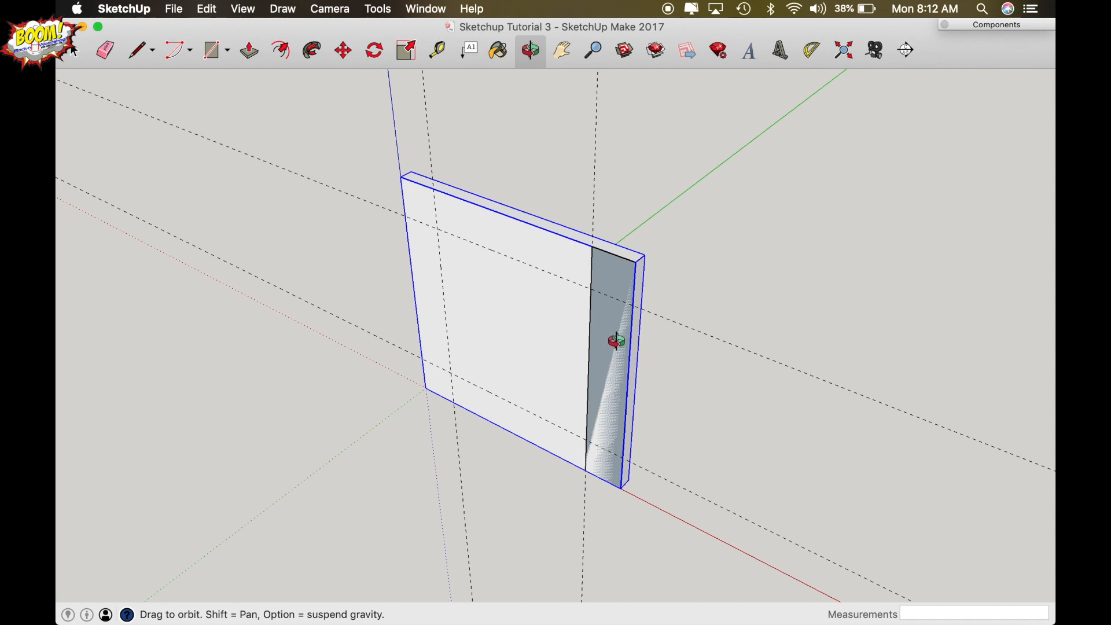
- Pull the stile rectangle outward from the door face into a raised board
{"action": "left_click", "coordinate": [247, 50]}
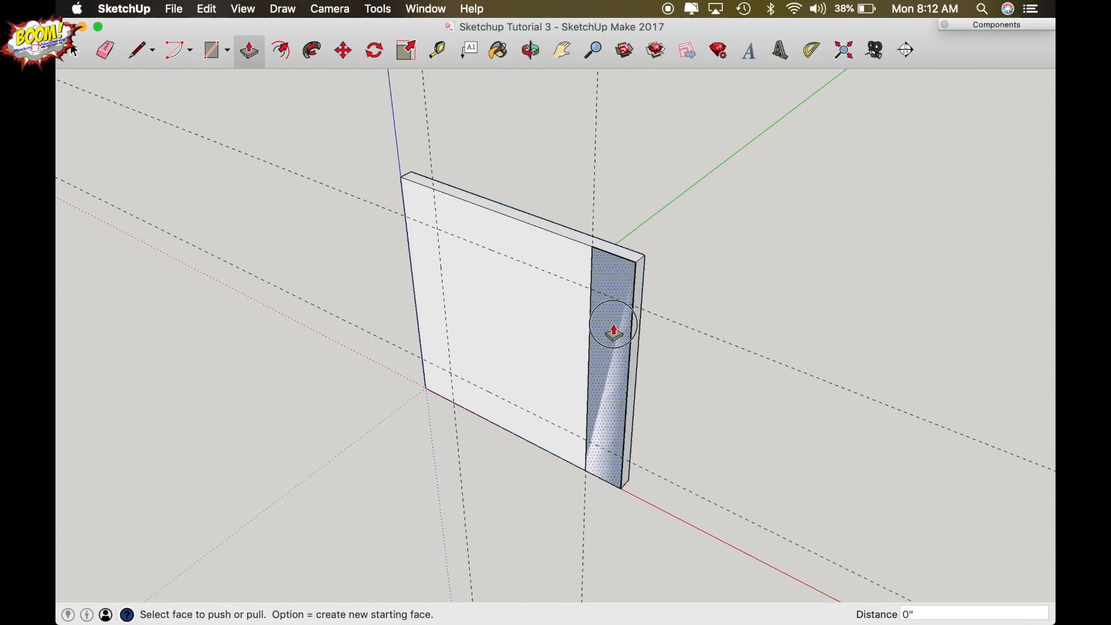
{"action": "left_click", "coordinate": [613, 330]}
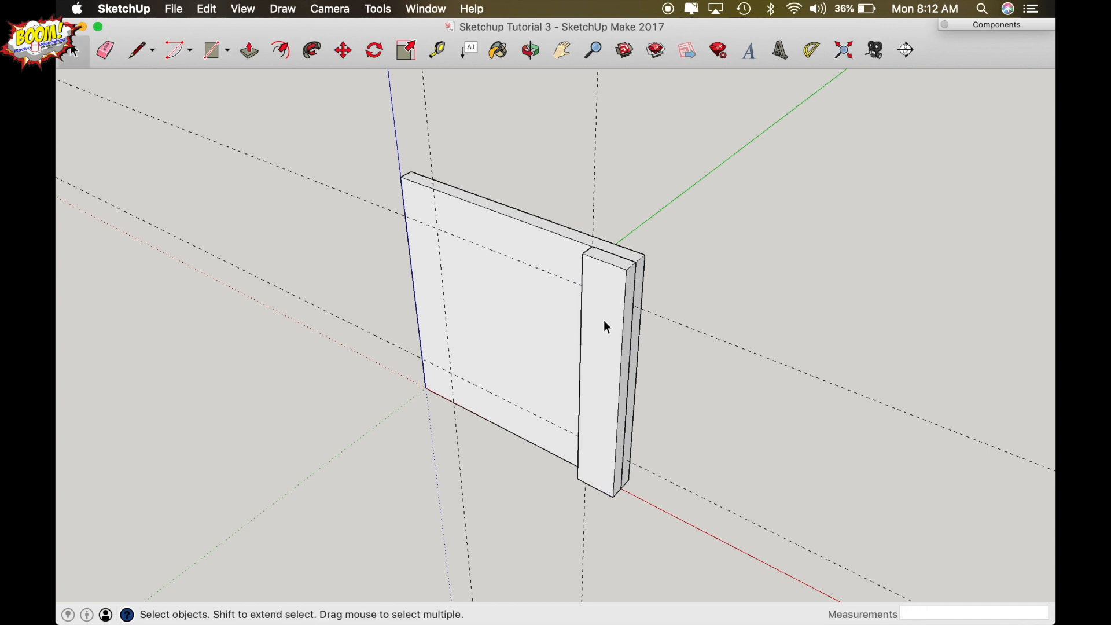
- Make the raised stile a component named 'Stile'
{"action": "left_click", "coordinate": [605, 326]}
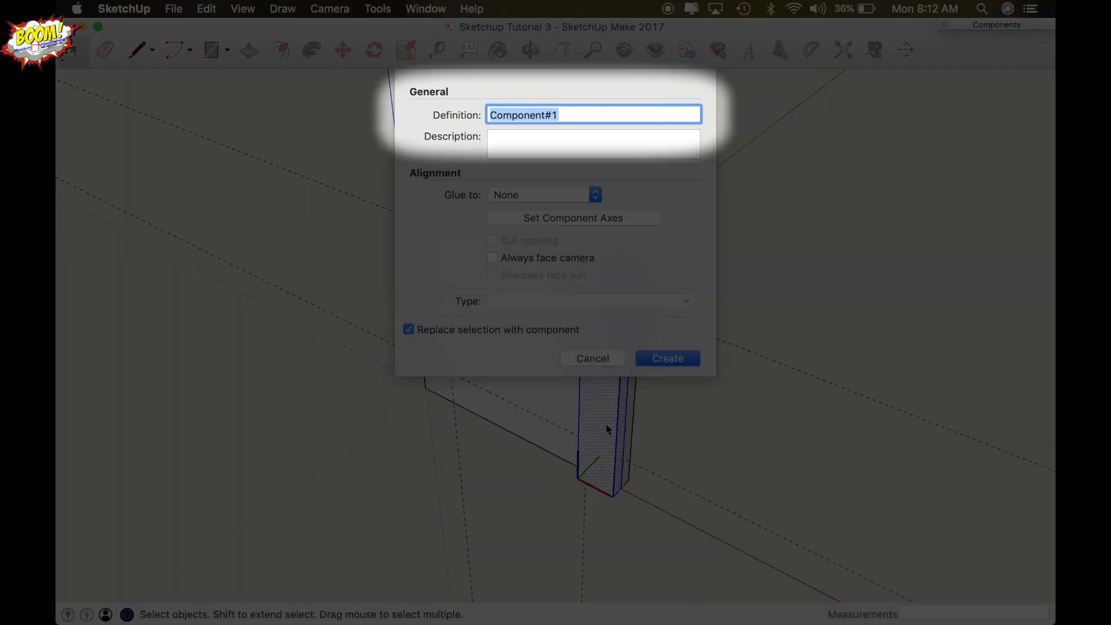
{"action": "type", "text": "Stile"}
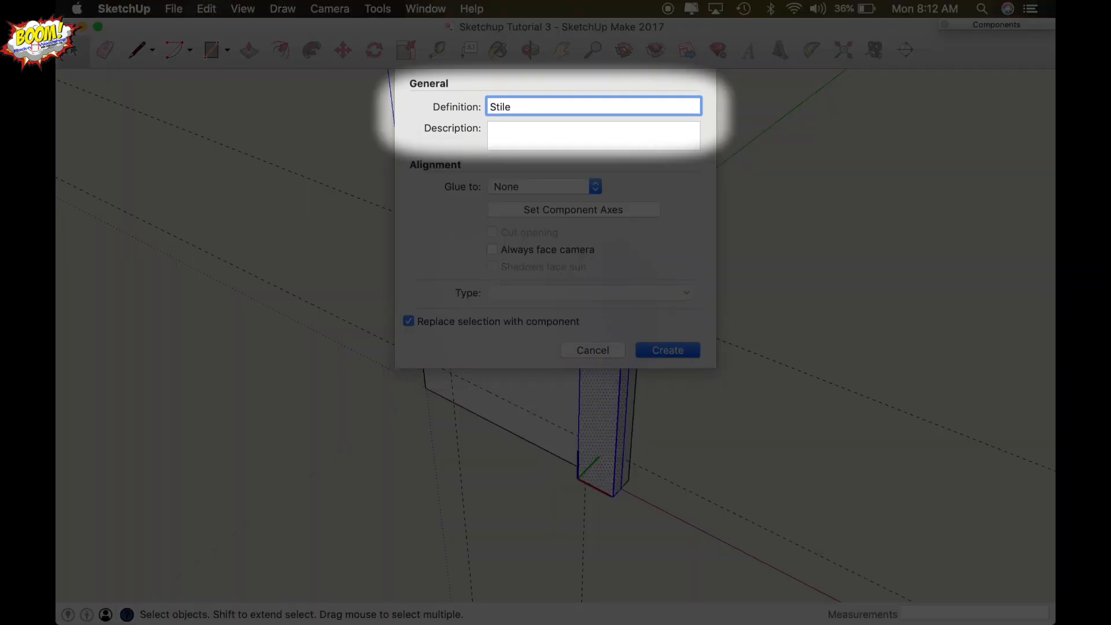
{"action": "left_click", "coordinate": [667, 349]}
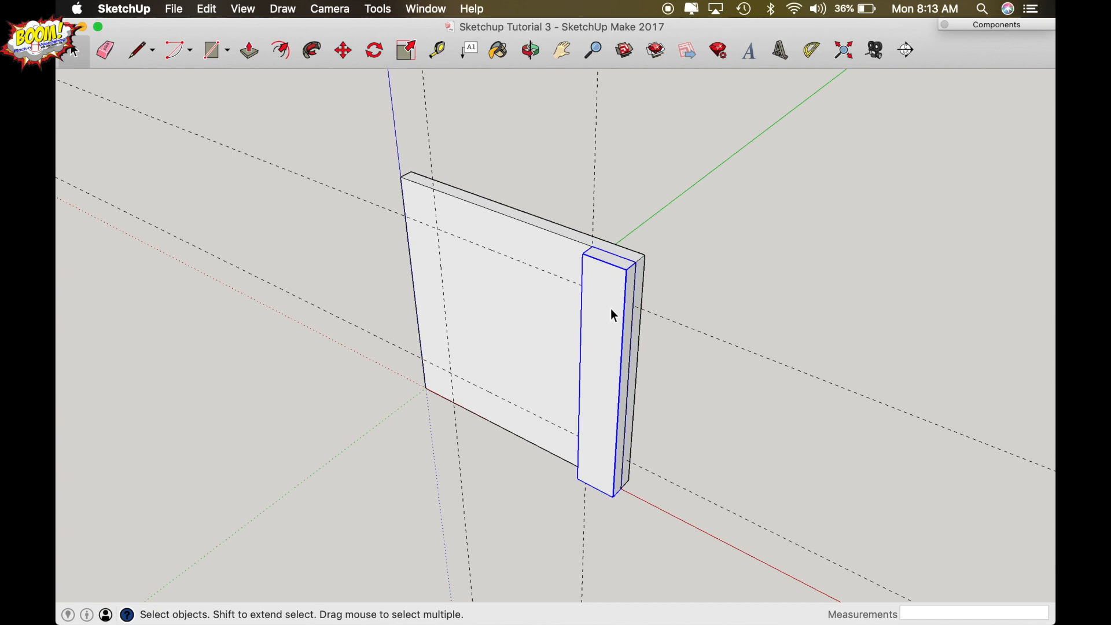
{"action": "mouse_move", "coordinate": [606, 305]}
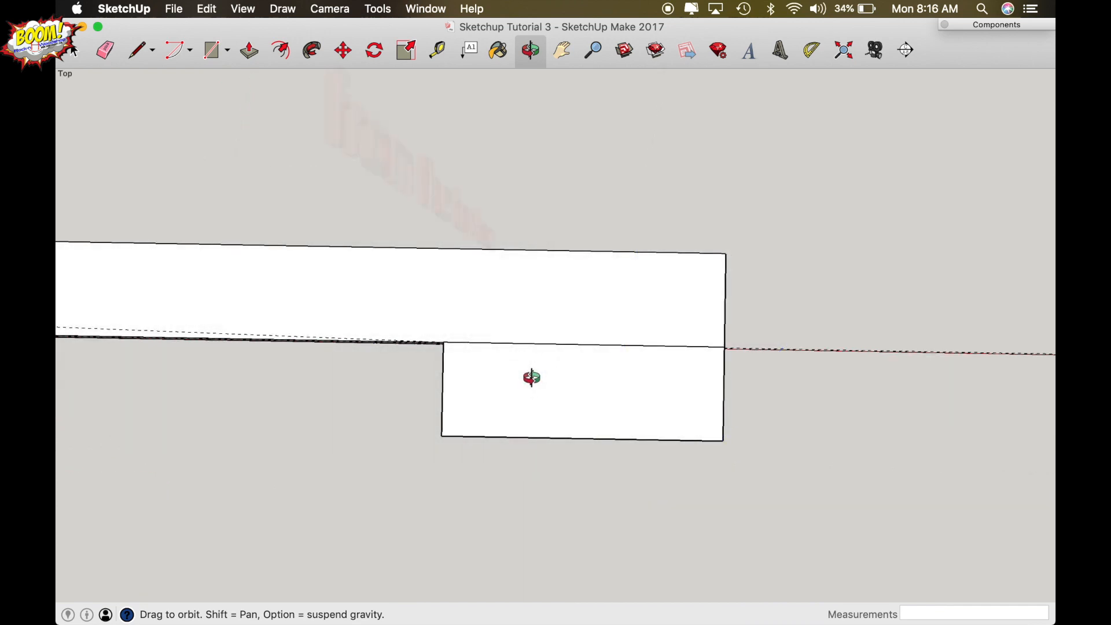
- Place horizontal guides a quarter inch apart from the stile's end edge
{"action": "left_click", "coordinate": [437, 49]}
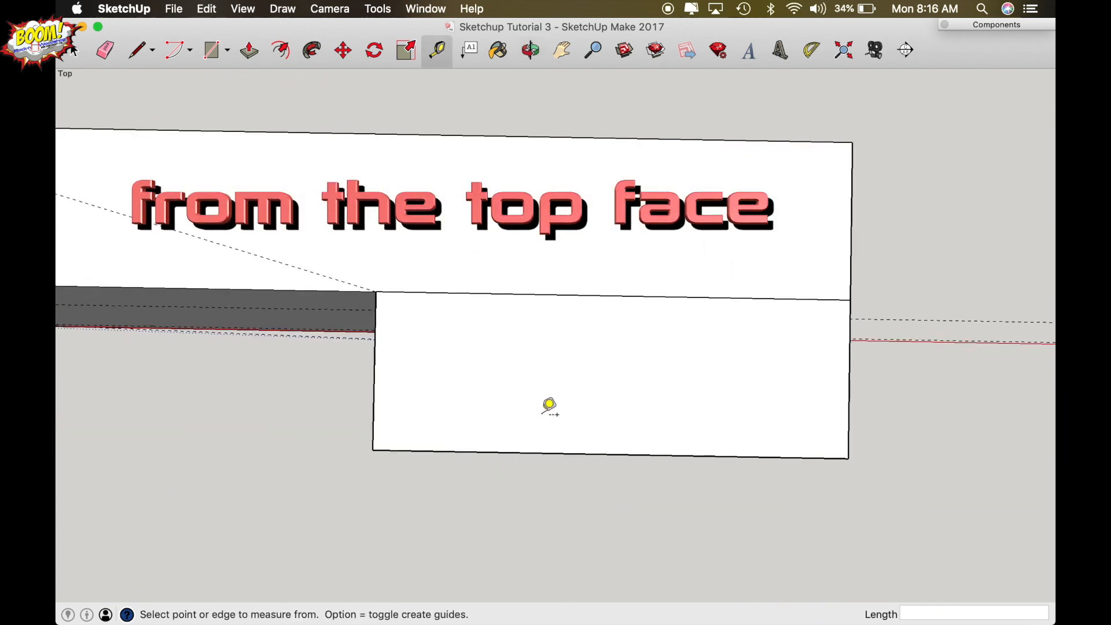
{"action": "mouse_move", "coordinate": [513, 438]}
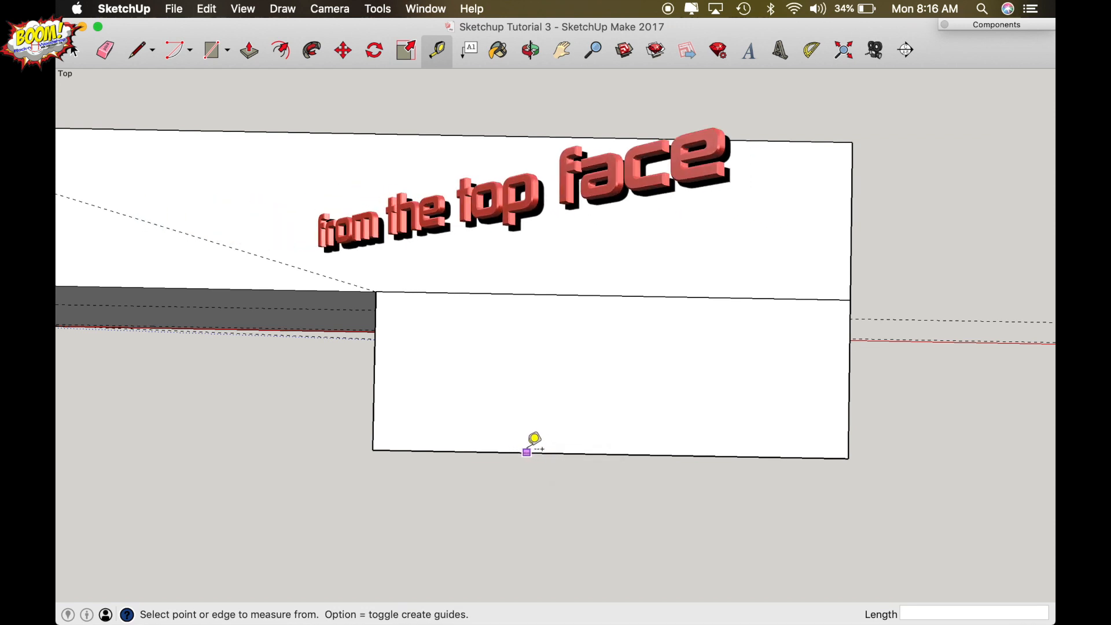
{"action": "left_click", "coordinate": [533, 438]}
{"action": "type", "text": "1/16"}
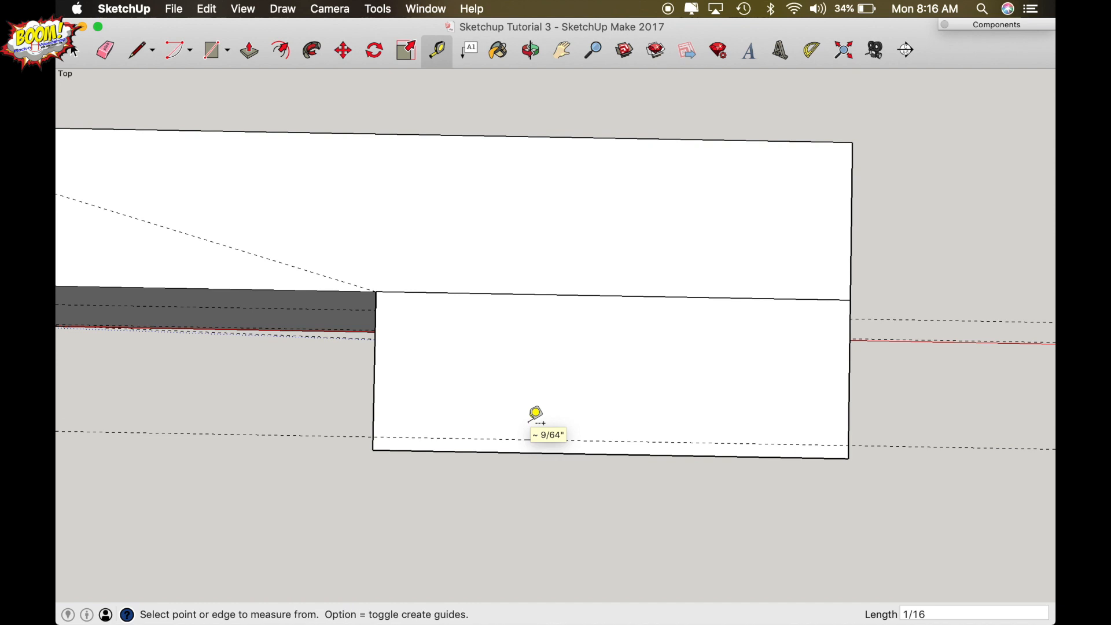
{"action": "mouse_move", "coordinate": [492, 441]}
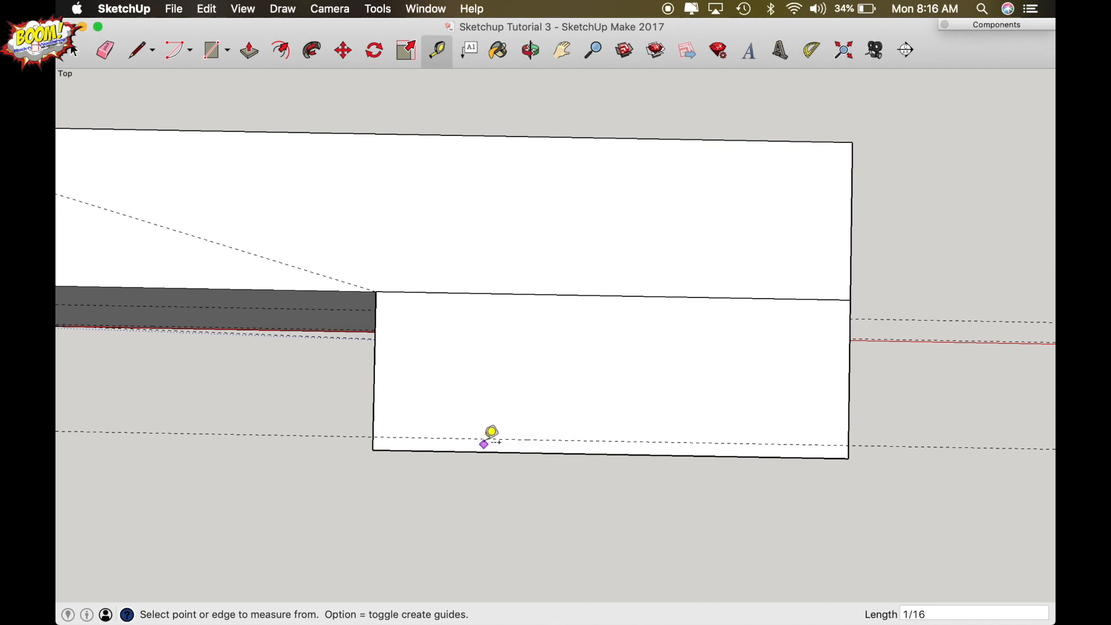
{"action": "mouse_move", "coordinate": [464, 438]}
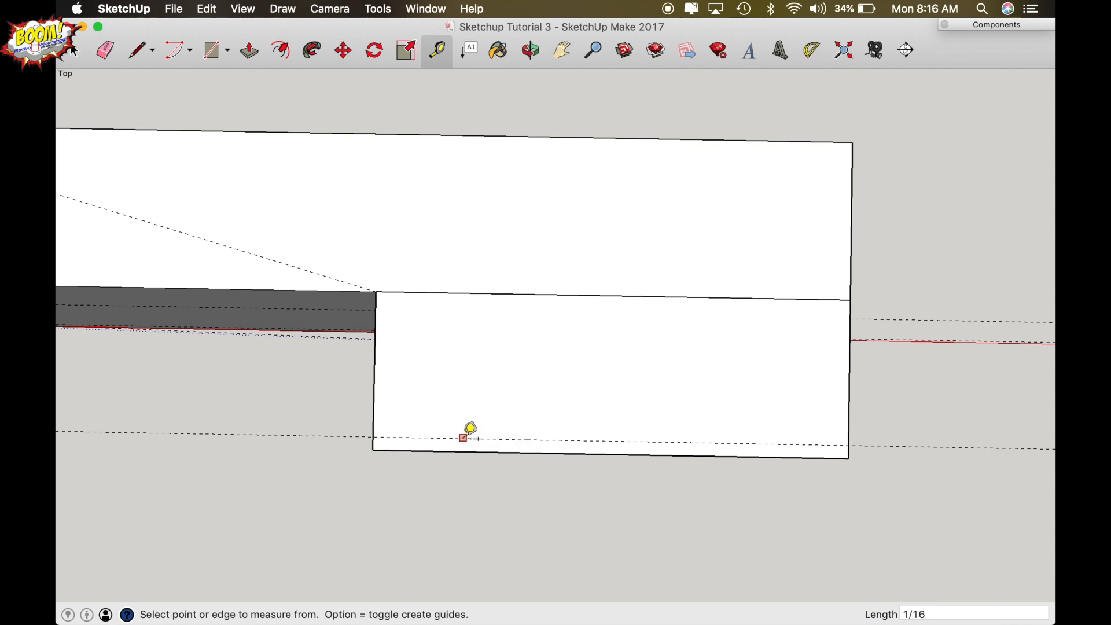
{"action": "left_click", "coordinate": [464, 438]}
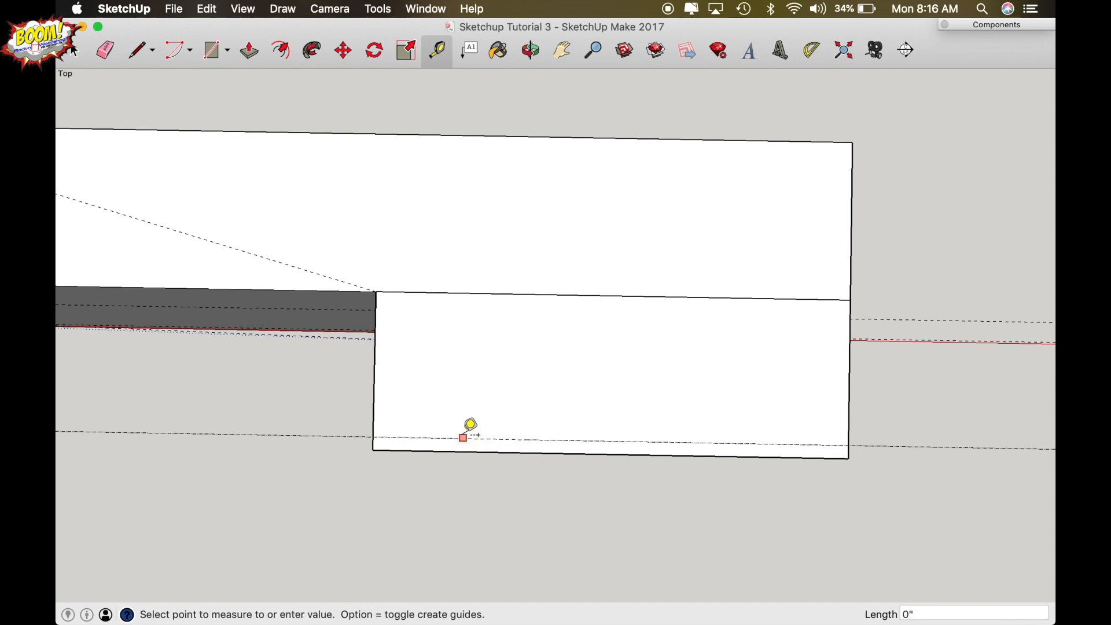
{"action": "mouse_move", "coordinate": [469, 390]}
{"action": "type", "text": "1/4"}
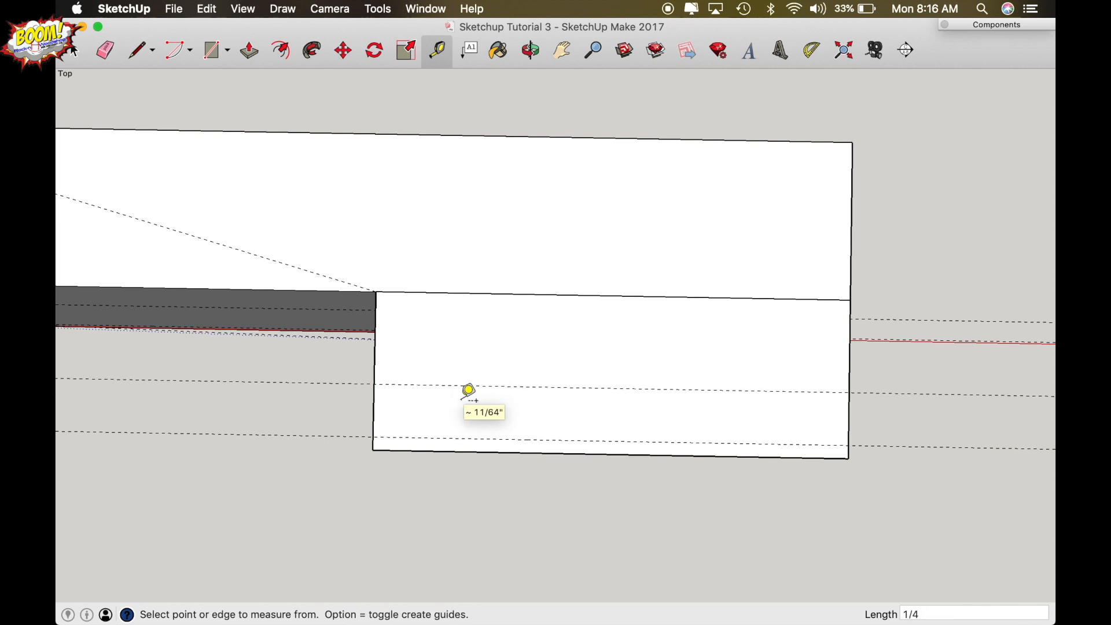
{"action": "mouse_move", "coordinate": [455, 425]}
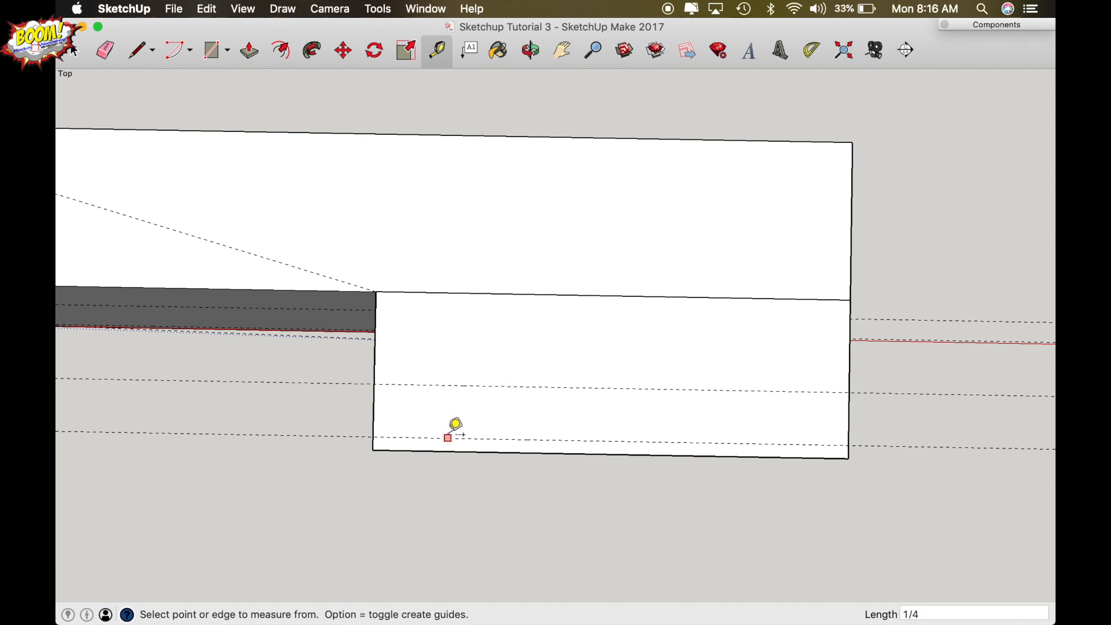
{"action": "mouse_move", "coordinate": [444, 397]}
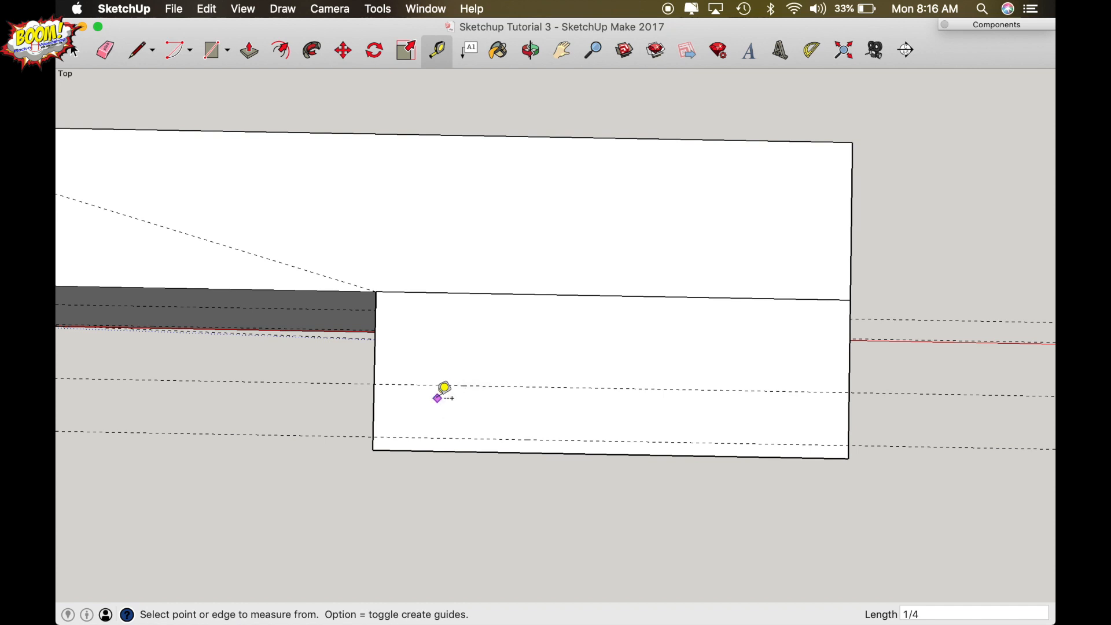
{"action": "mouse_move", "coordinate": [443, 383]}
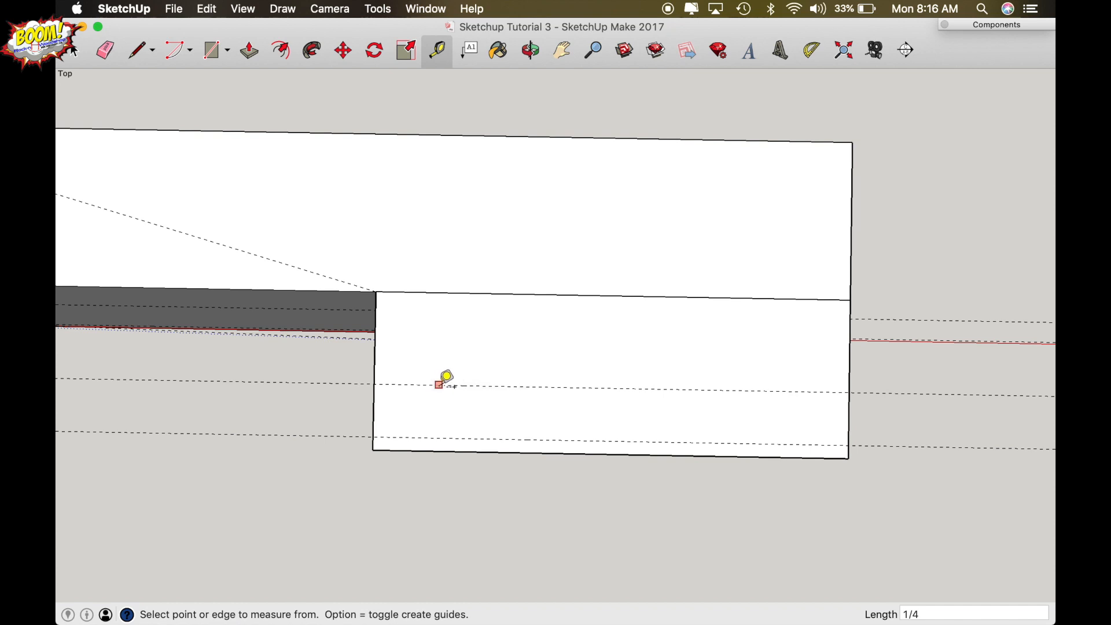
{"action": "mouse_move", "coordinate": [474, 383]}
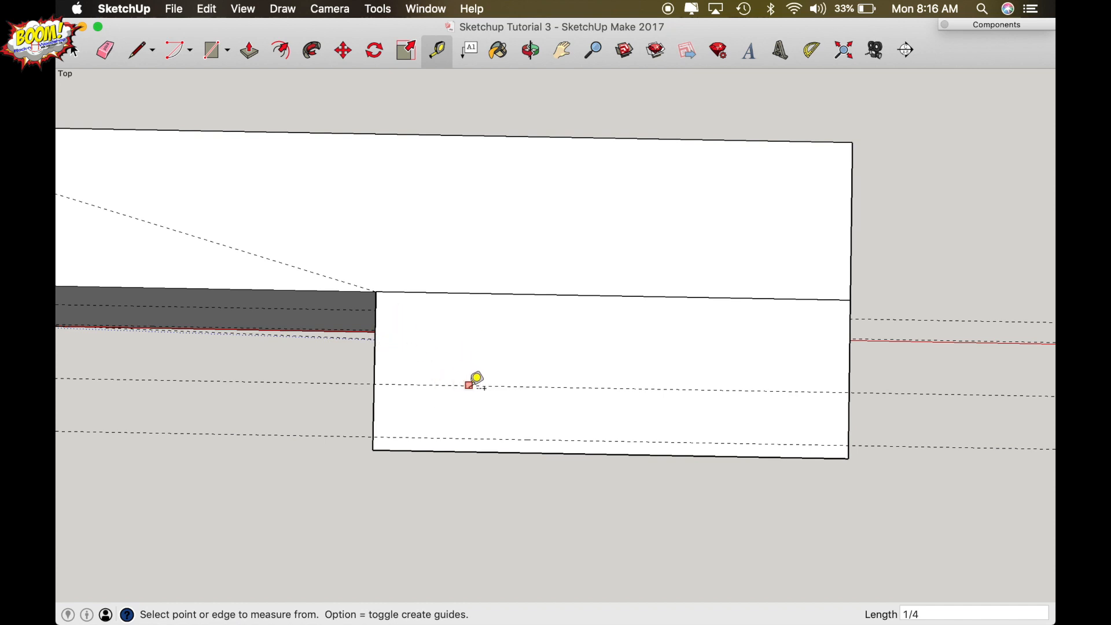
{"action": "mouse_move", "coordinate": [479, 350]}
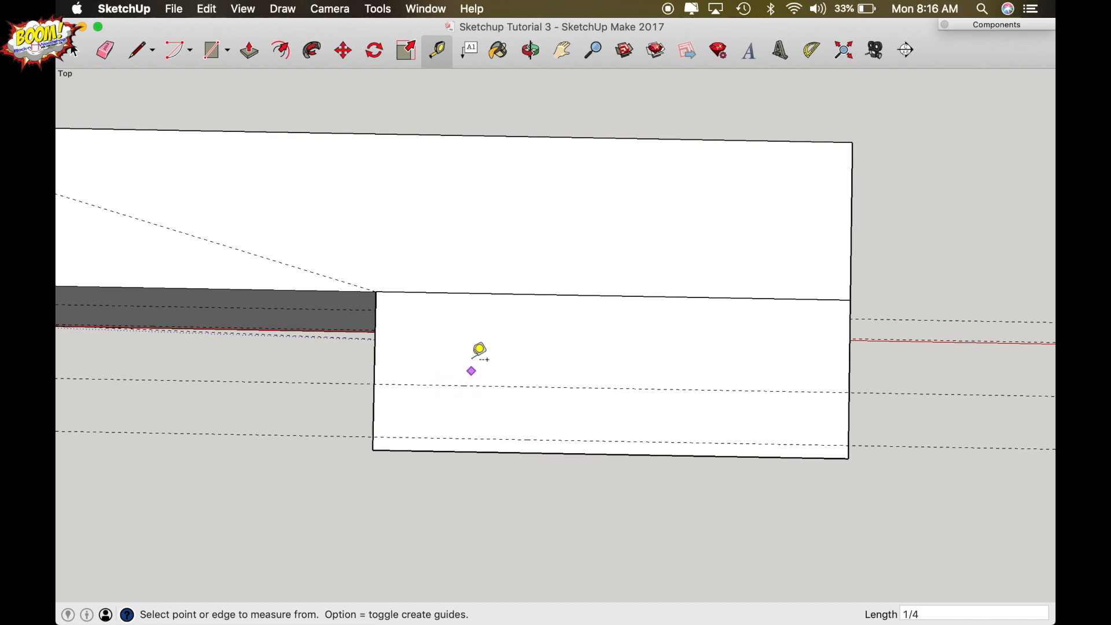
{"action": "mouse_move", "coordinate": [450, 383]}
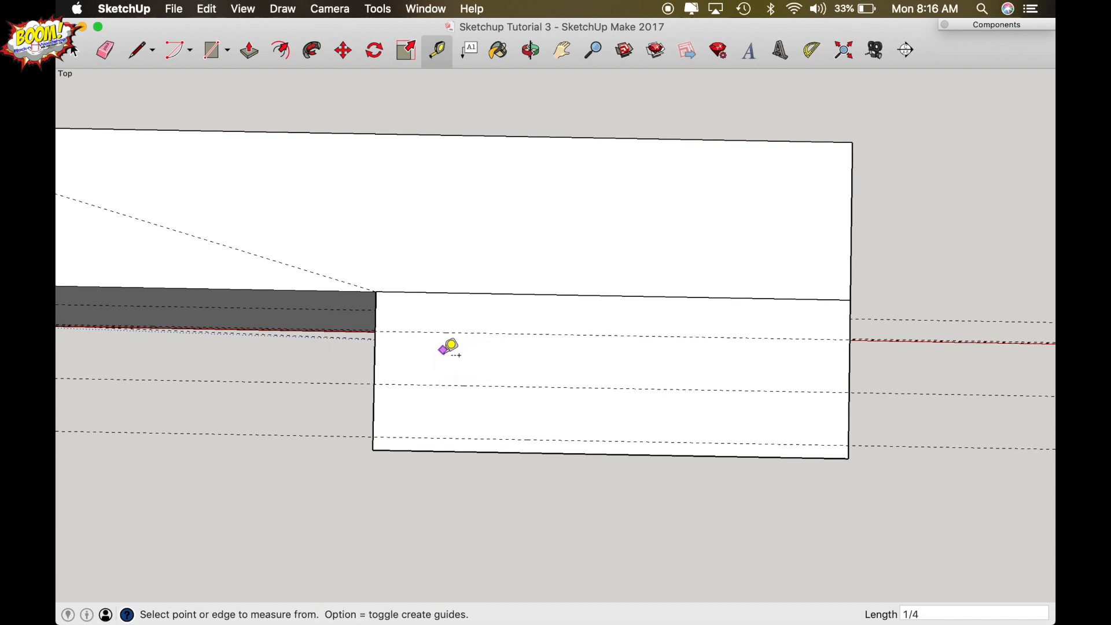
{"action": "mouse_move", "coordinate": [444, 330]}
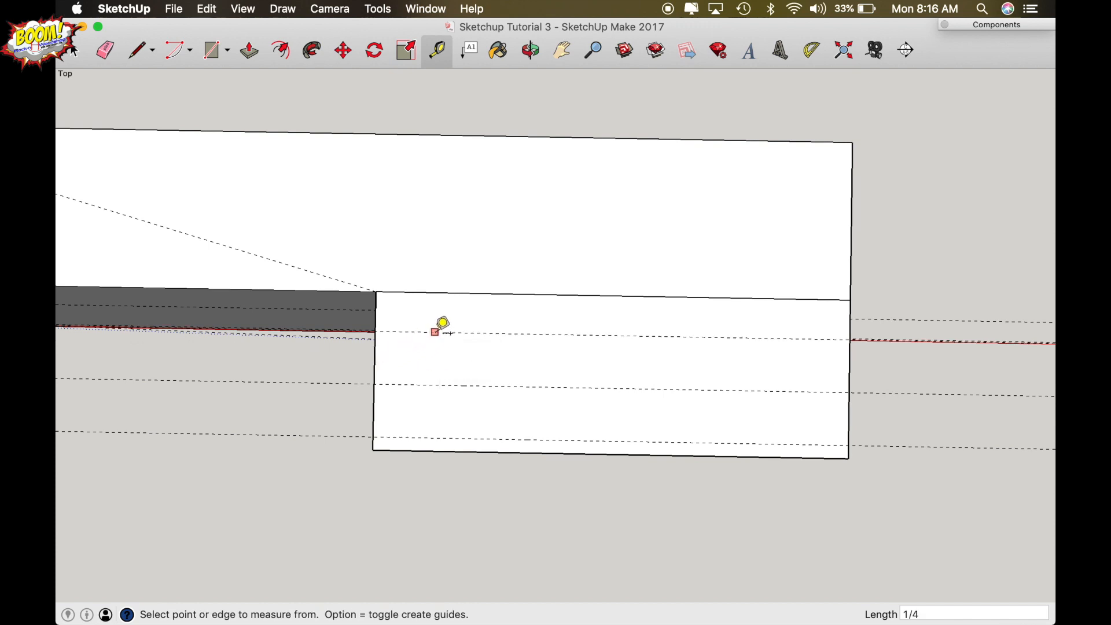
{"action": "mouse_move", "coordinate": [414, 364]}
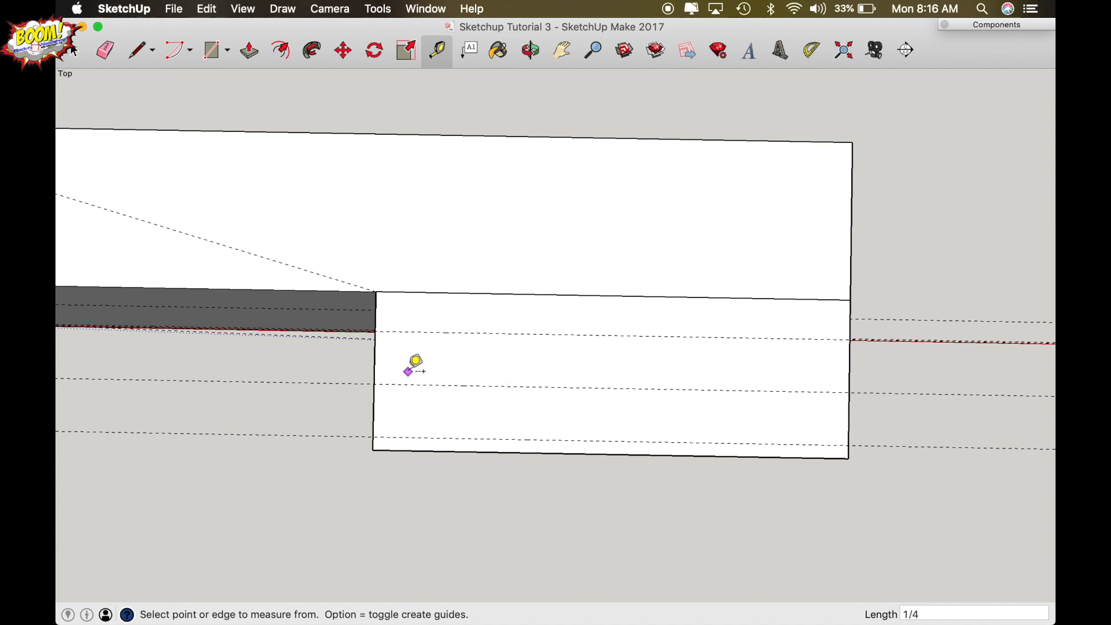
{"action": "mouse_move", "coordinate": [380, 348]}
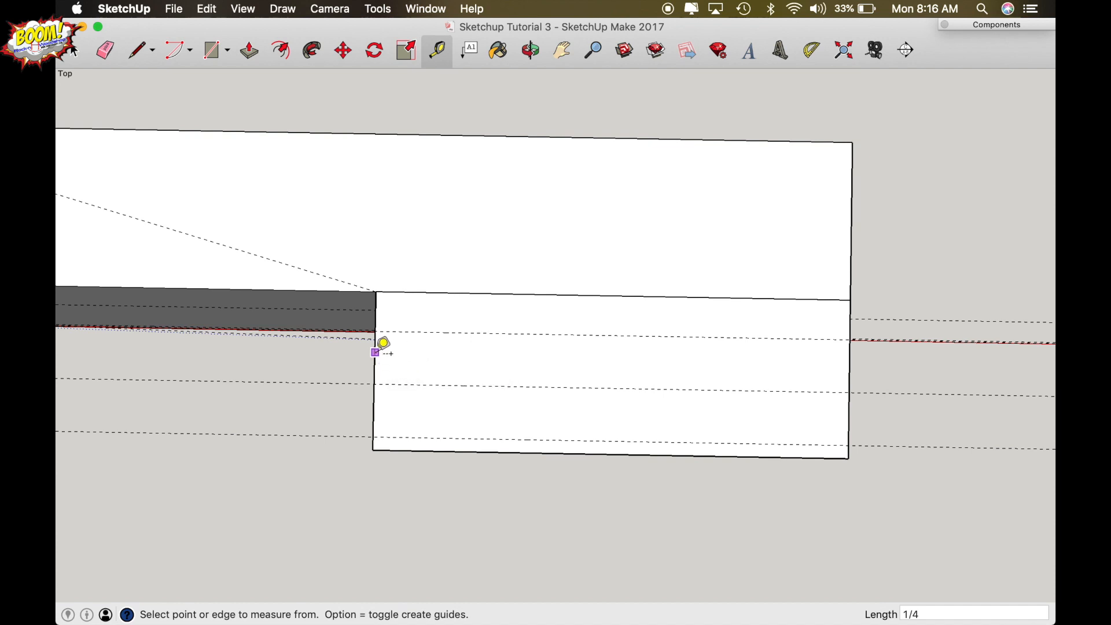
{"action": "mouse_move", "coordinate": [379, 346]}
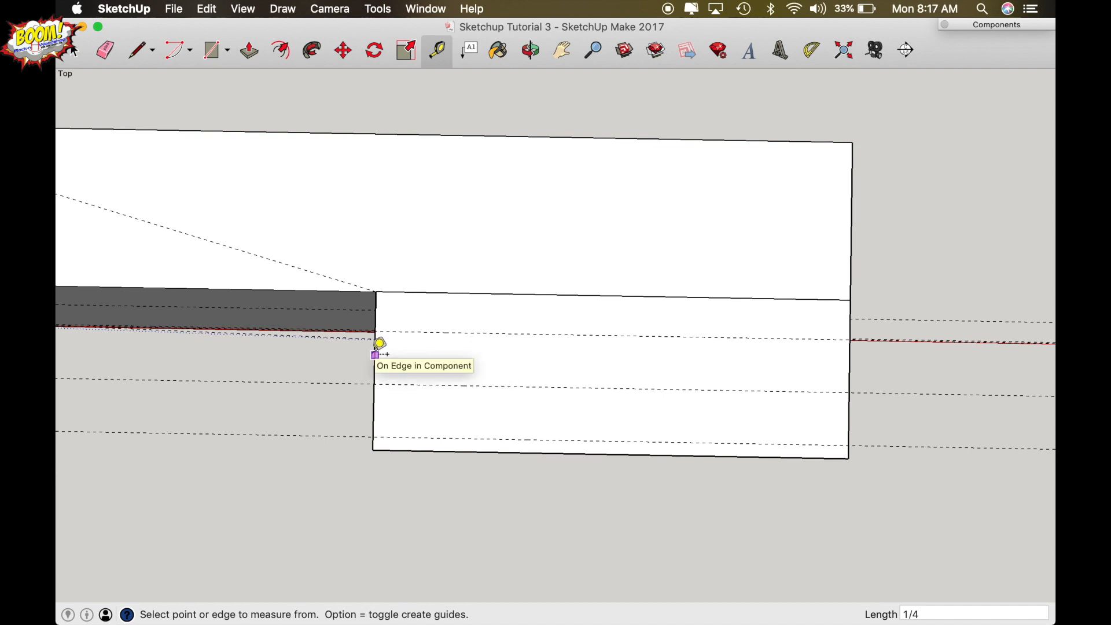
- Start a vertical guide measured from the stile component's left edge
{"action": "left_click", "coordinate": [375, 354]}
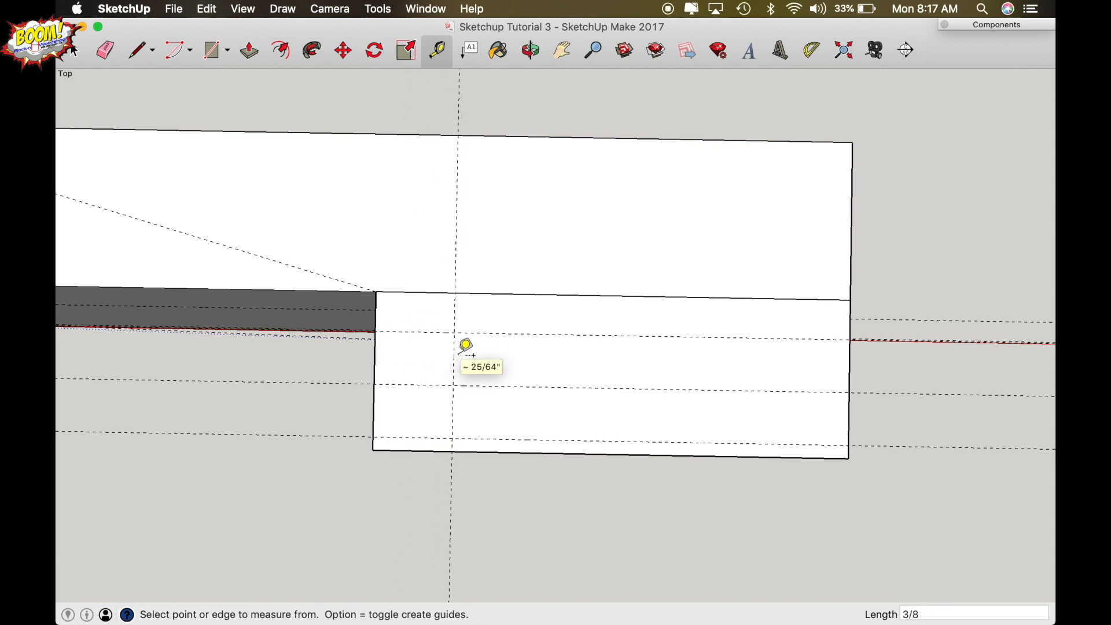
{"action": "mouse_move", "coordinate": [378, 351]}
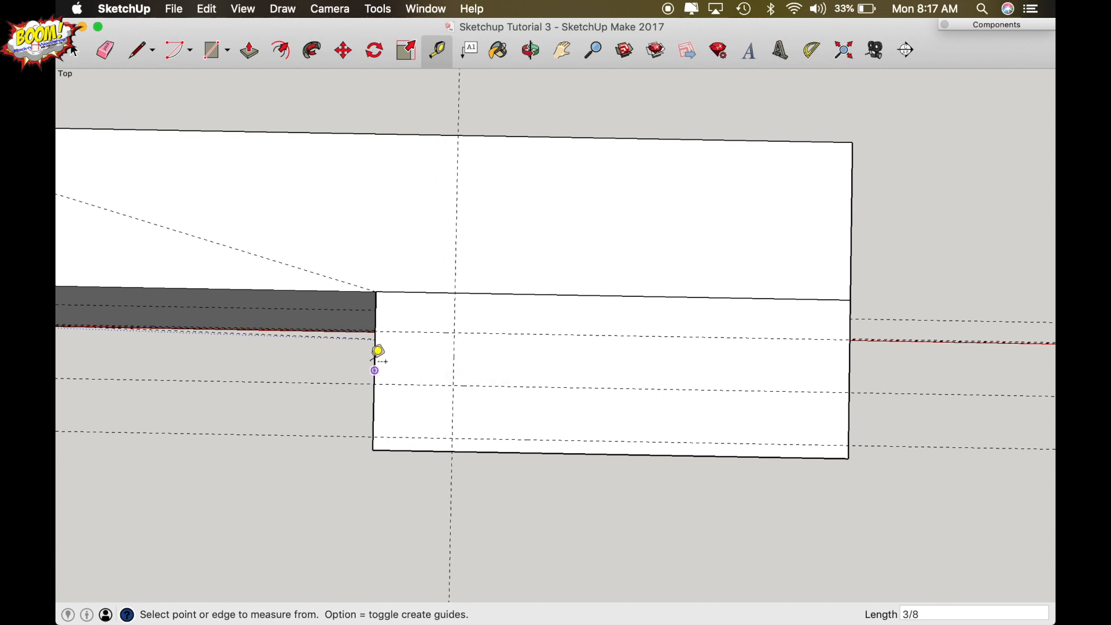
{"action": "mouse_move", "coordinate": [425, 349]}
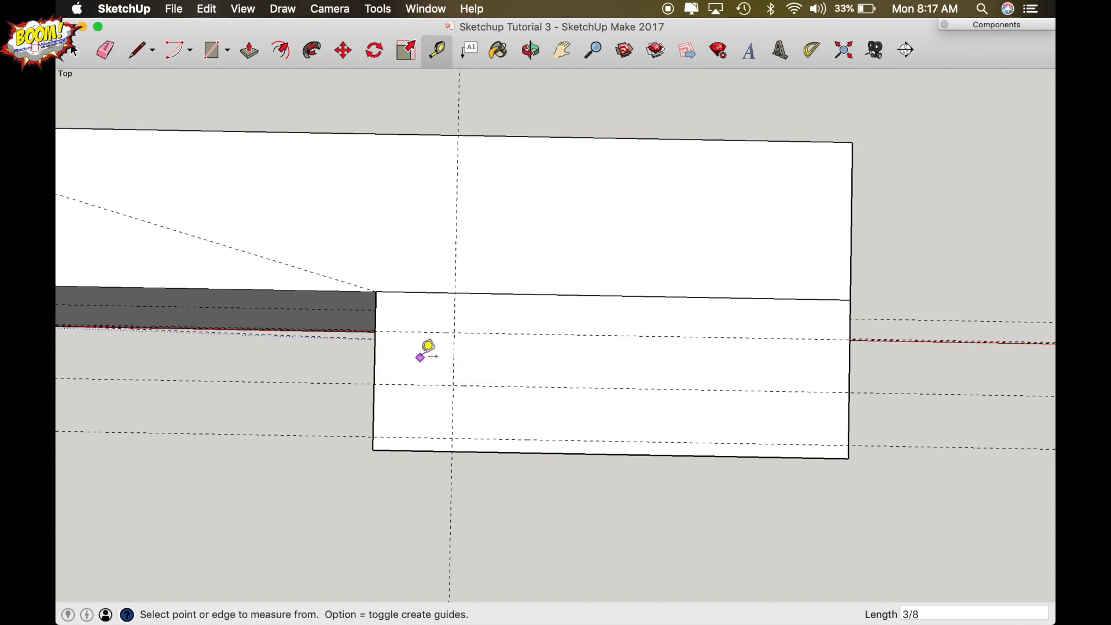
{"action": "mouse_move", "coordinate": [422, 434]}
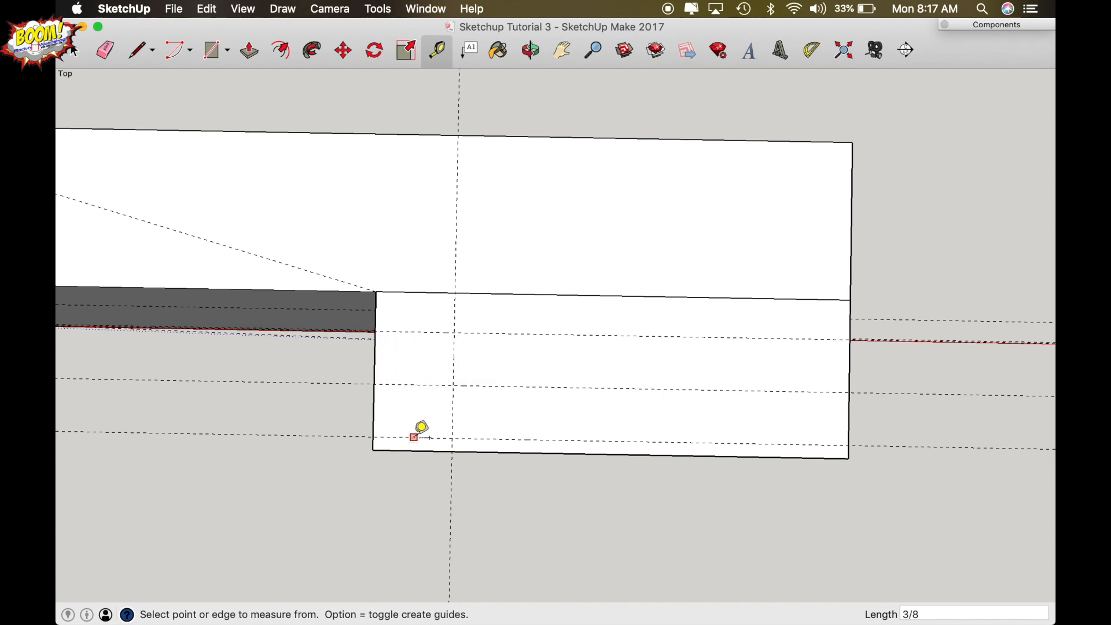
{"action": "mouse_move", "coordinate": [410, 436]}
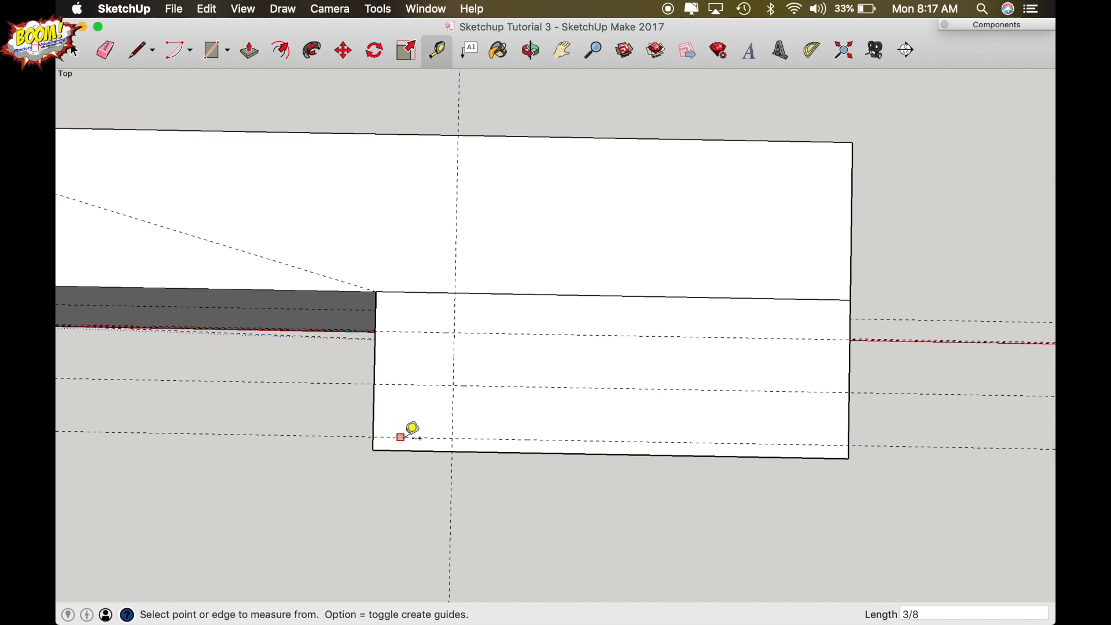
{"action": "mouse_move", "coordinate": [419, 425]}
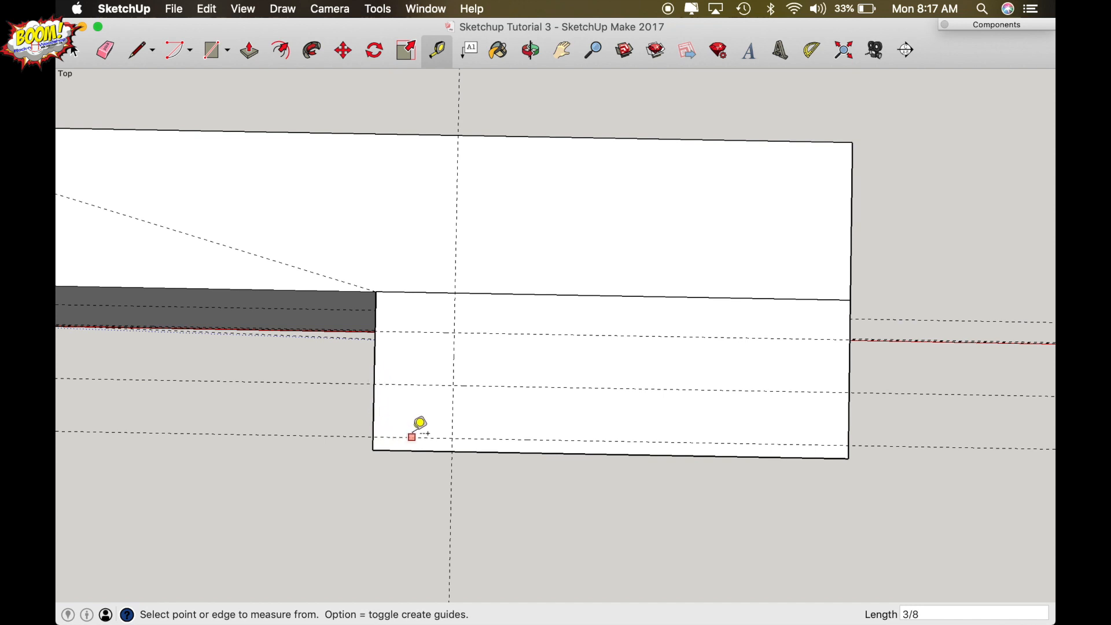
{"action": "mouse_move", "coordinate": [457, 415]}
{"action": "type", "text": "1/4"}
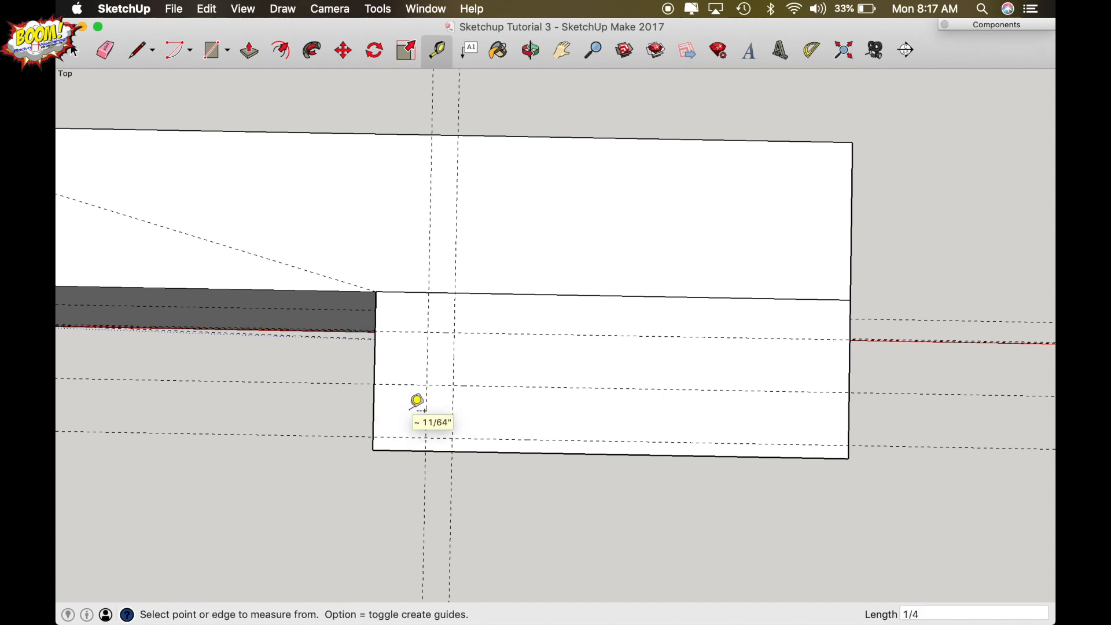
{"action": "mouse_move", "coordinate": [431, 447]}
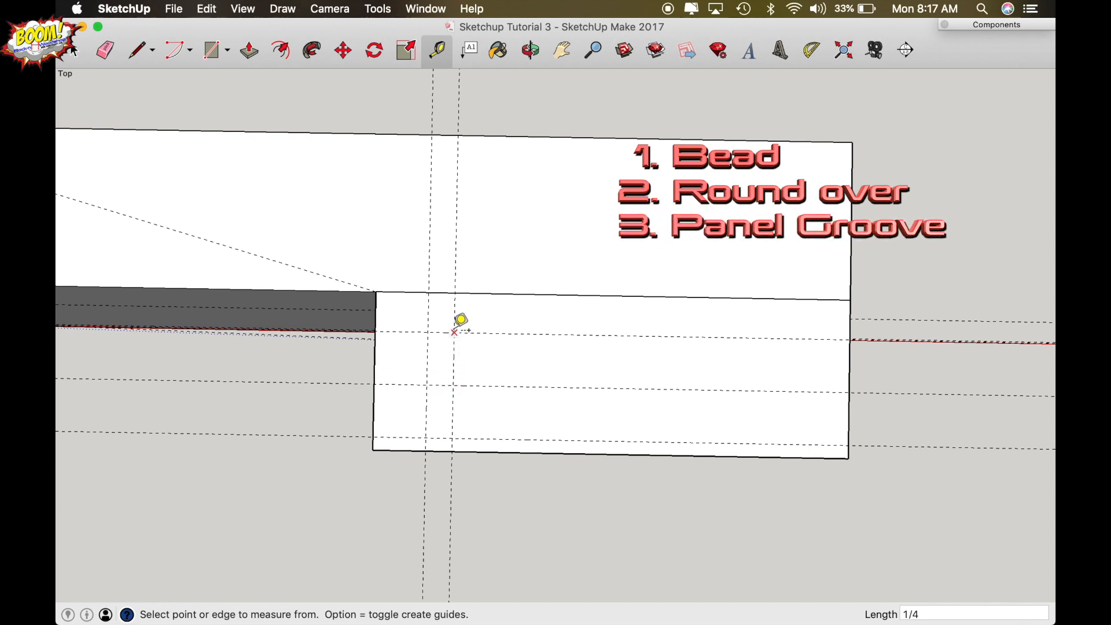
{"action": "mouse_move", "coordinate": [374, 330]}
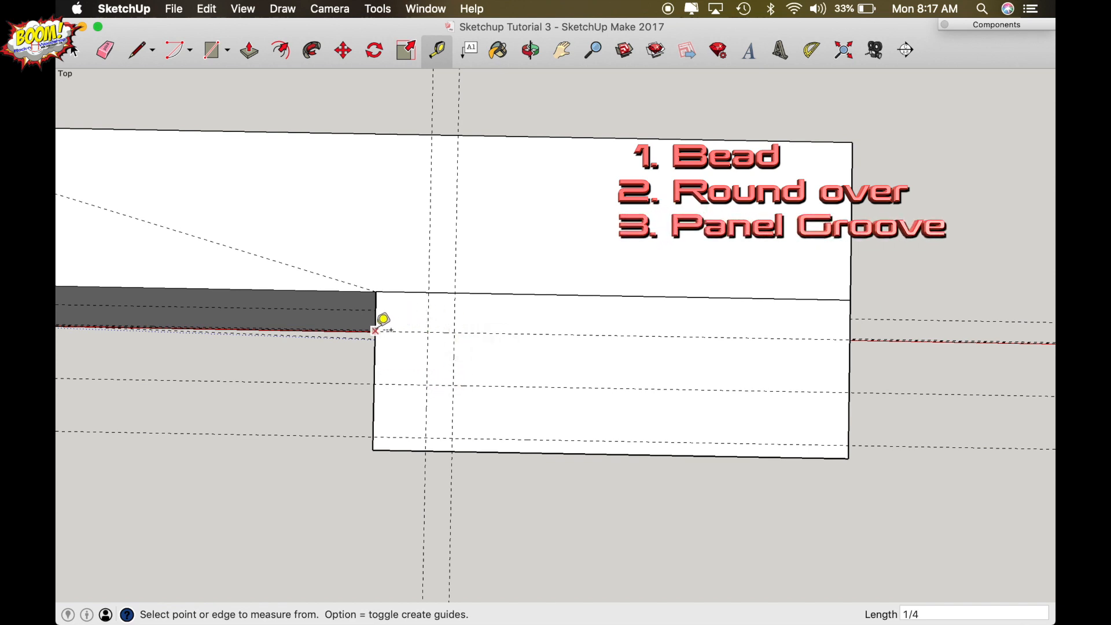
{"action": "mouse_move", "coordinate": [421, 358]}
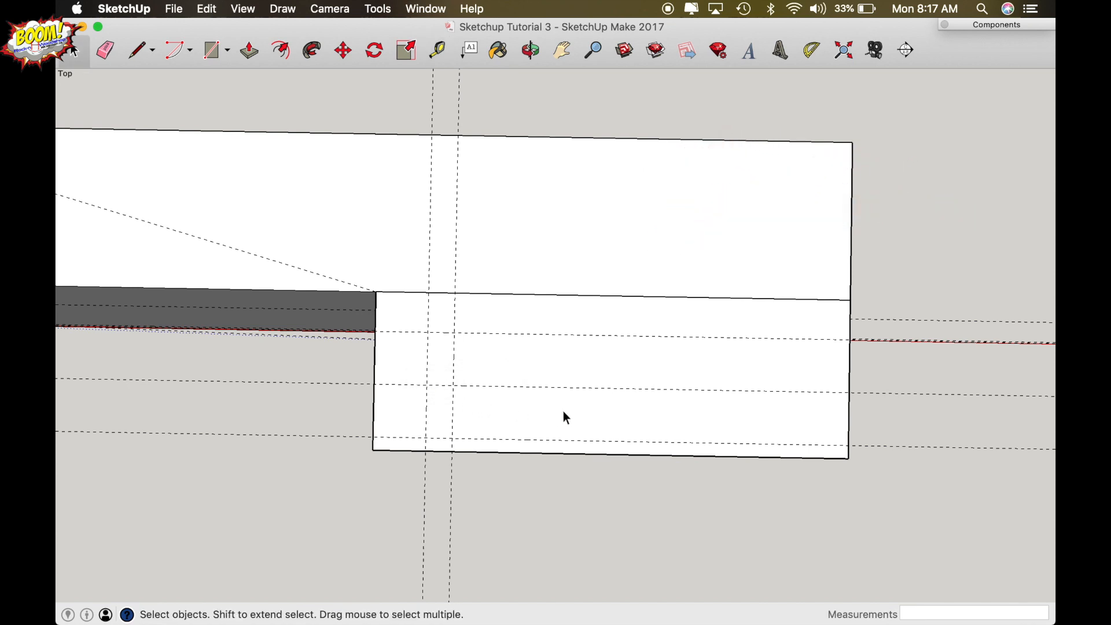
{"action": "mouse_move", "coordinate": [540, 419]}
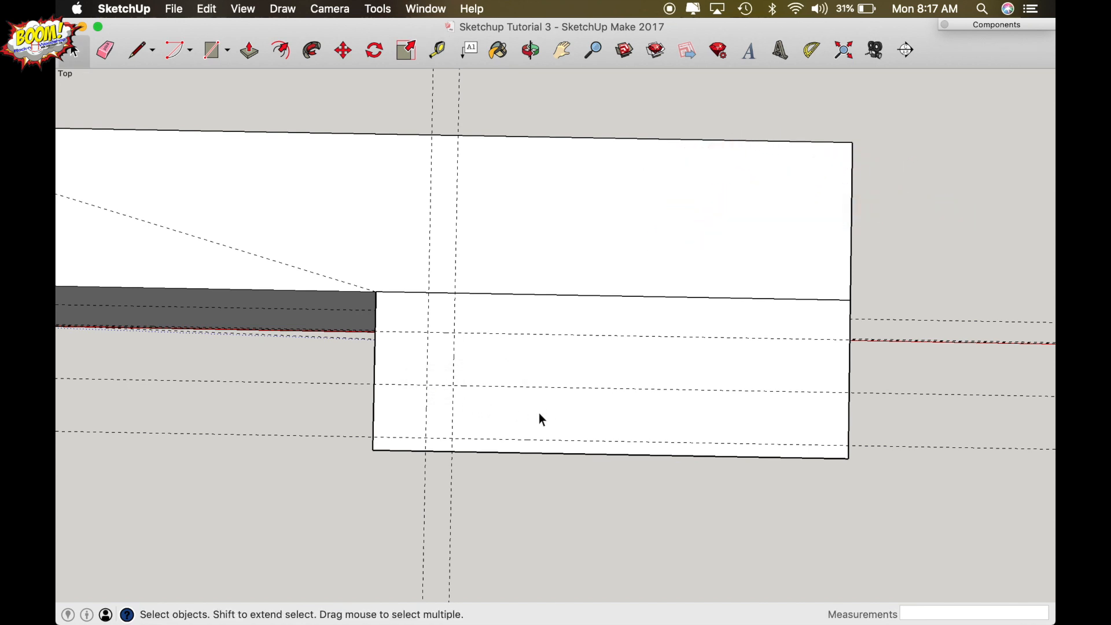
- Enter the lower stile component for editing and start a short vertical line on its bottom edge
{"action": "left_click", "coordinate": [541, 419]}
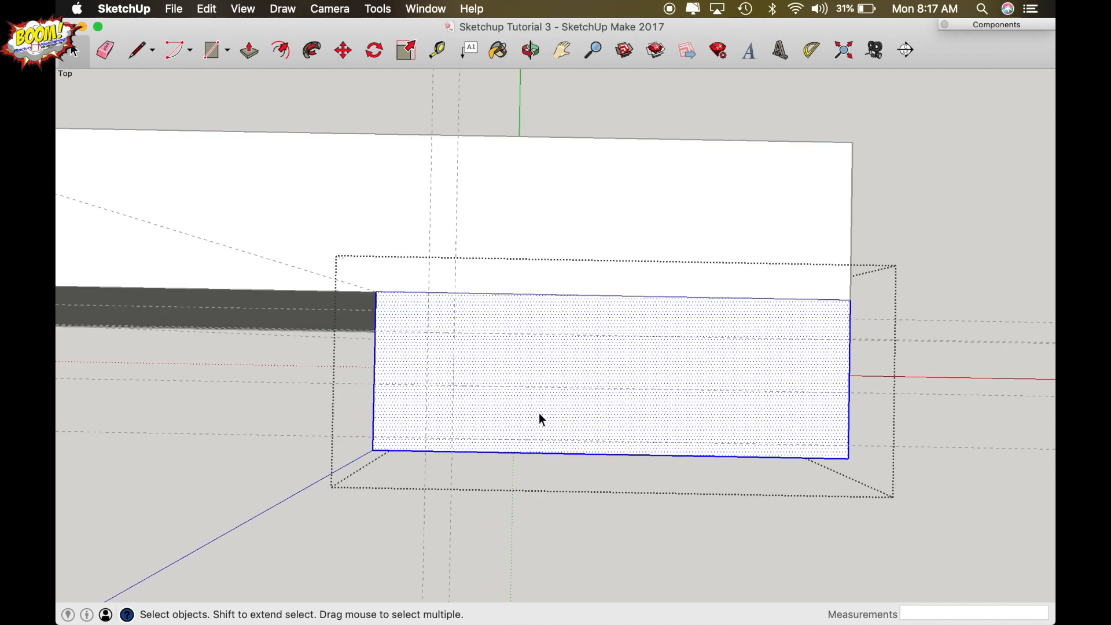
{"action": "left_click", "coordinate": [530, 50]}
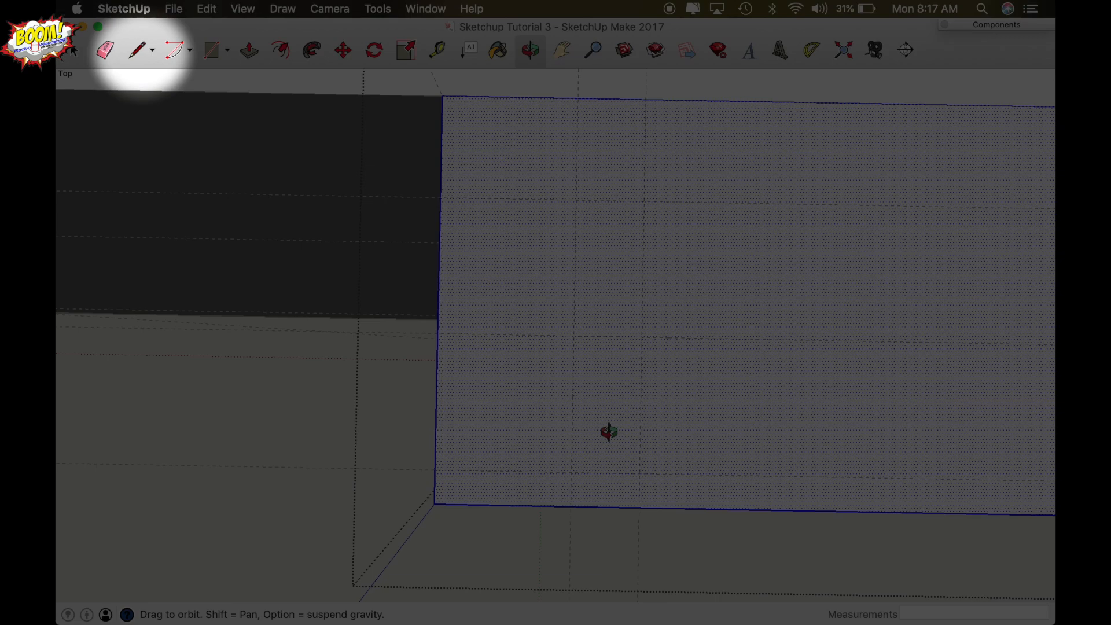
{"action": "left_click", "coordinate": [134, 50]}
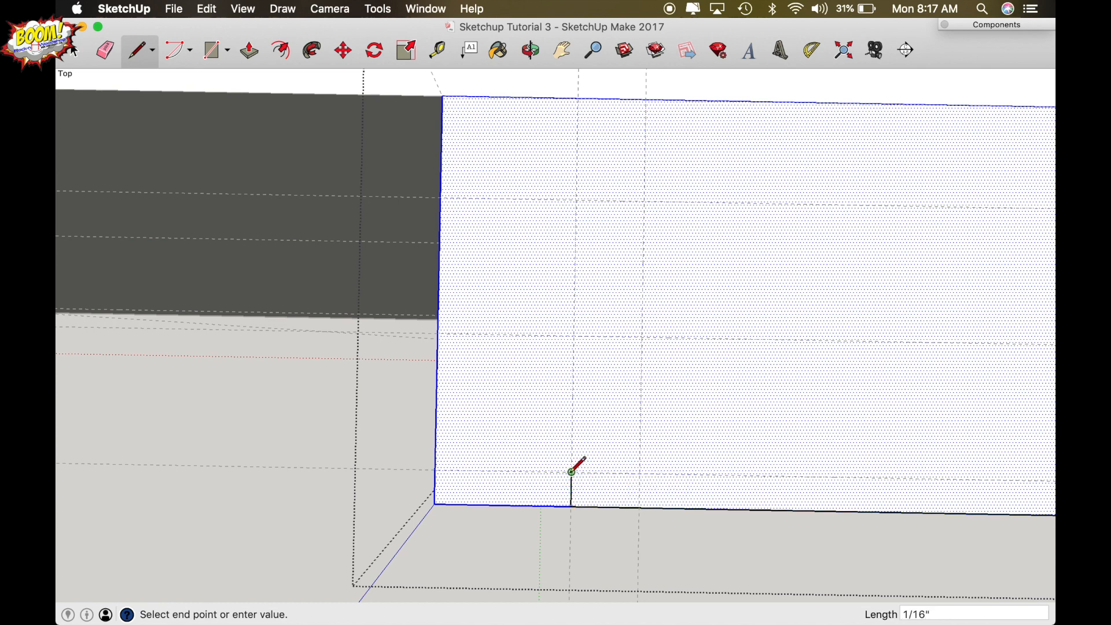
{"action": "mouse_move", "coordinate": [648, 424]}
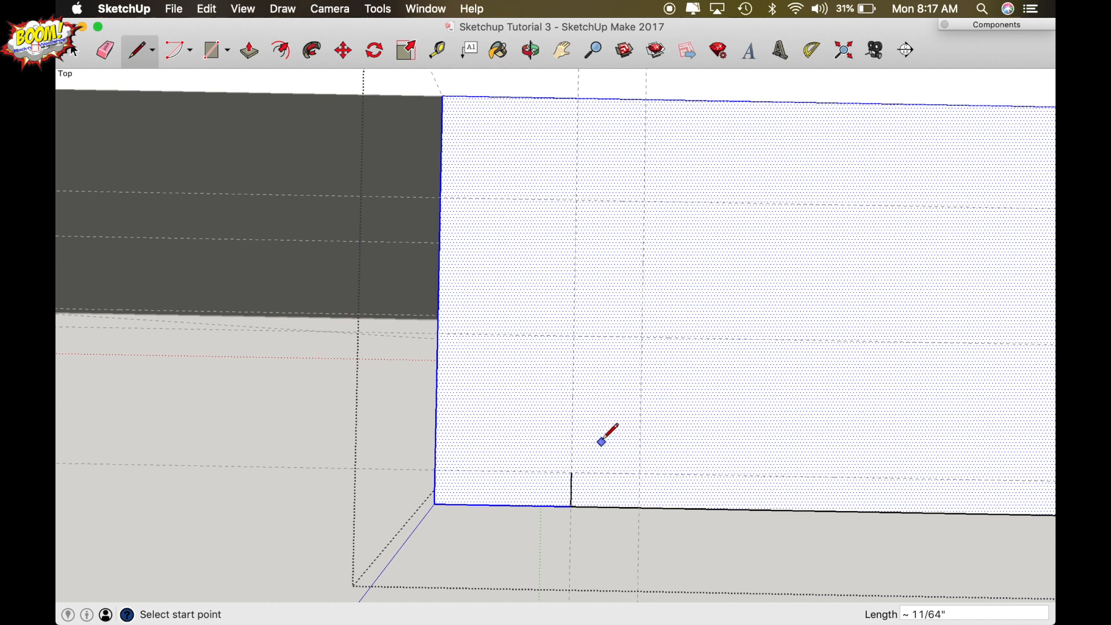
- Draw a small rectangle from the guide intersection to outline the panel groove on the end face
{"action": "left_click", "coordinate": [211, 50]}
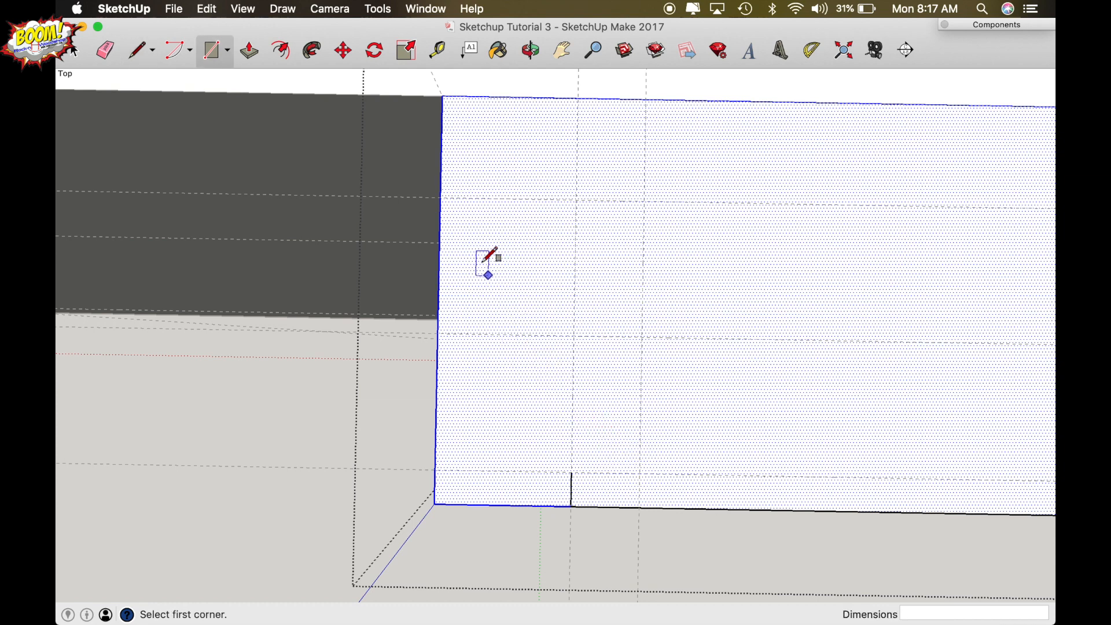
{"action": "mouse_move", "coordinate": [448, 196]}
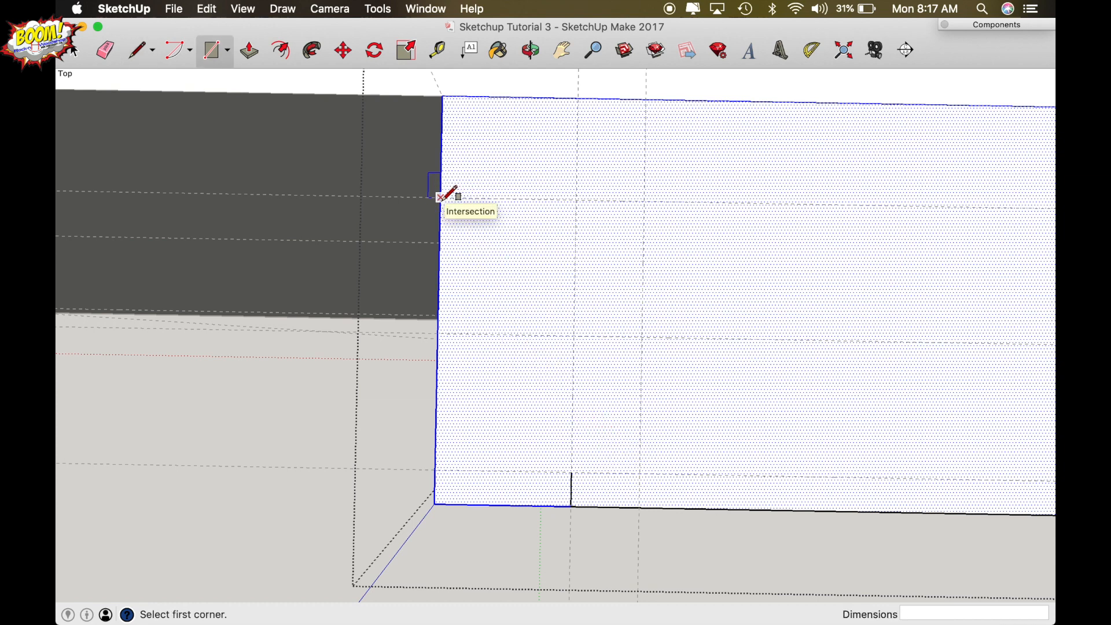
{"action": "left_click", "coordinate": [440, 197]}
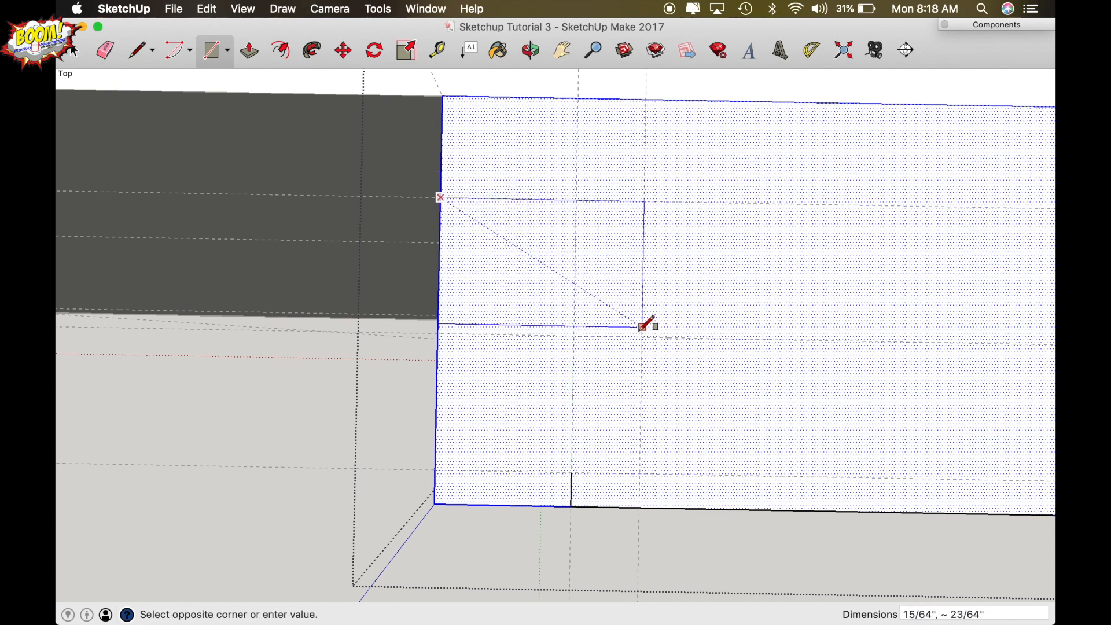
{"action": "left_click", "coordinate": [644, 327]}
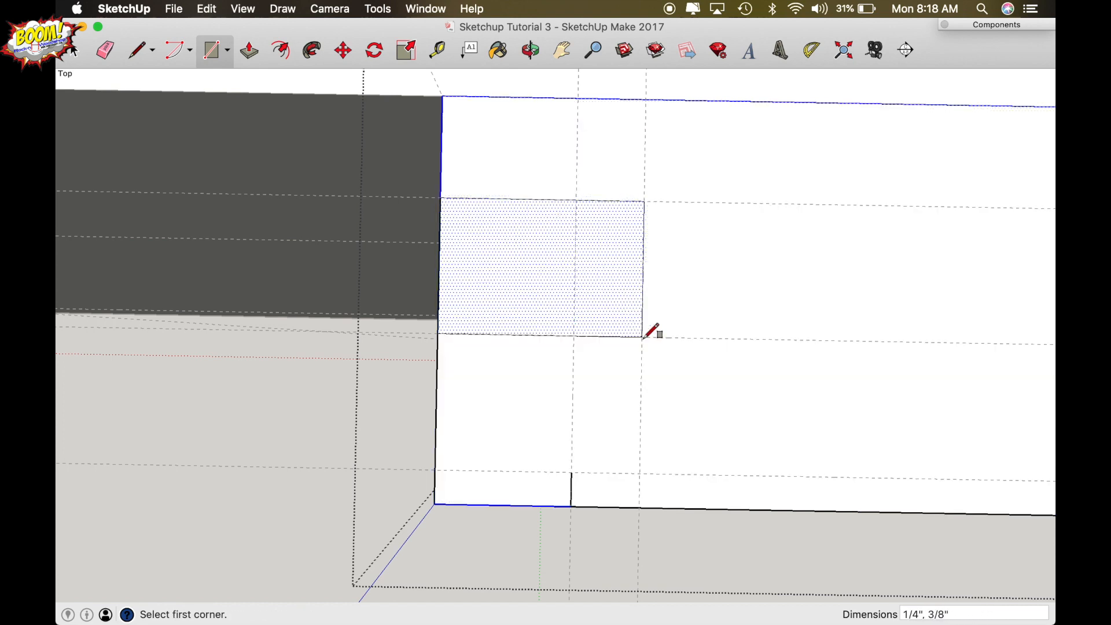
{"action": "left_click", "coordinate": [248, 50]}
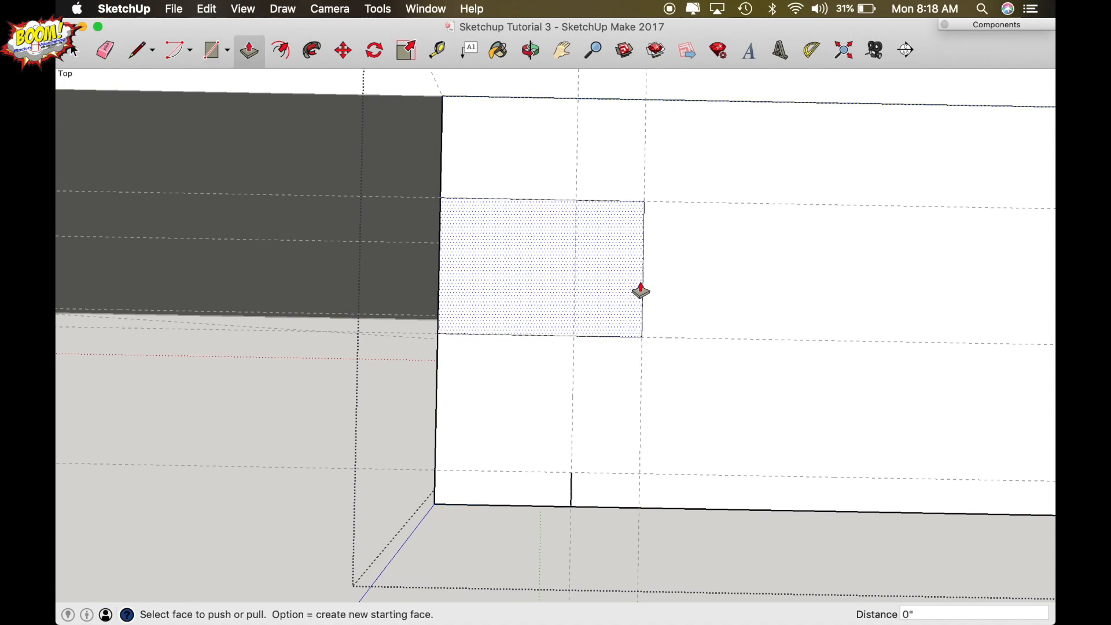
{"action": "mouse_move", "coordinate": [563, 341]}
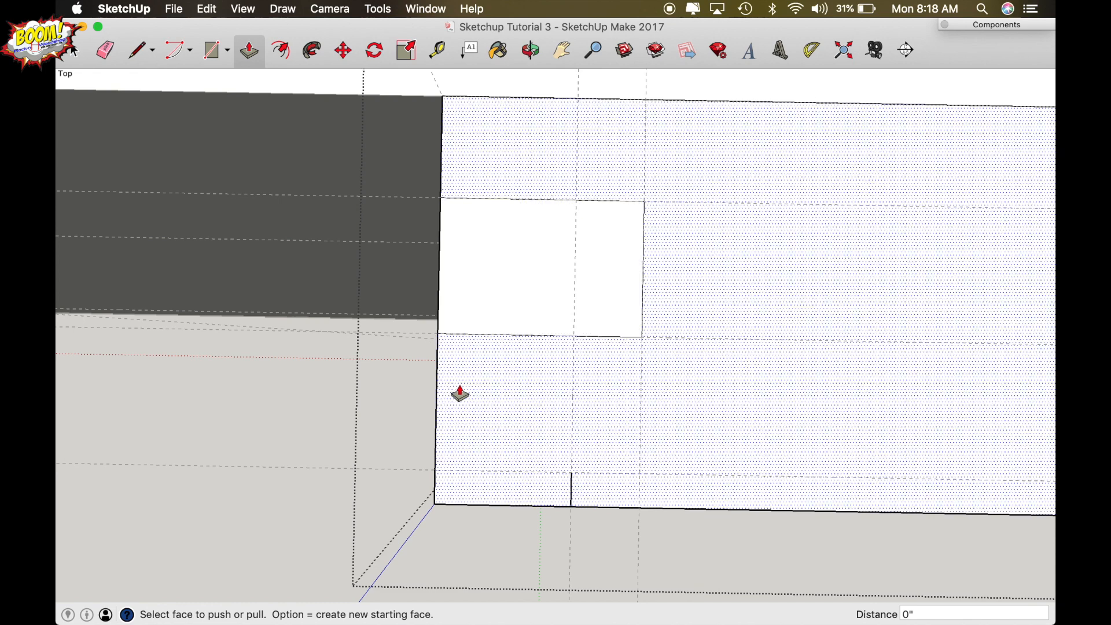
{"action": "mouse_move", "coordinate": [437, 343]}
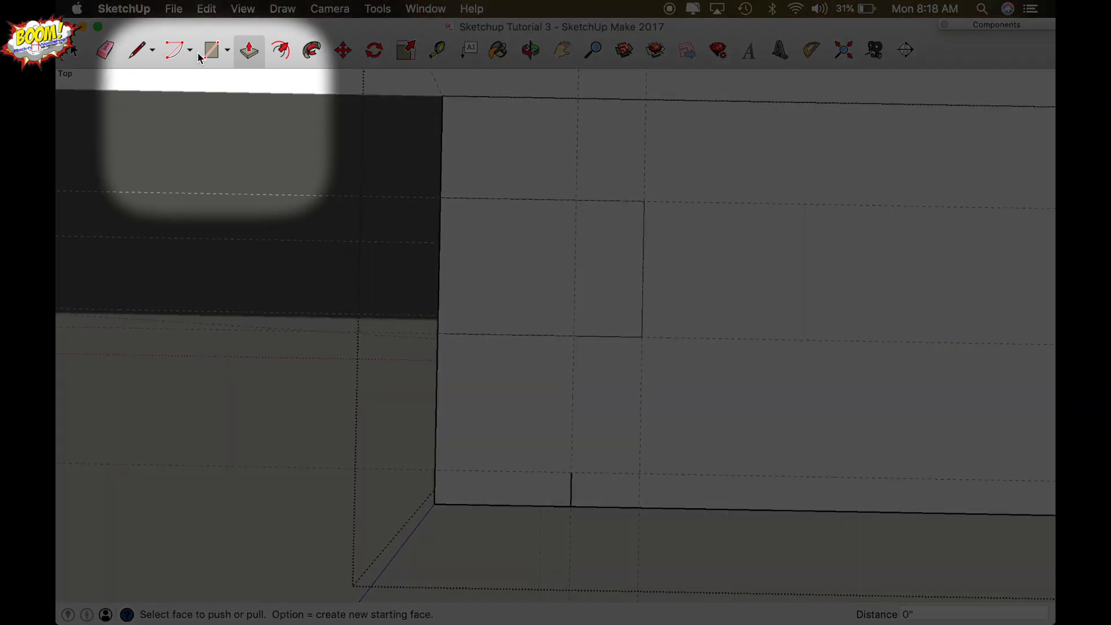
- Draw a centre-point arc from the stile's left edge to its bottom guide point, forming the bead quarter-circle
{"action": "left_click", "coordinate": [189, 50]}
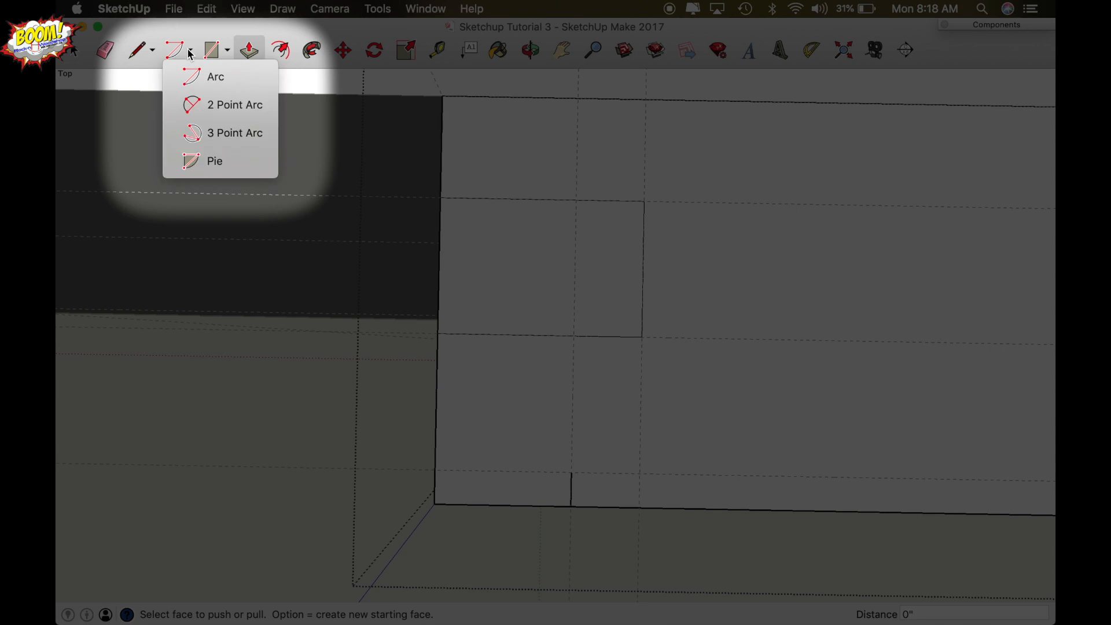
{"action": "left_click", "coordinate": [213, 87]}
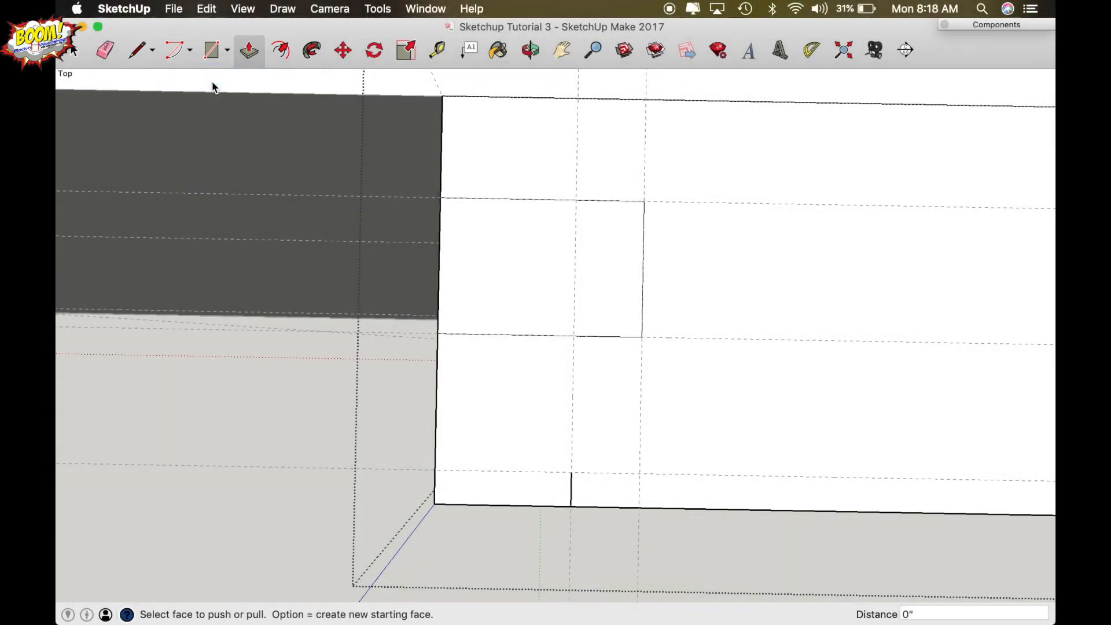
{"action": "left_click", "coordinate": [175, 50]}
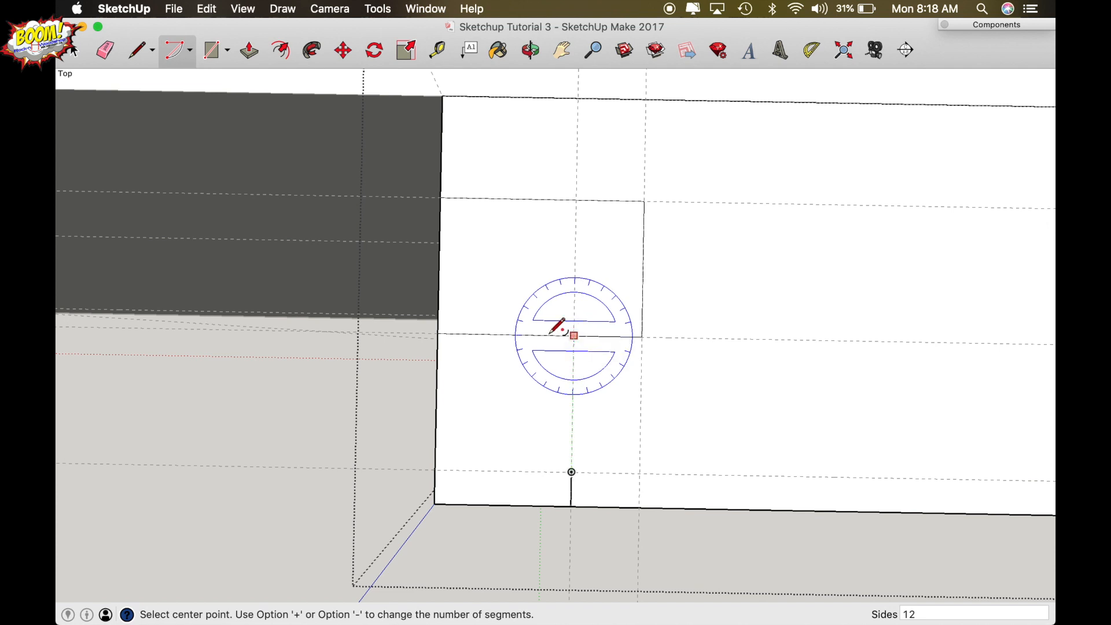
{"action": "mouse_move", "coordinate": [560, 455]}
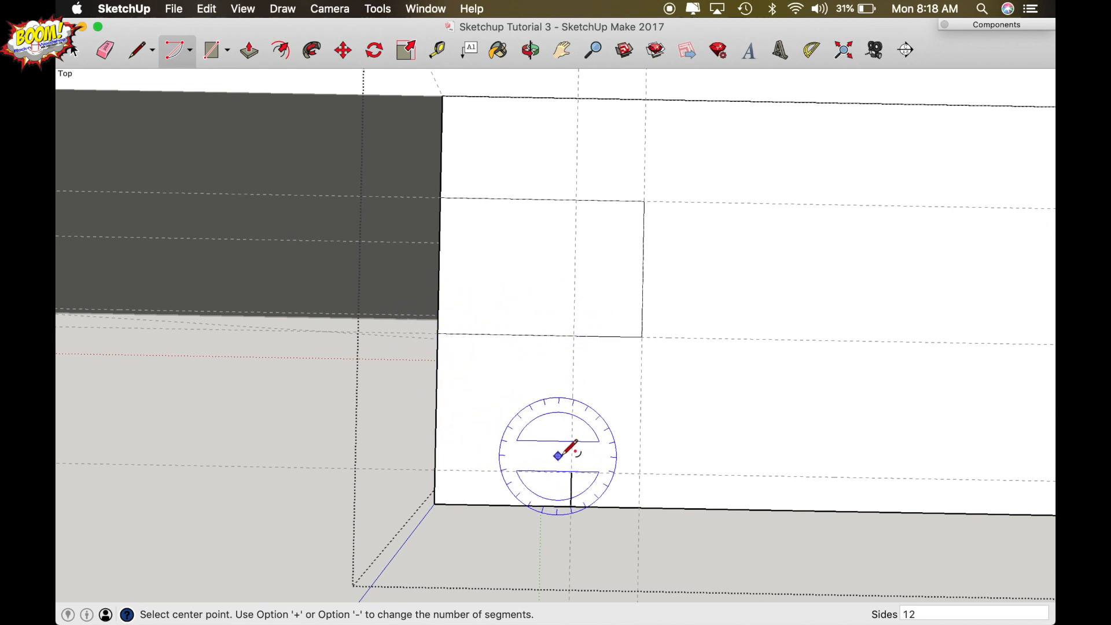
{"action": "mouse_move", "coordinate": [574, 334]}
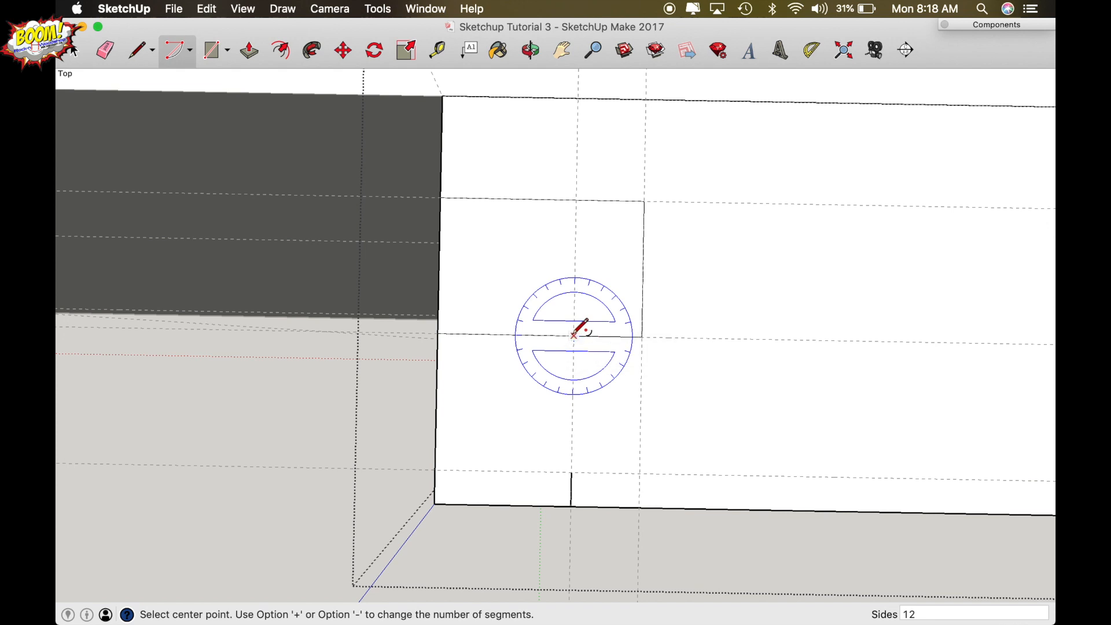
{"action": "mouse_move", "coordinate": [575, 330]}
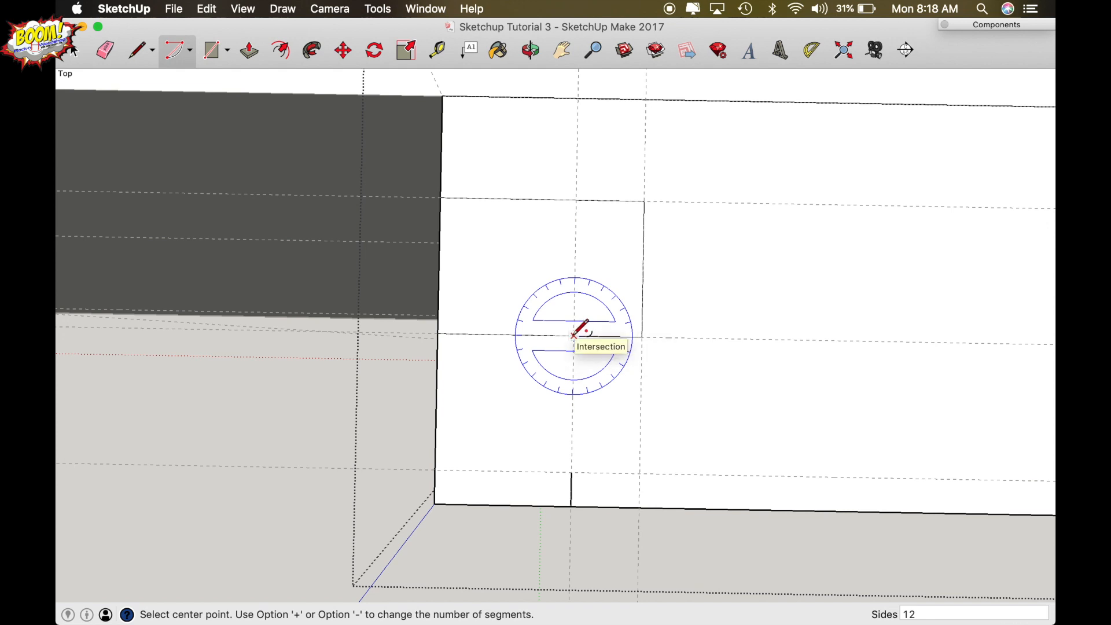
{"action": "left_click", "coordinate": [574, 334]}
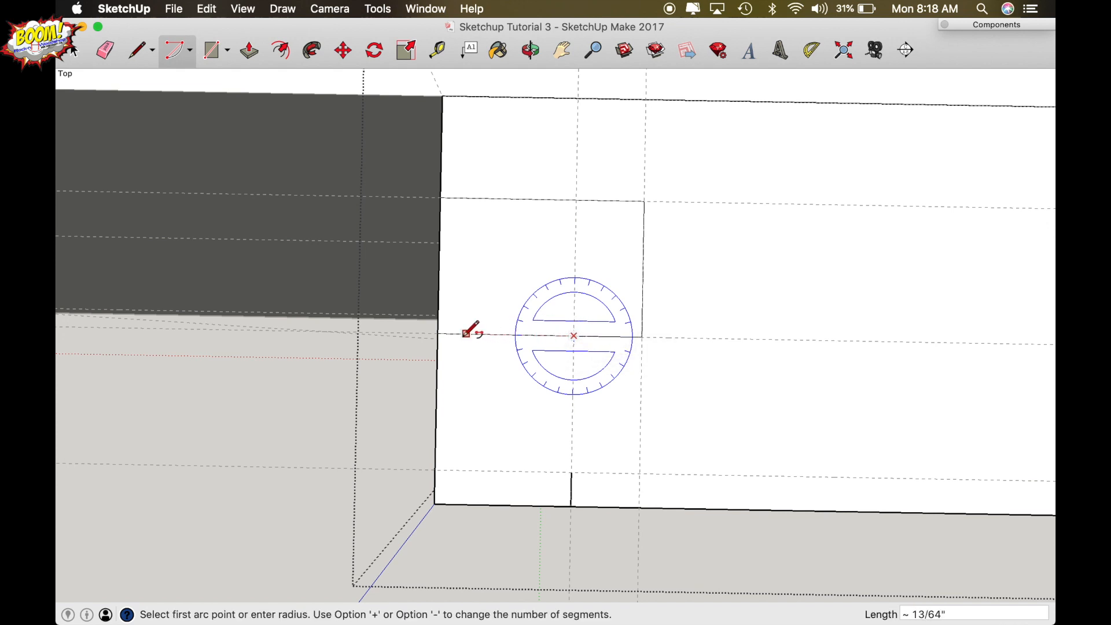
{"action": "mouse_move", "coordinate": [439, 333]}
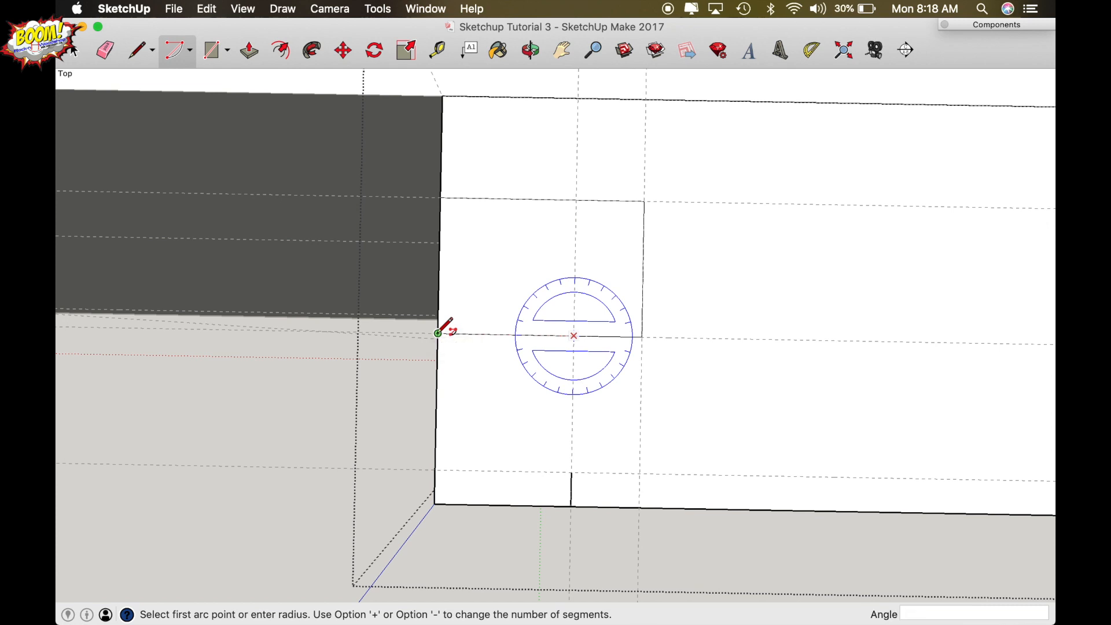
{"action": "left_click", "coordinate": [437, 334]}
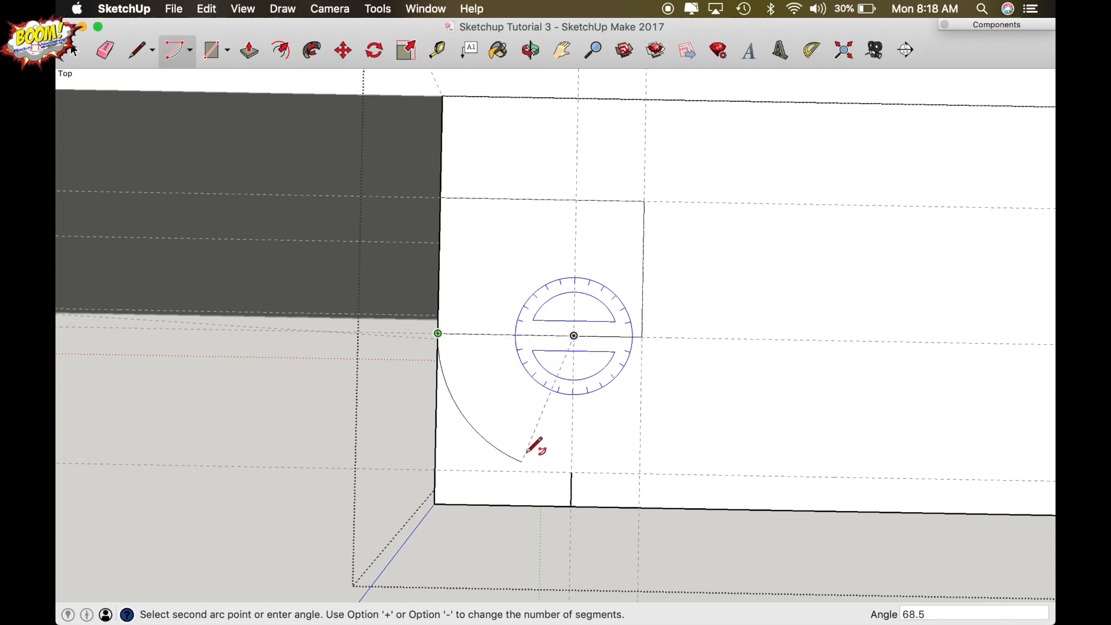
{"action": "mouse_move", "coordinate": [575, 471]}
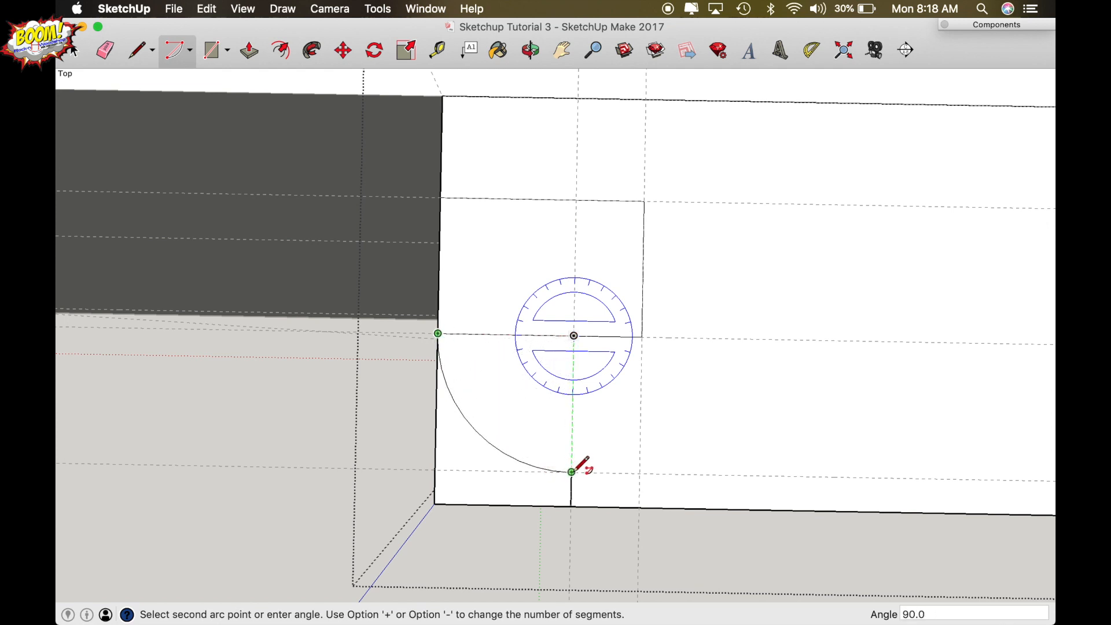
{"action": "left_click", "coordinate": [573, 472]}
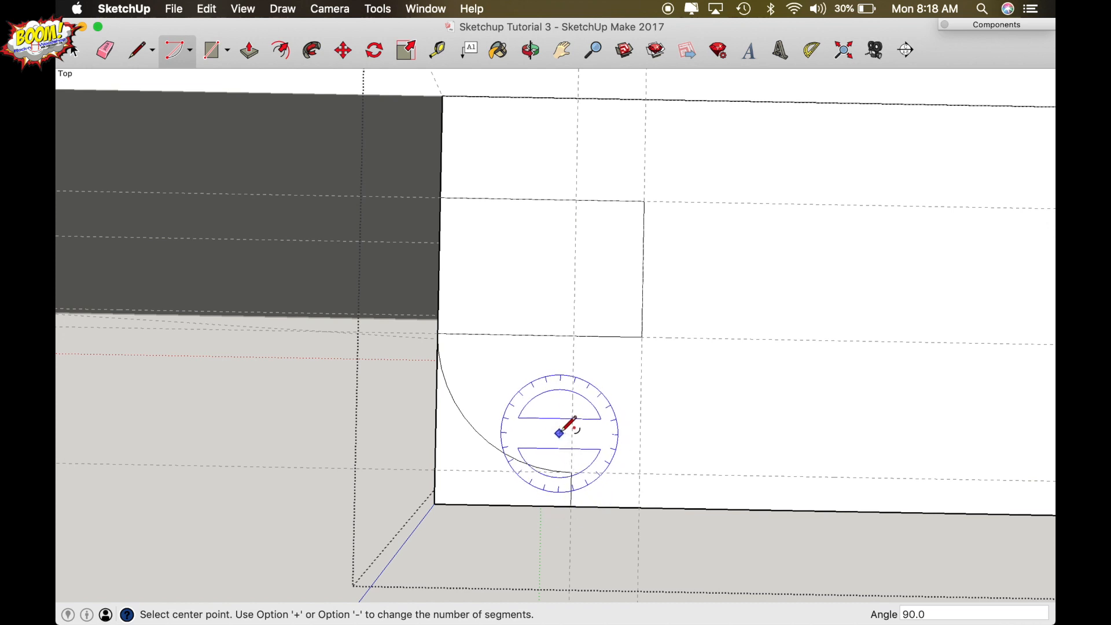
{"action": "mouse_move", "coordinate": [567, 375]}
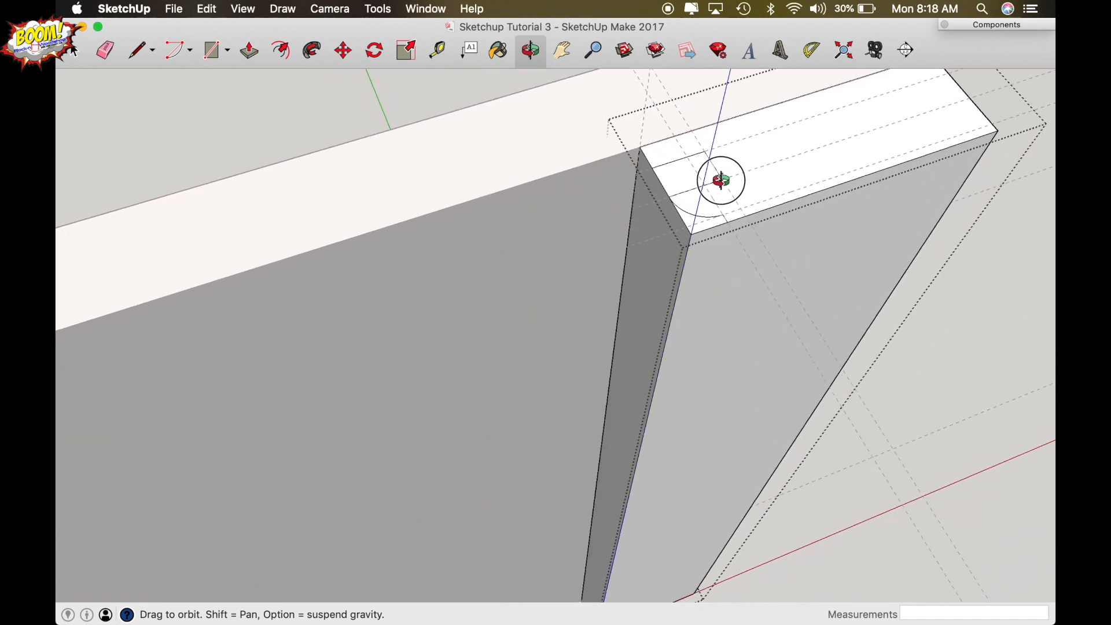
- Push the groove and bead profile faces through the full length of the stile
{"action": "left_click", "coordinate": [249, 49]}
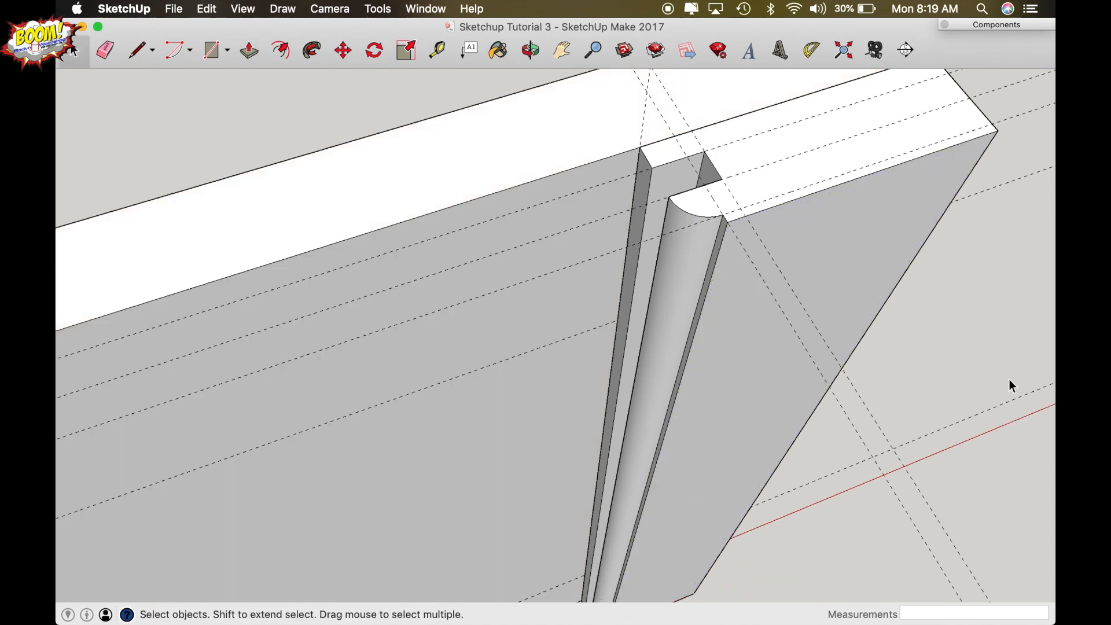
{"action": "mouse_move", "coordinate": [990, 377]}
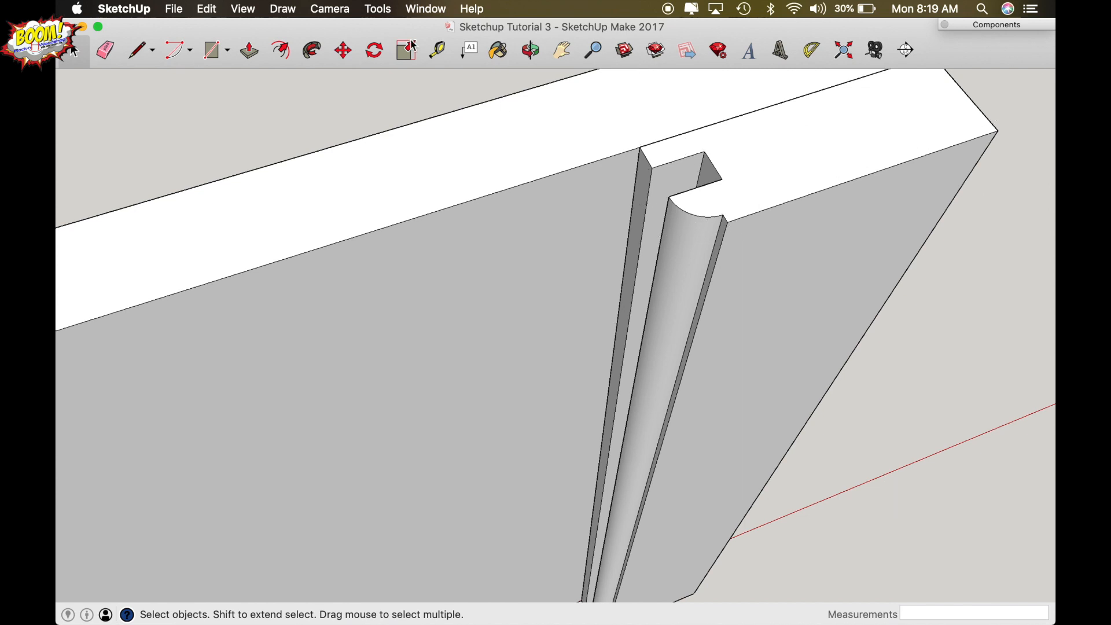
- Use the Edit menu to clear the guides and view the finished carved stile
{"action": "left_click", "coordinate": [206, 8]}
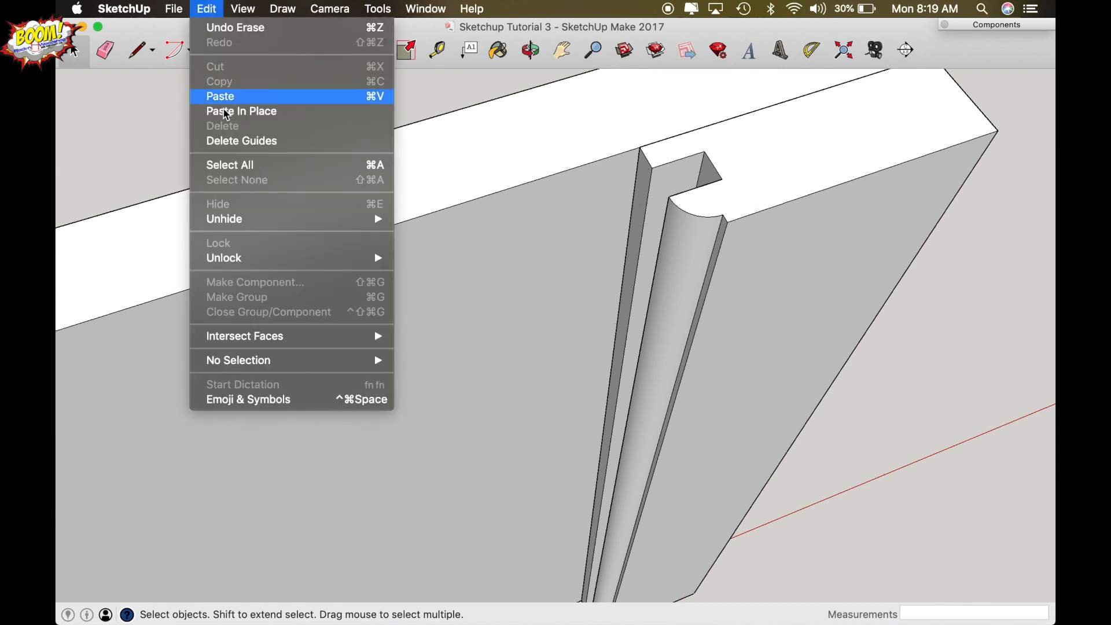
{"action": "mouse_move", "coordinate": [934, 341]}
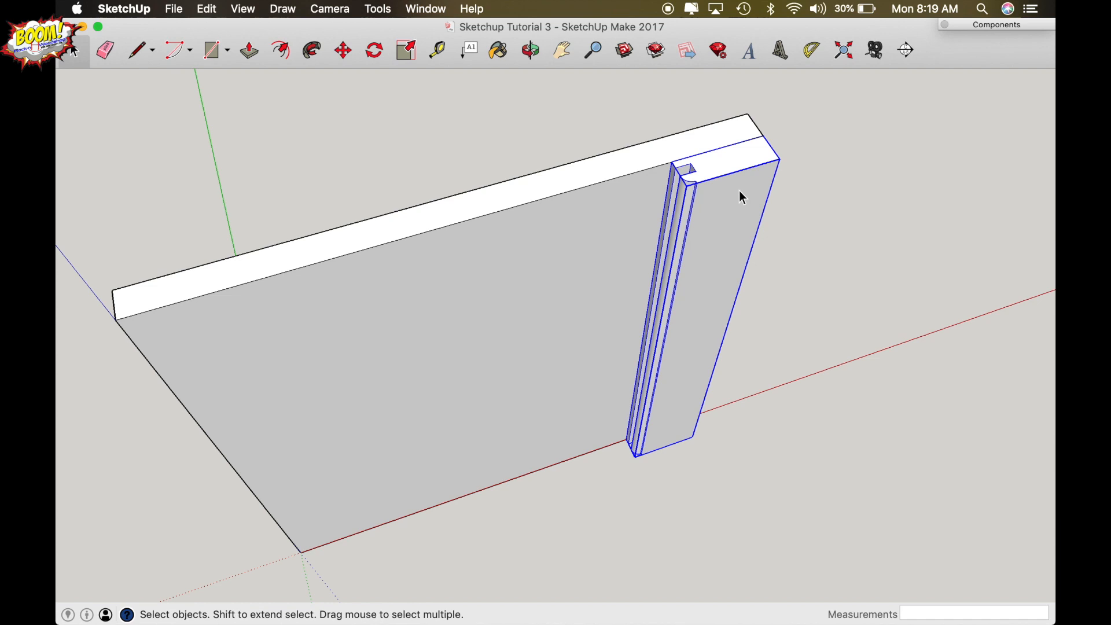
- Start moving a copy of the carved Stile component toward the left of the panel
{"action": "left_click", "coordinate": [342, 50]}
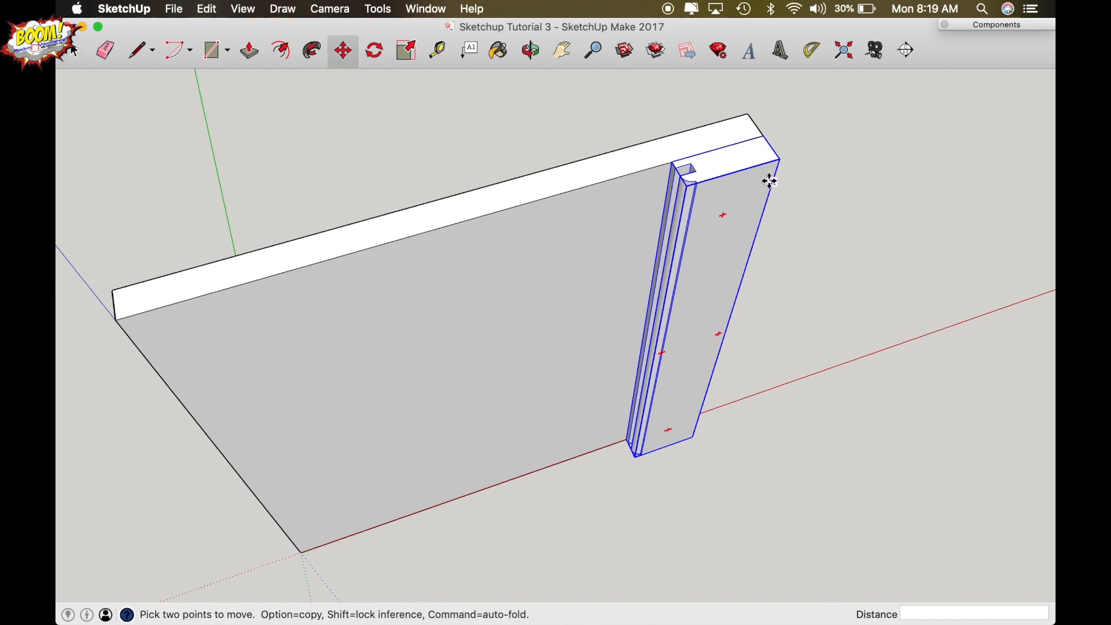
{"action": "mouse_move", "coordinate": [775, 158]}
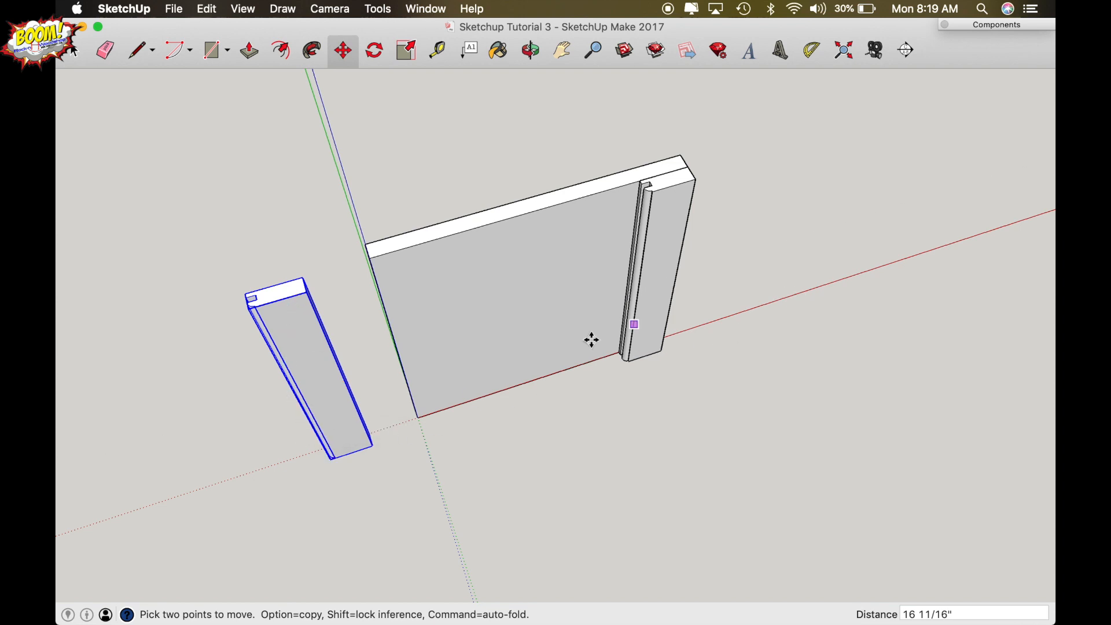
{"action": "mouse_move", "coordinate": [253, 345]}
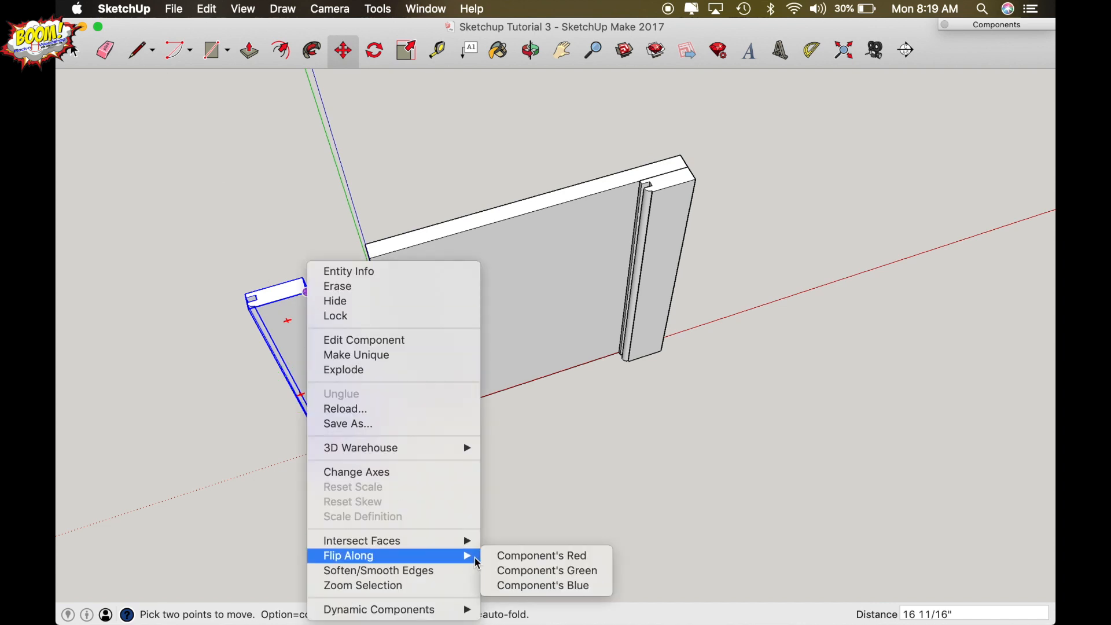
{"action": "mouse_move", "coordinate": [541, 555]}
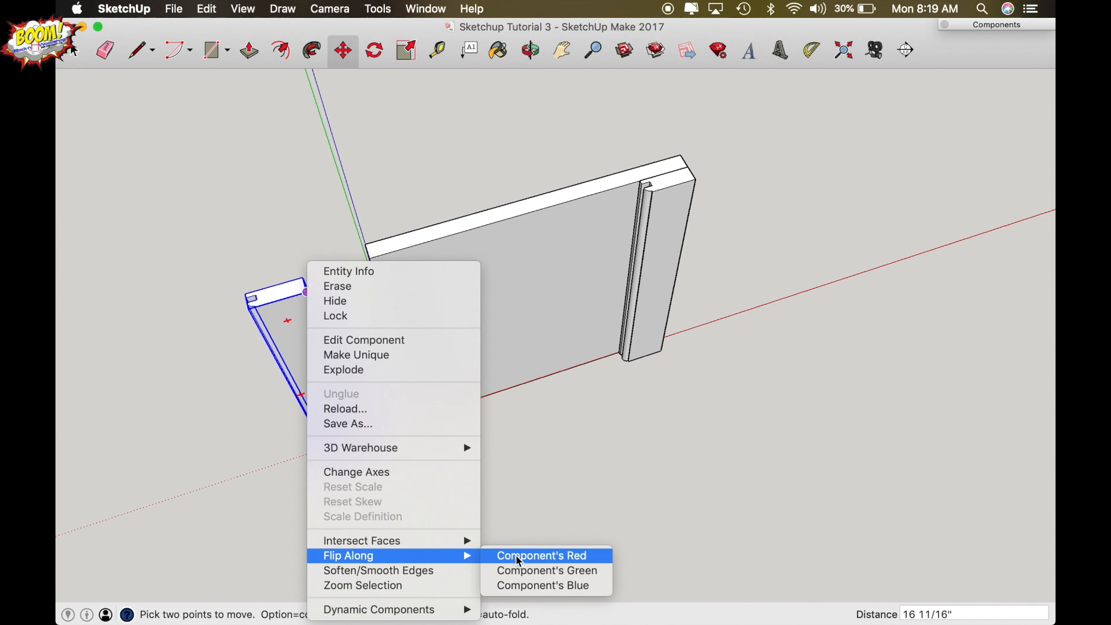
- Flip the copied stile along the component's red axis and set it against the panel's left edge
{"action": "left_click", "coordinate": [542, 554]}
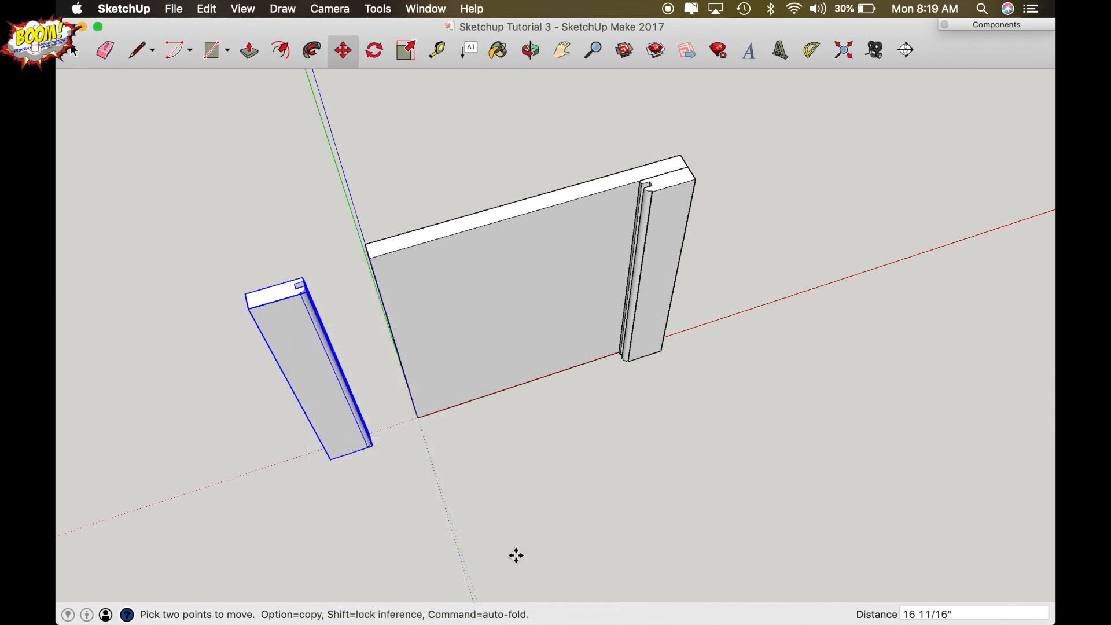
{"action": "left_click", "coordinate": [374, 50]}
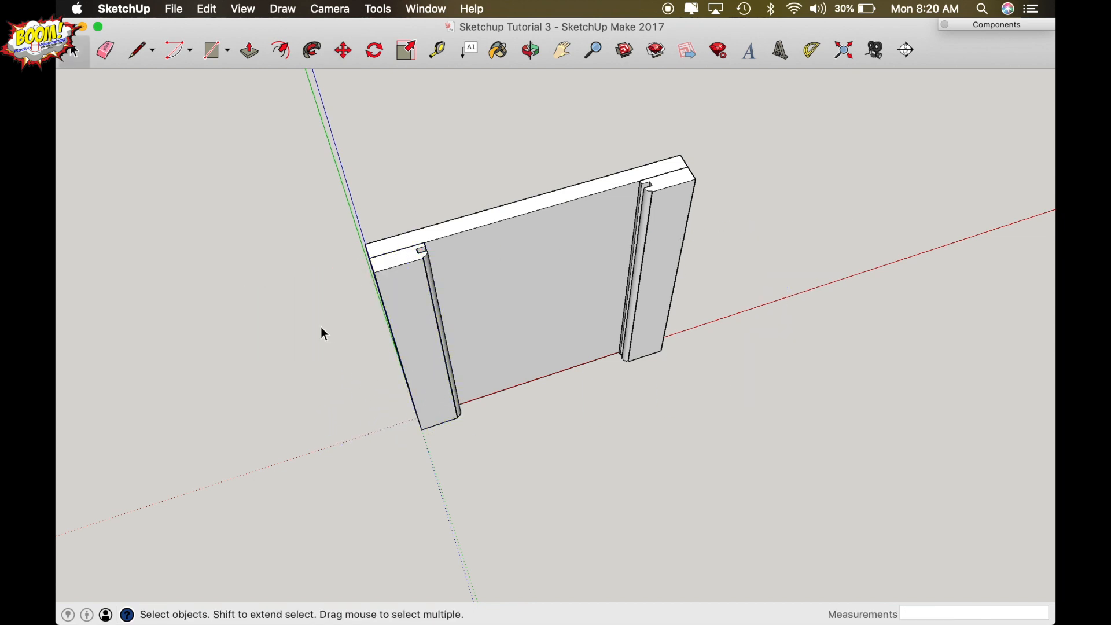
{"action": "left_click", "coordinate": [529, 50]}
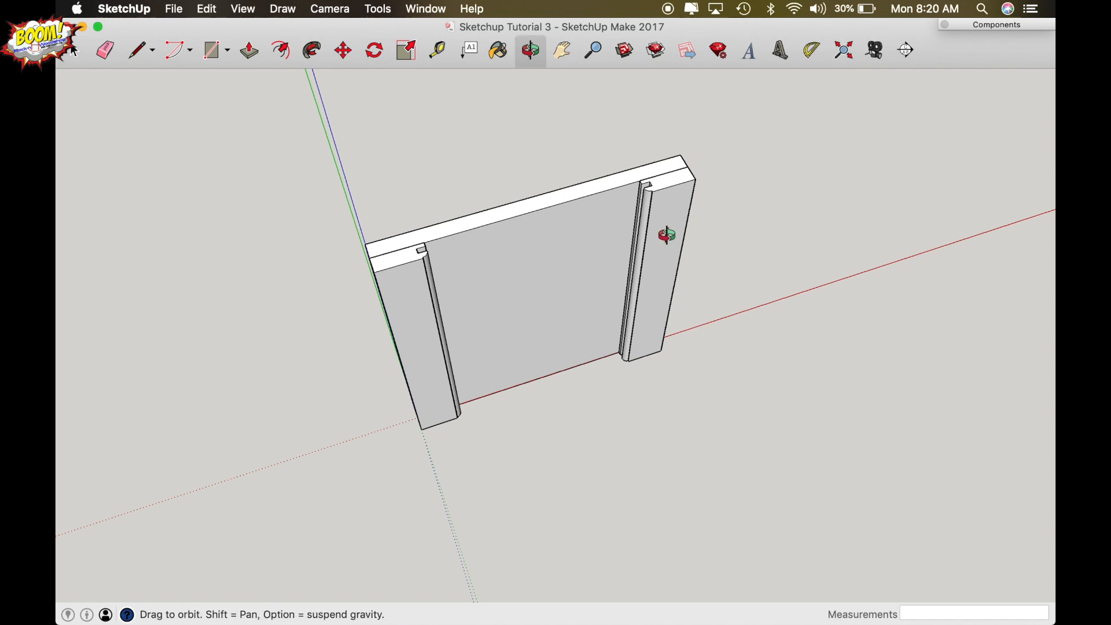